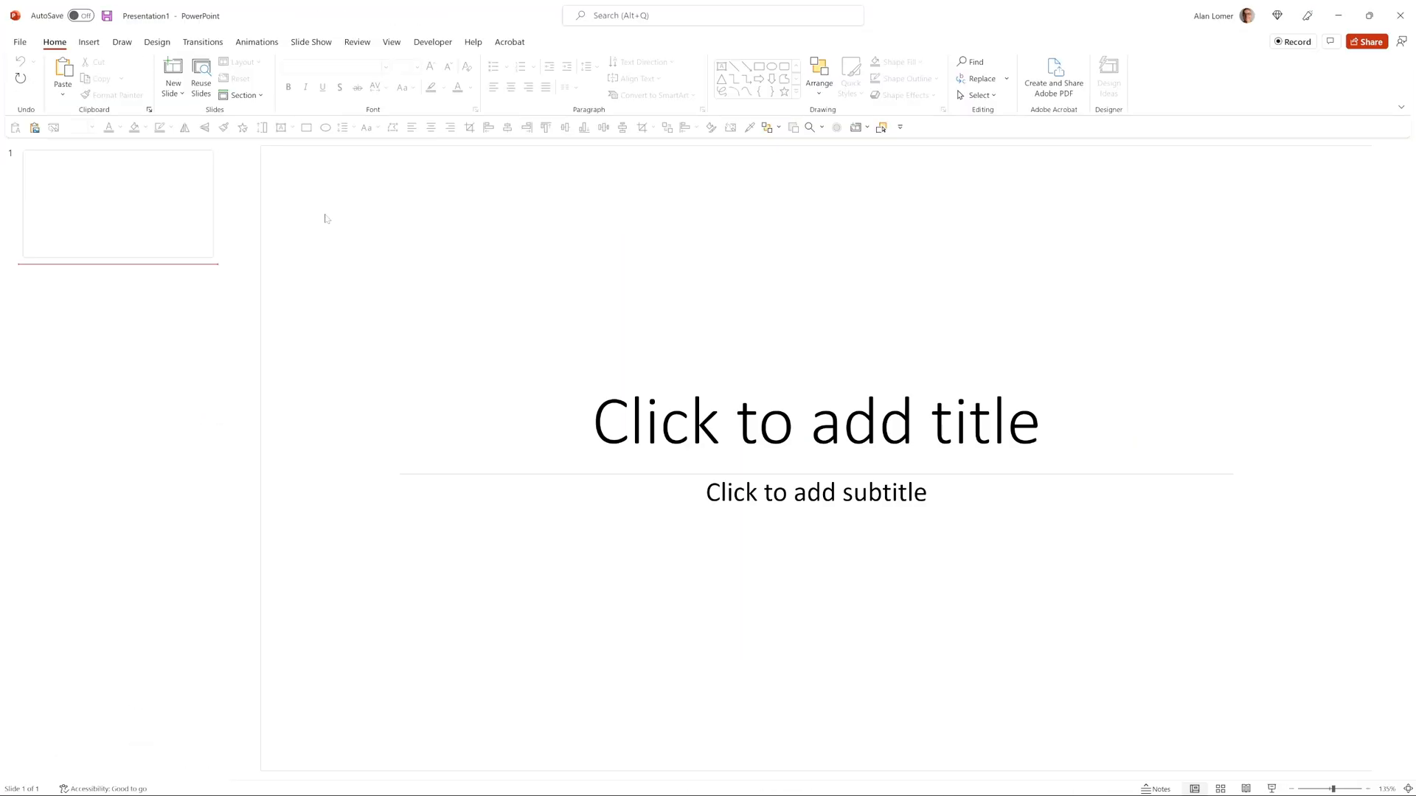
- Switch the slide to the Blank layout and draw a 1 cm orange circle
right_click(118, 203)
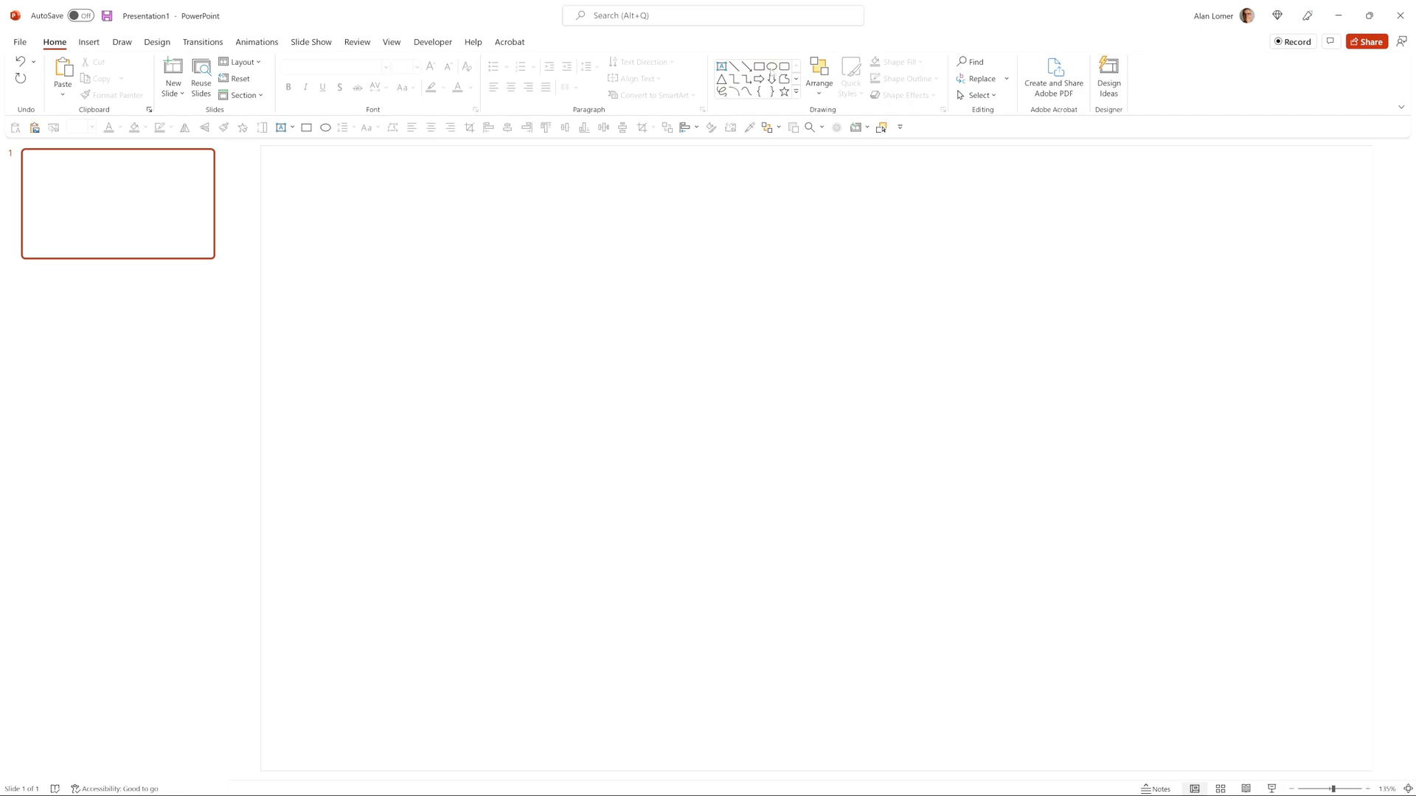
left_click_drag(508, 346, 594, 431)
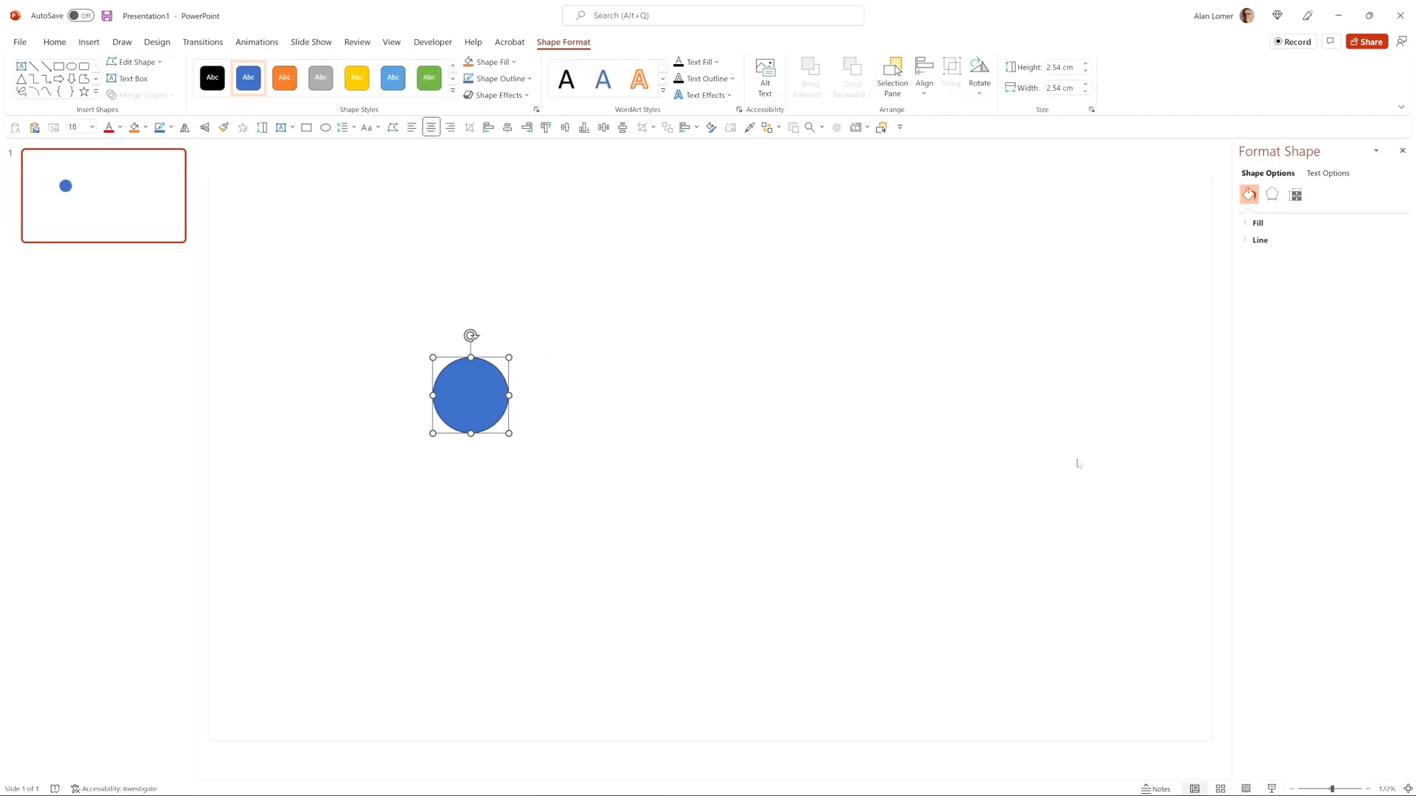
left_click(1294, 194)
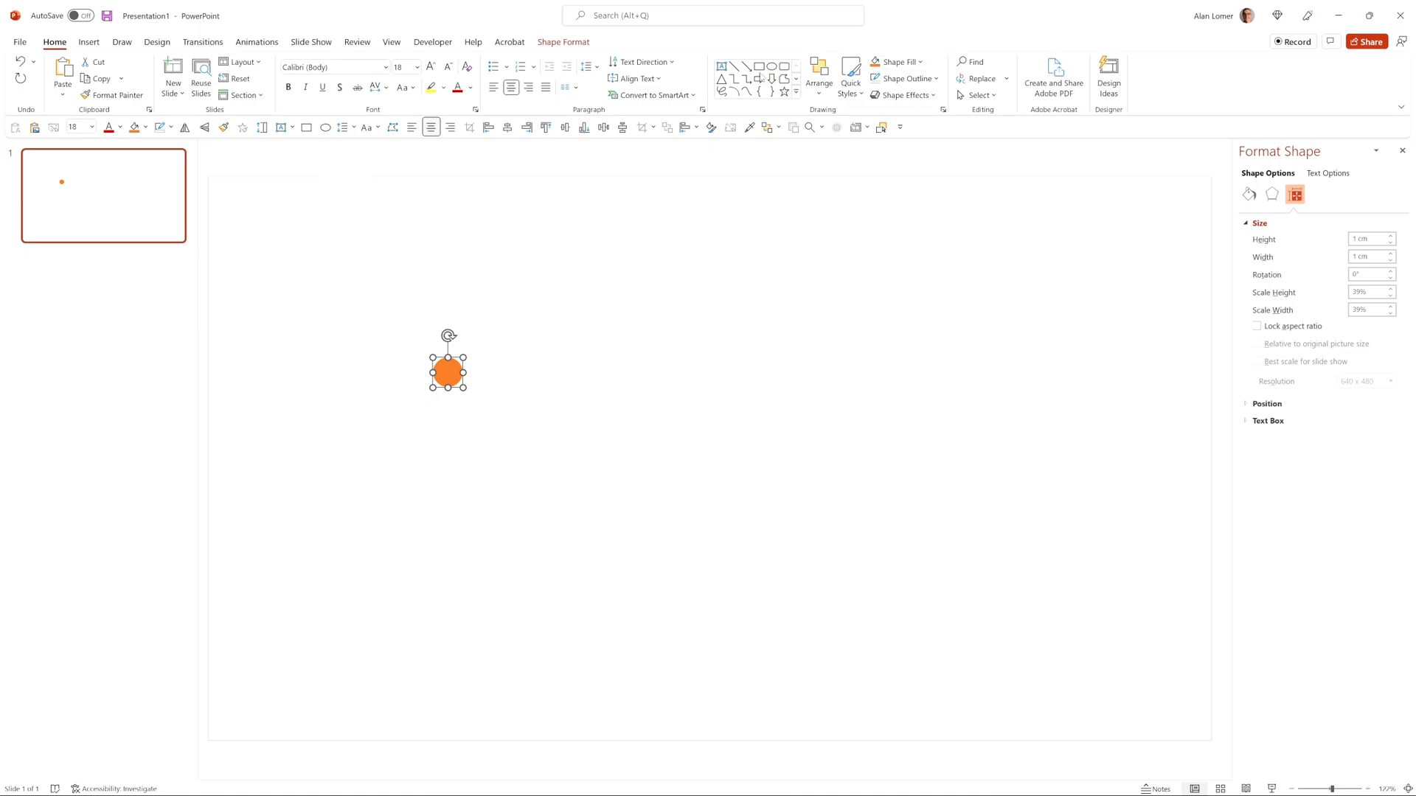
mouse_move(761, 77)
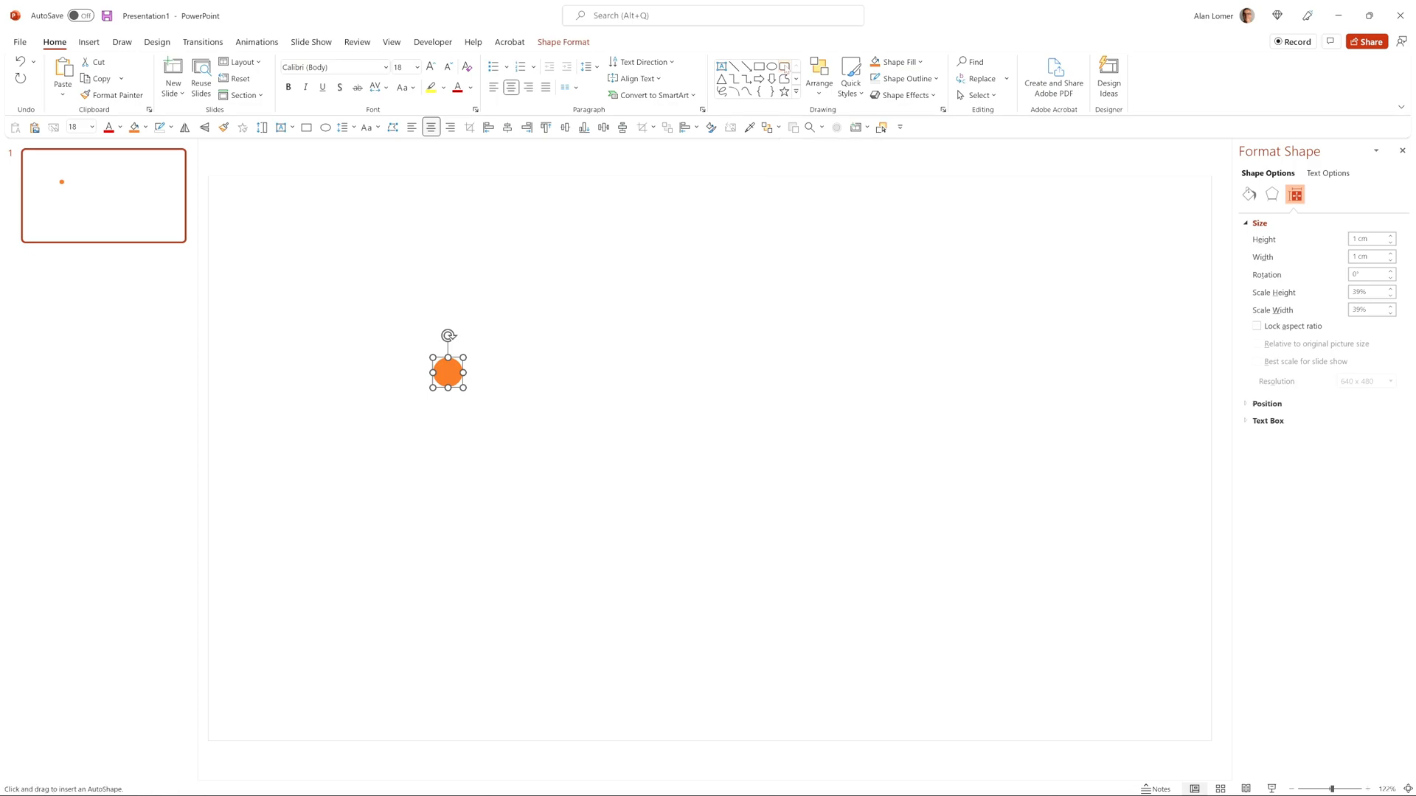
- Draw a 5×1 cm rounded rectangle pill and rotate it 45°
left_click_drag(342, 314, 415, 388)
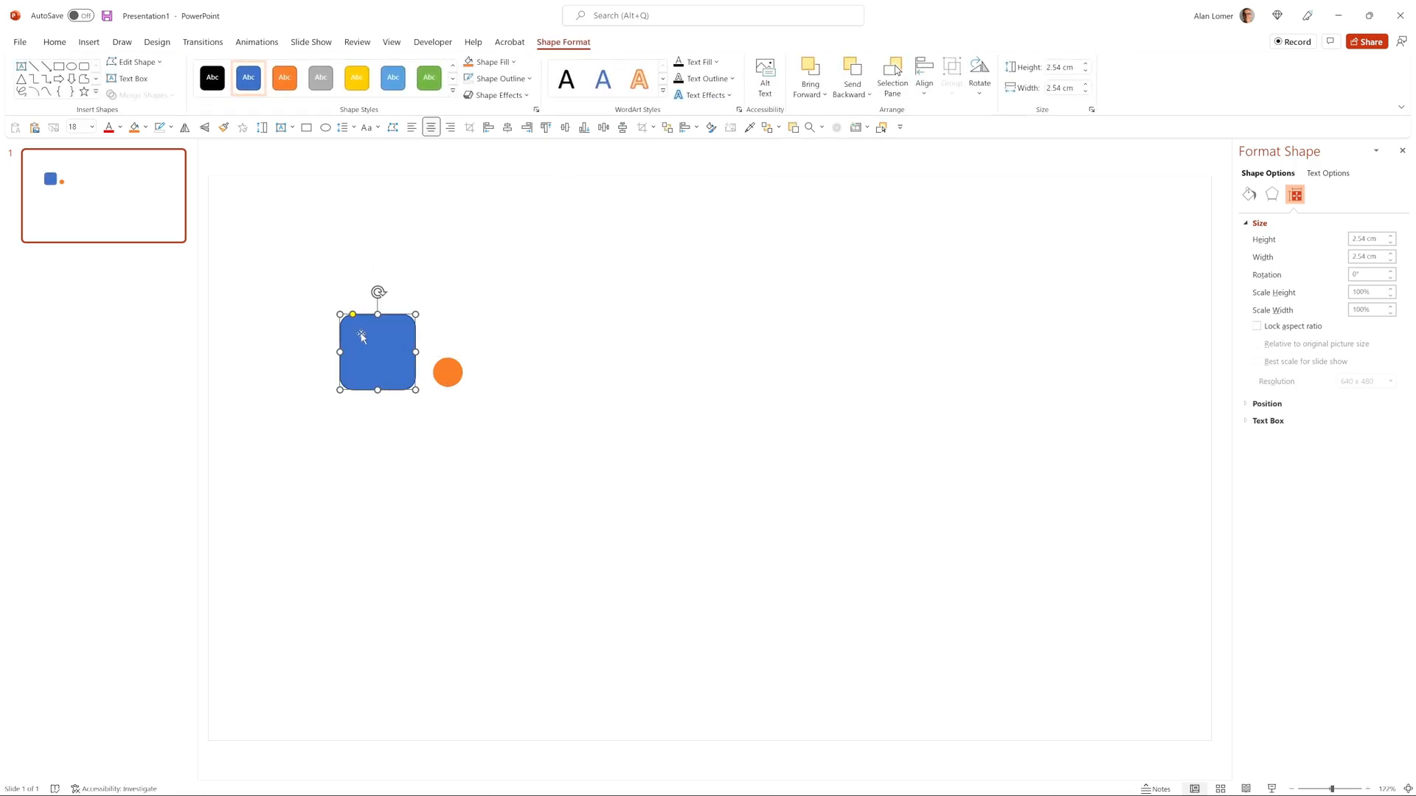
left_click_drag(378, 351, 584, 377)
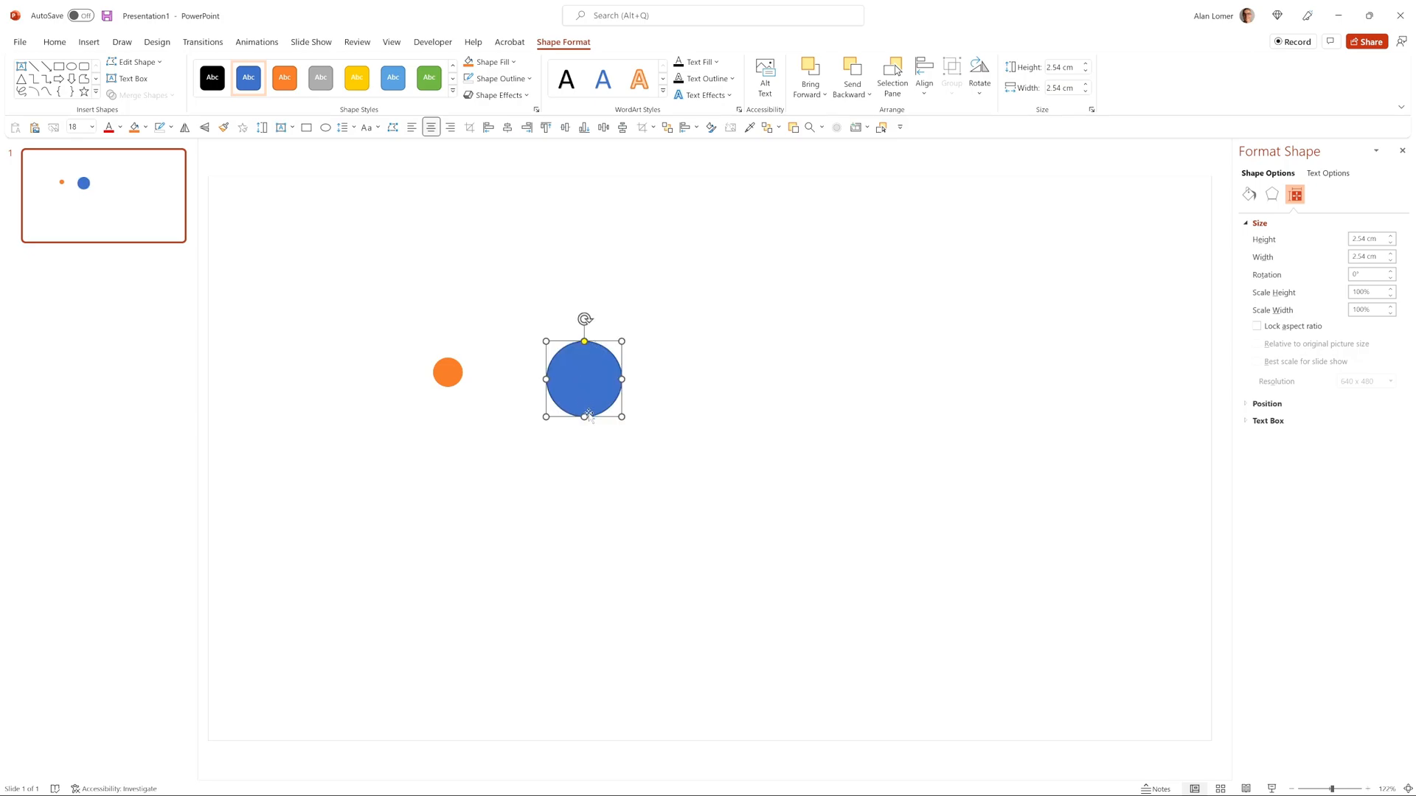
left_click_drag(583, 416, 583, 568)
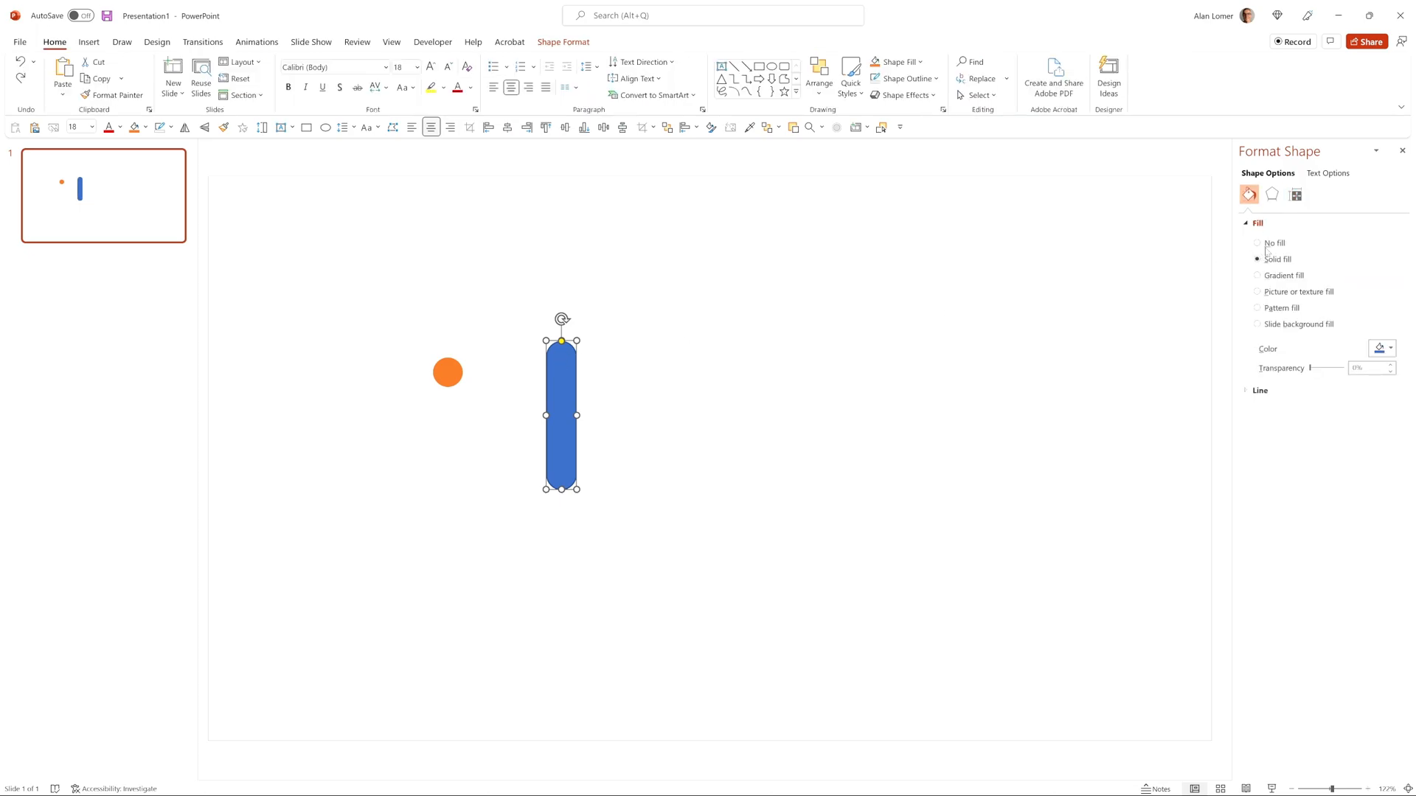
left_click(1295, 195)
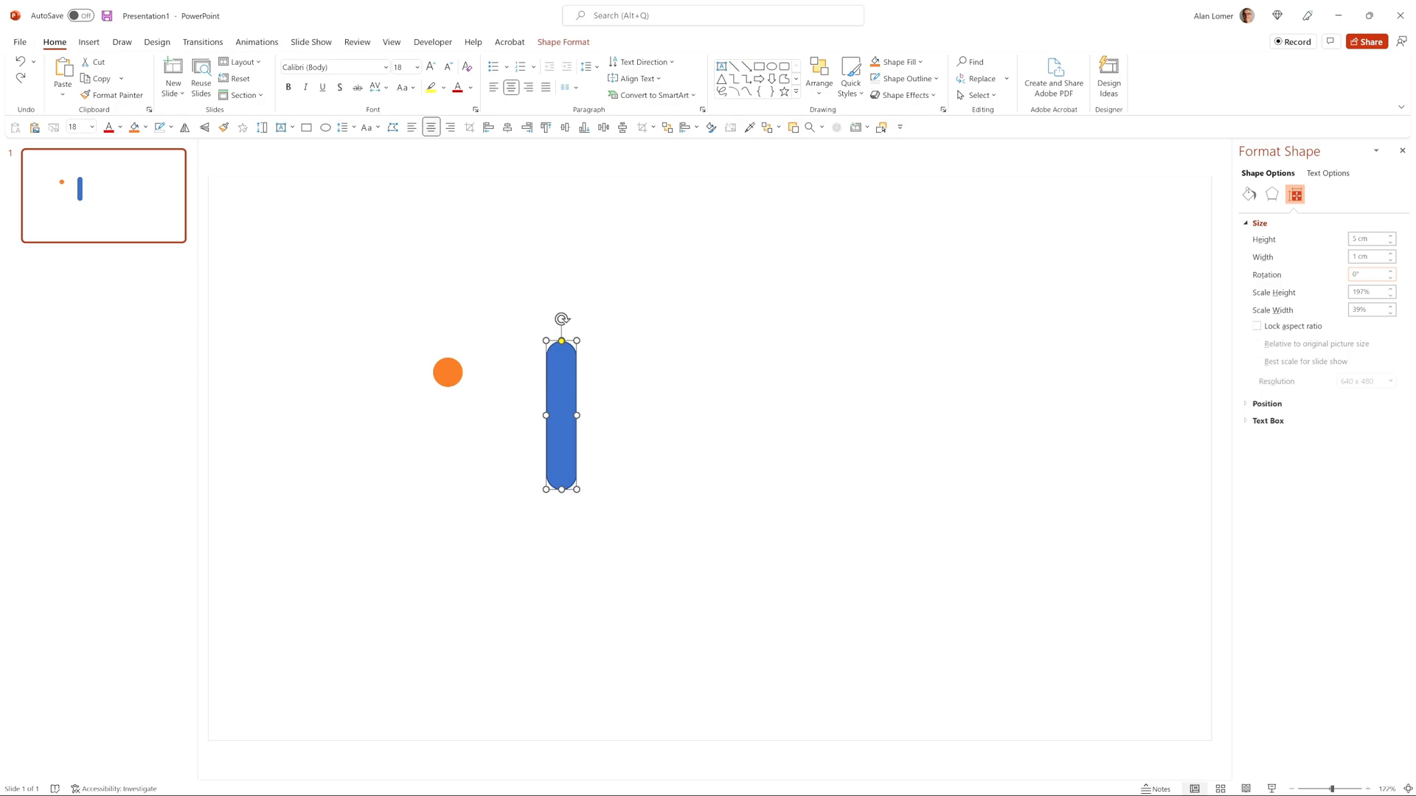
type("45")
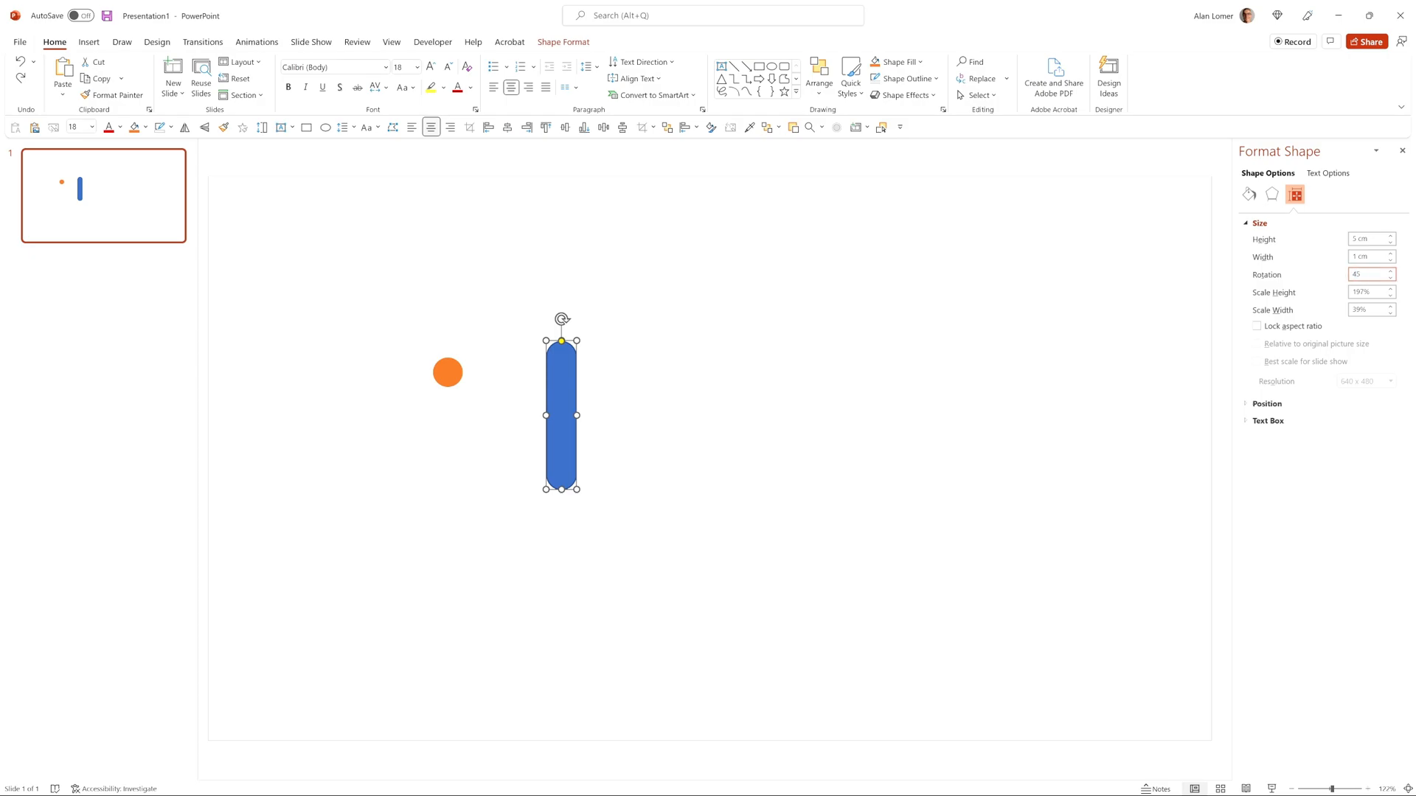
left_click_drag(560, 330, 629, 347)
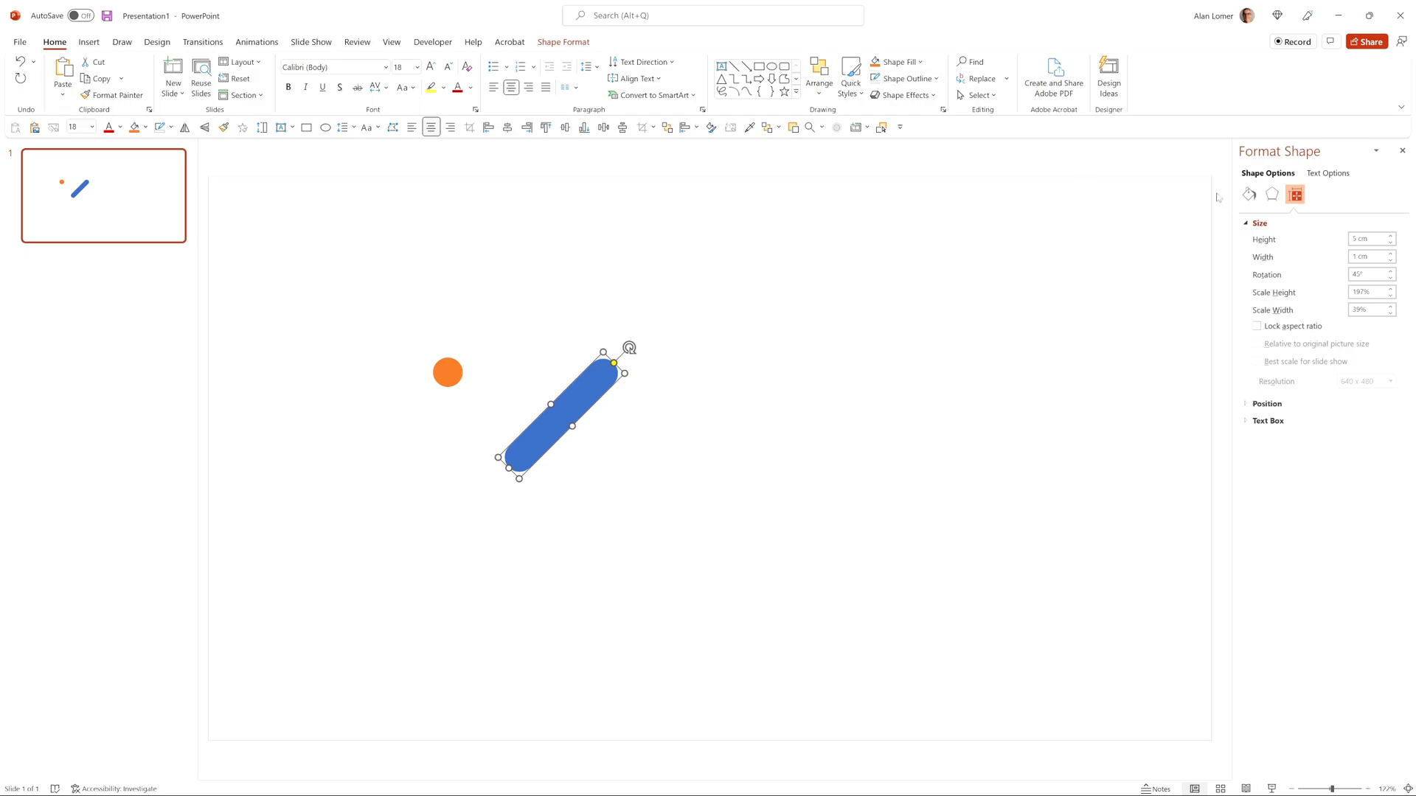
- Give the pill an orange gradient fill with one stop faded to transparent
left_click(1248, 194)
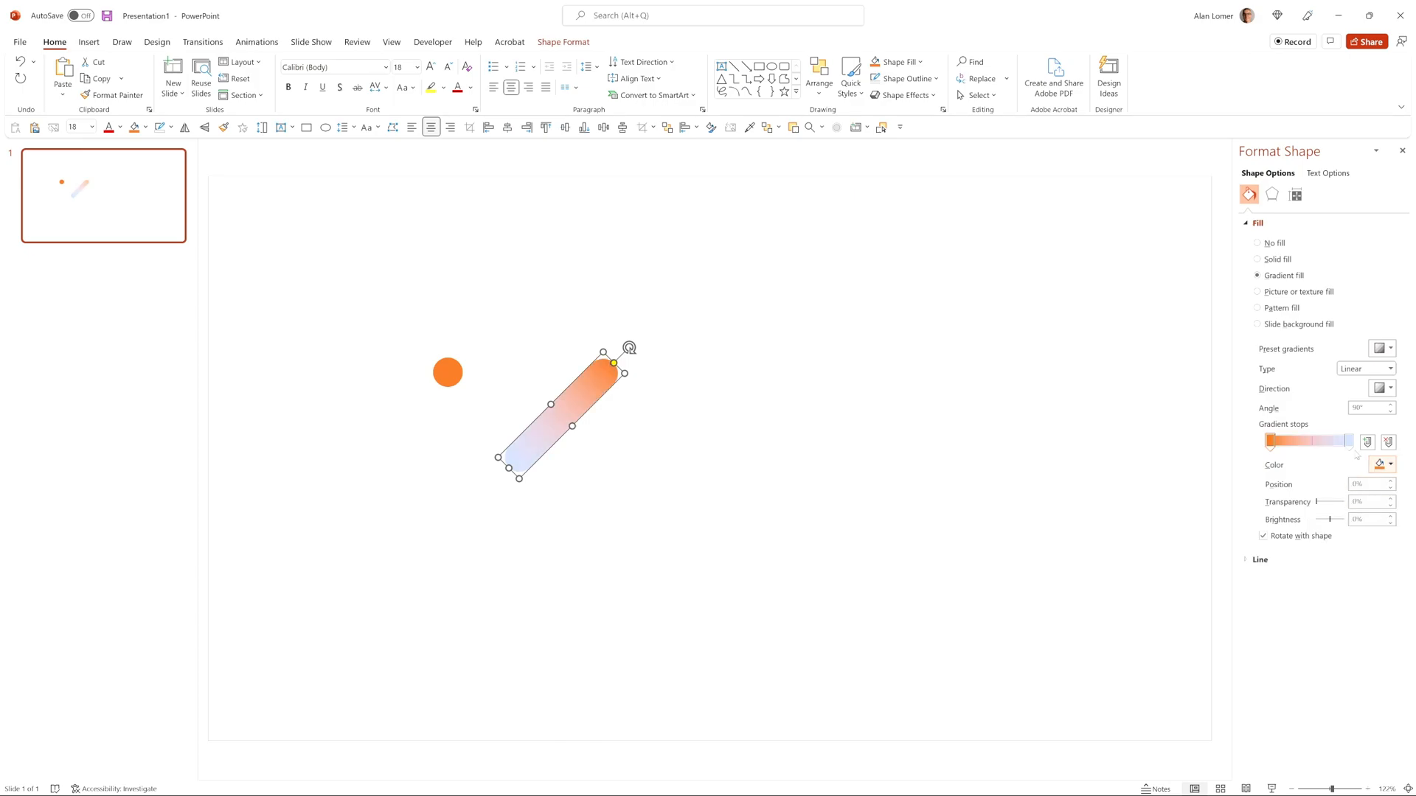
left_click(1389, 463)
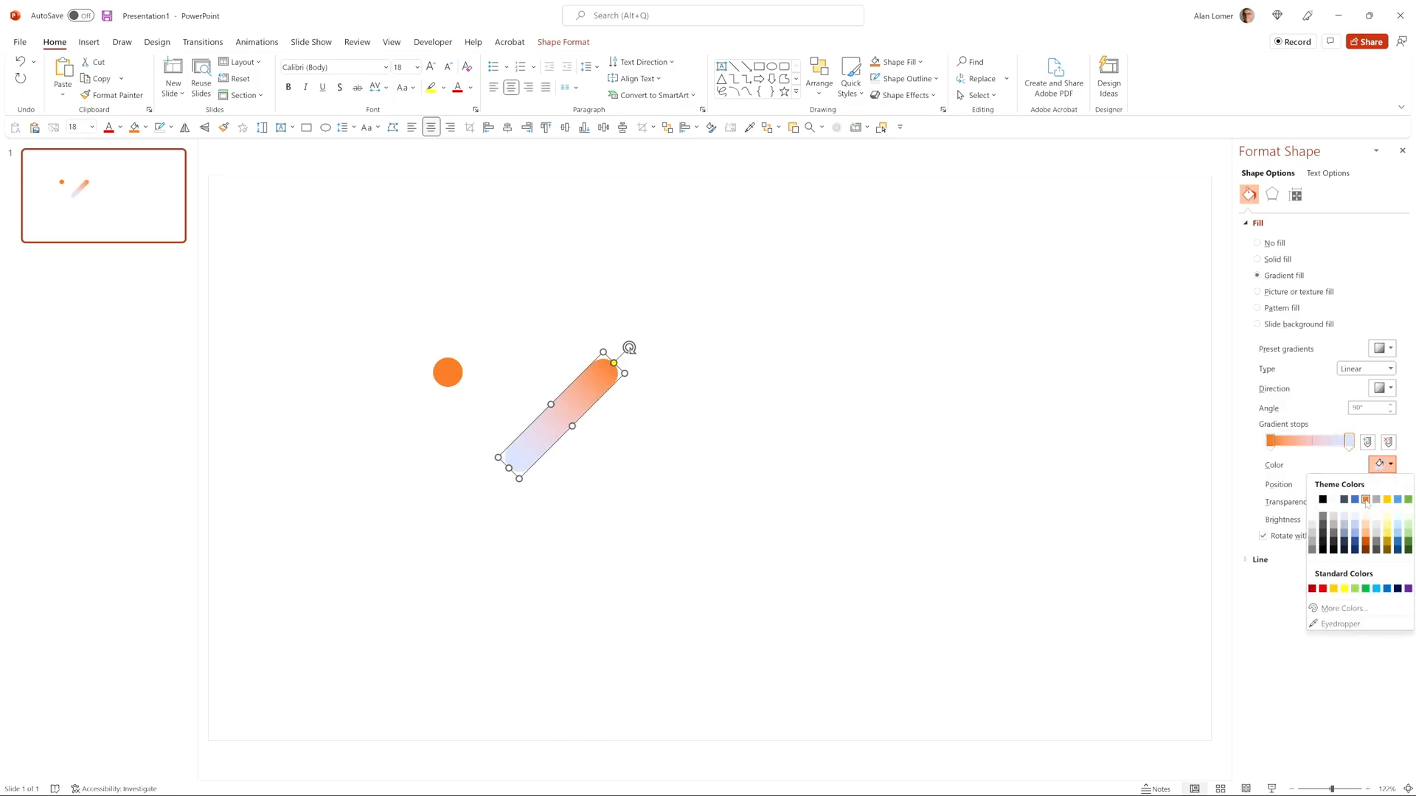
left_click(1366, 500)
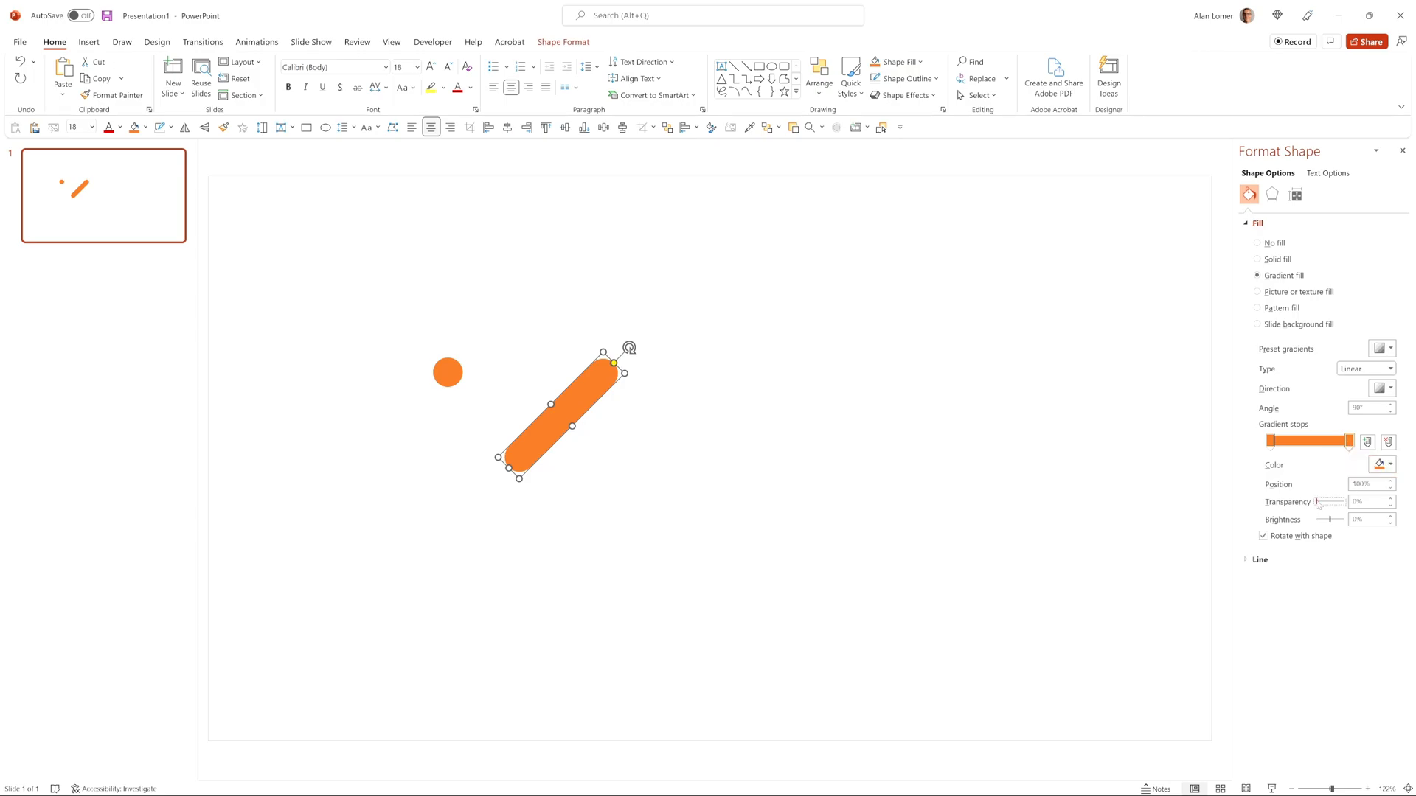
left_click_drag(1321, 502, 1343, 502)
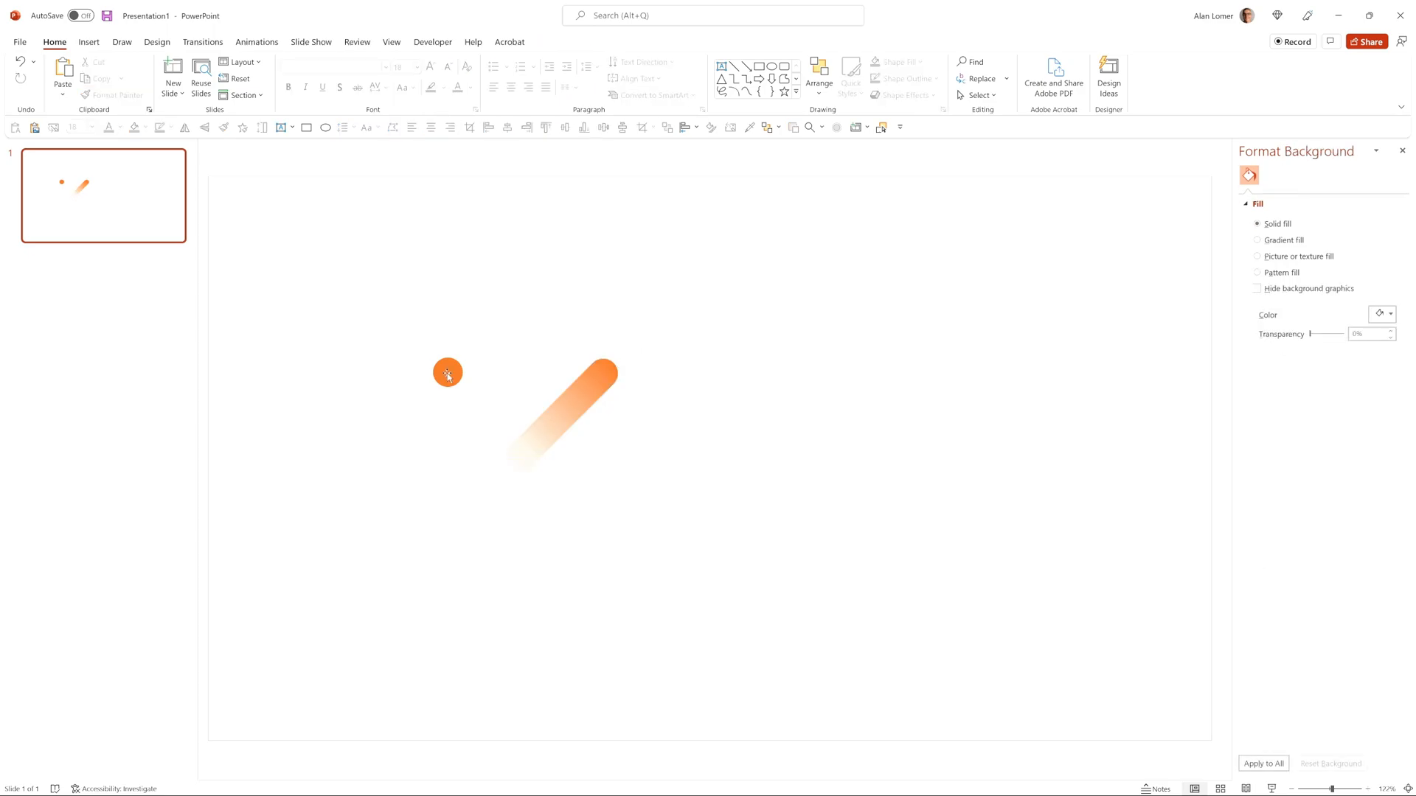
- Cap the pill's top end with the orange dot and move the comet left
left_click(447, 373)
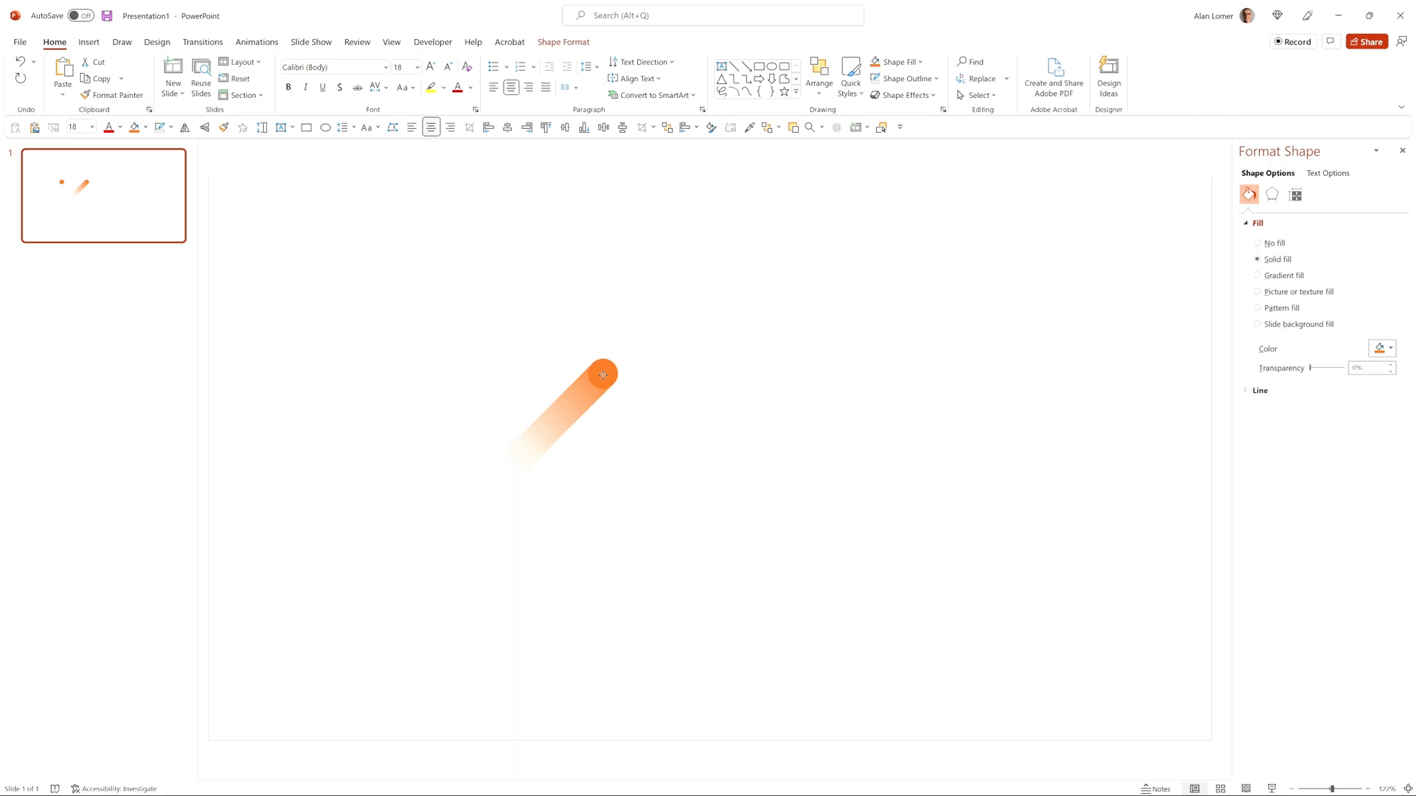
left_click(603, 375)
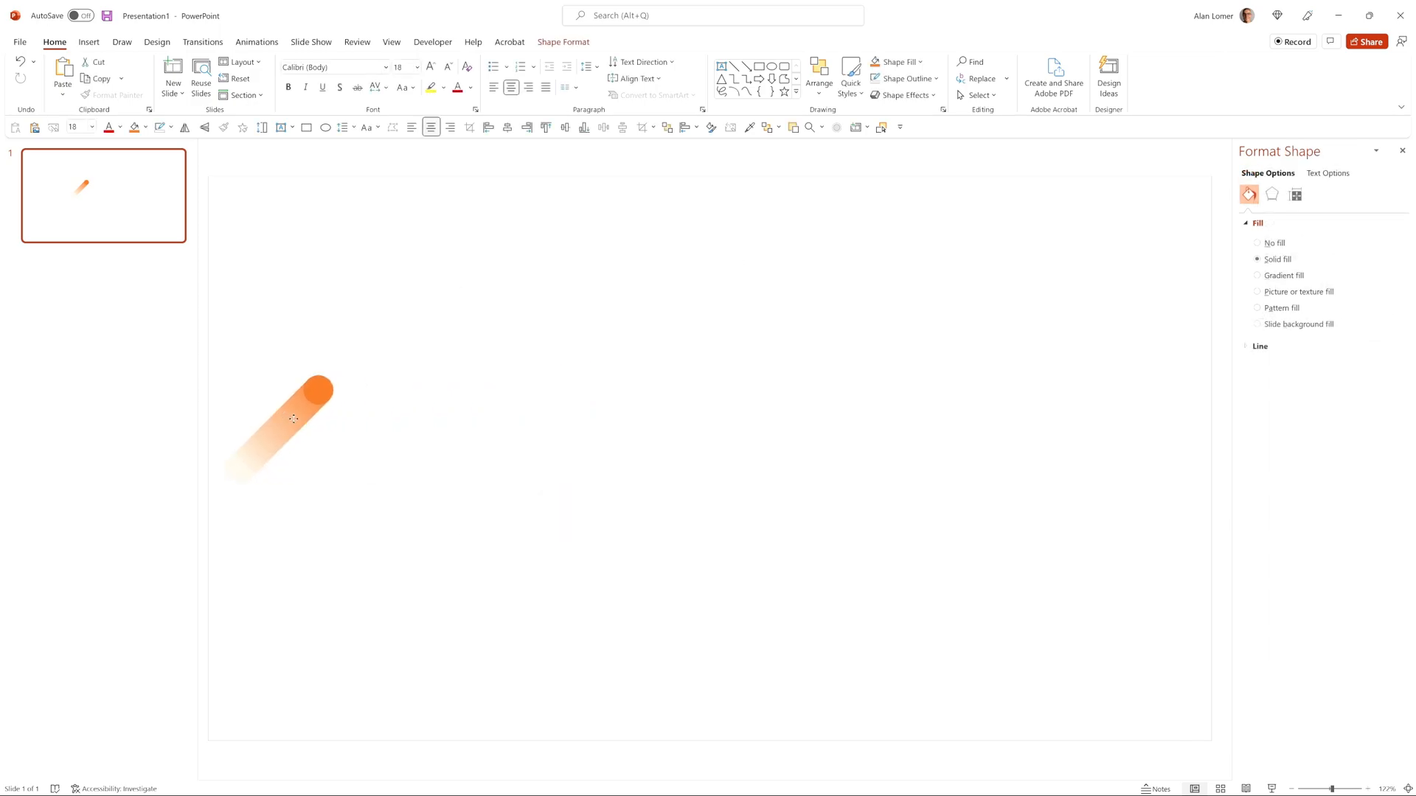
- Push the comet partly past the left edge and duplicate it with Ctrl+D
left_click_drag(294, 419, 265, 396)
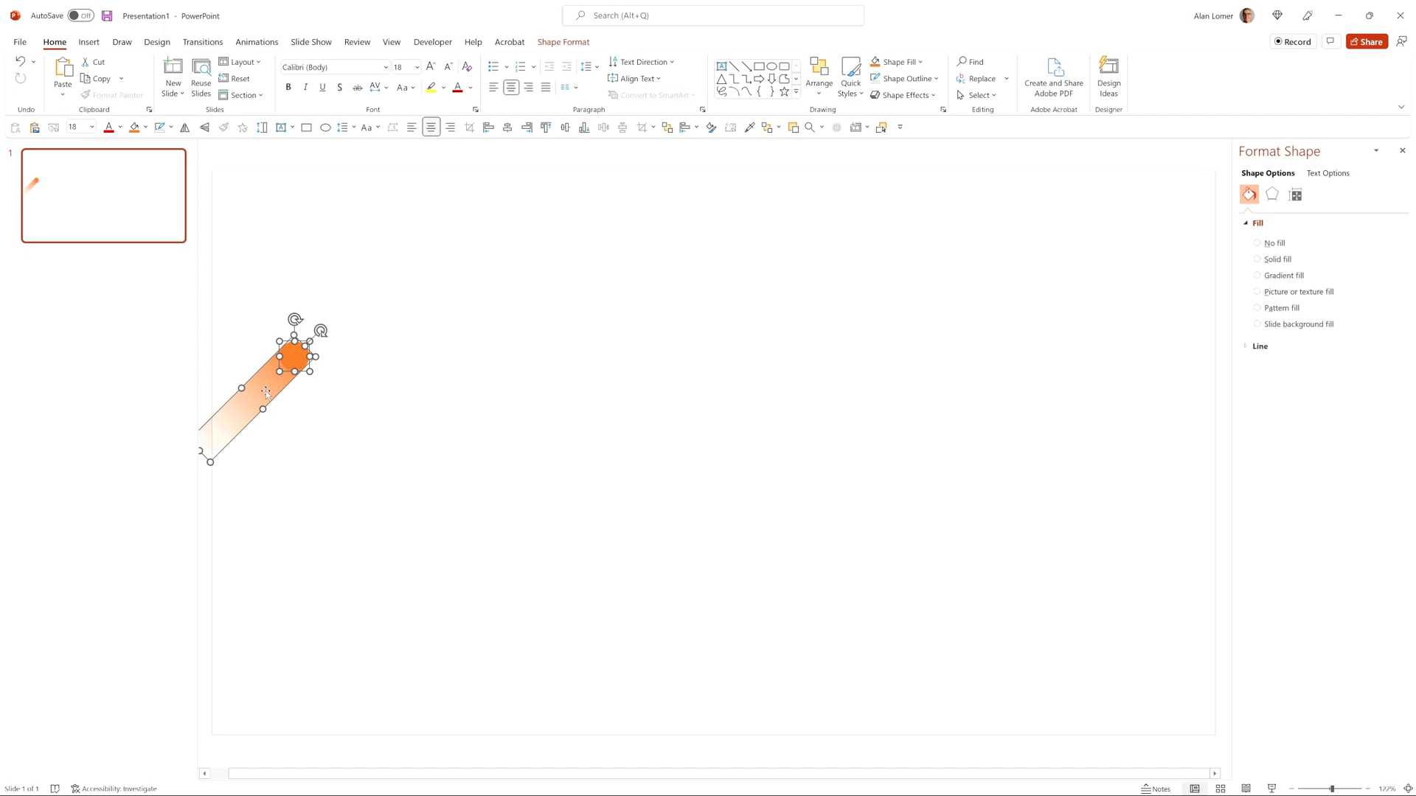
key("ctrl+d")
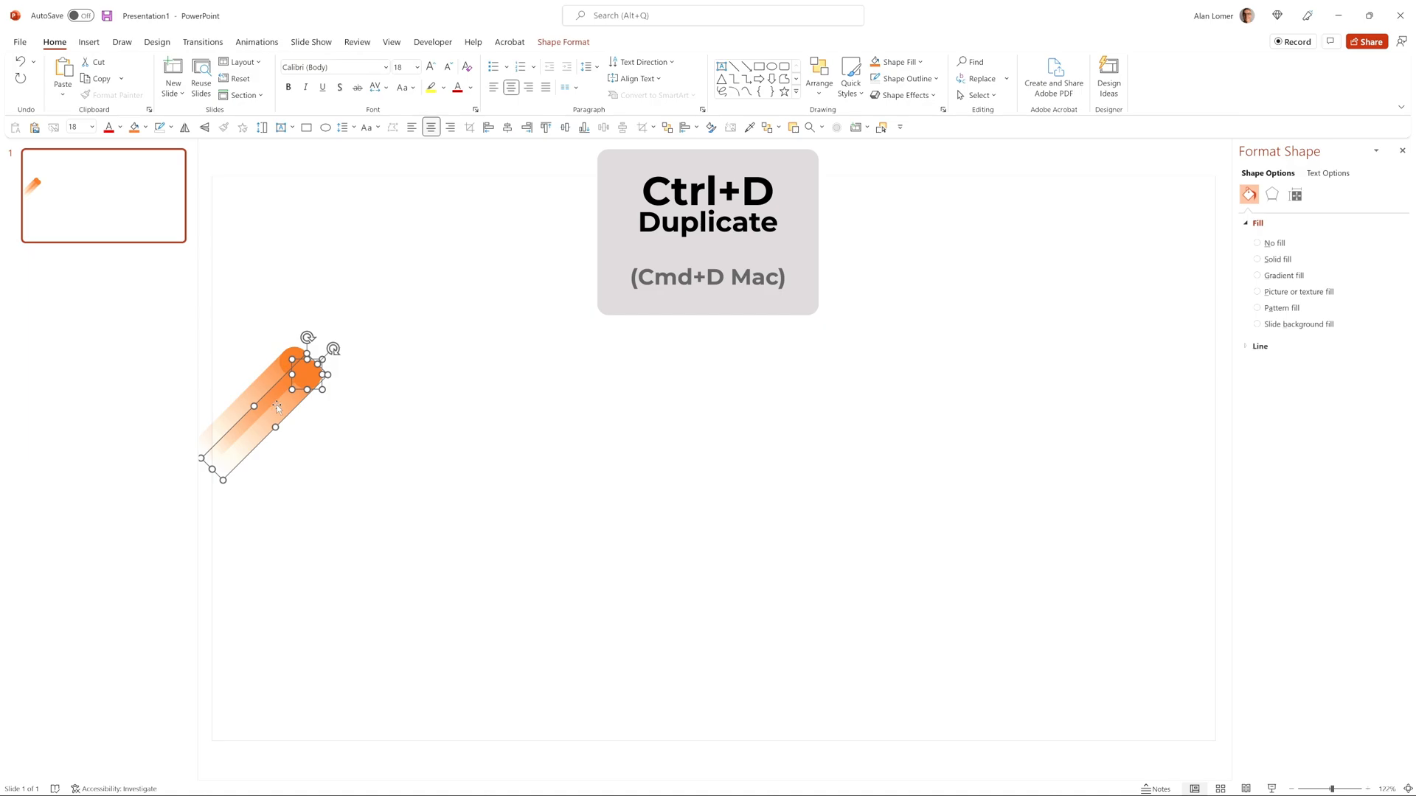
key("ctrl+d")
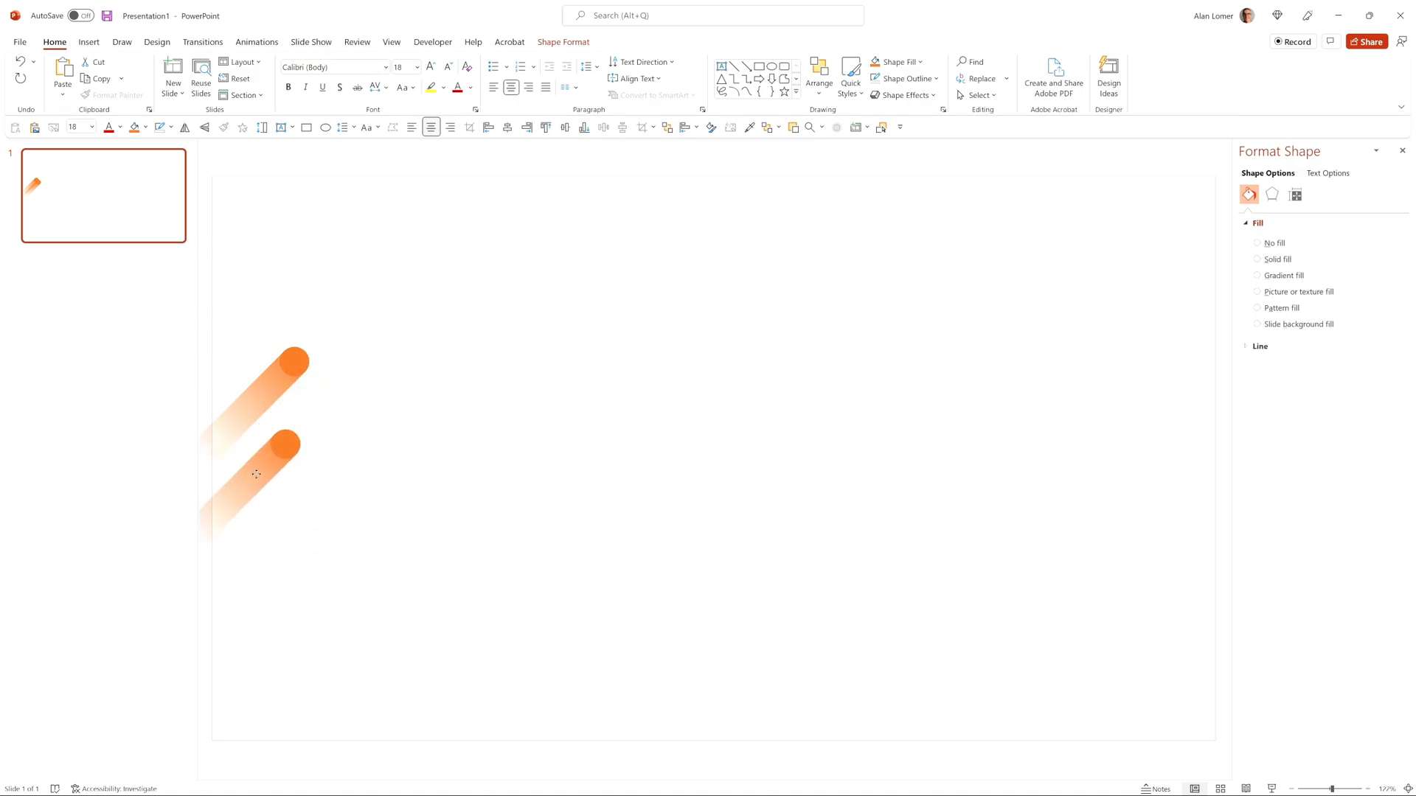
- Recolour the copy's tail to a green gradient fading toward transparent
left_click(1284, 275)
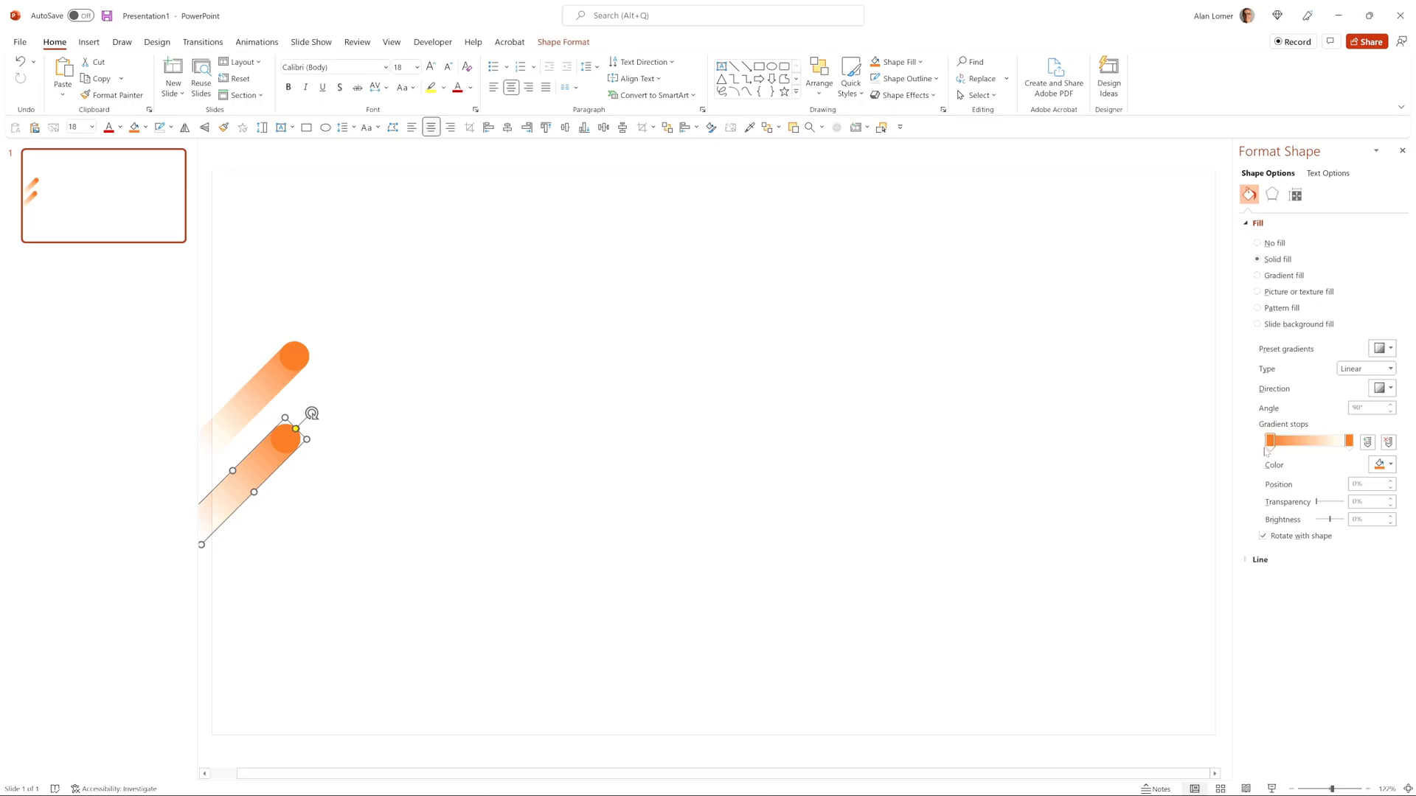
left_click(1380, 464)
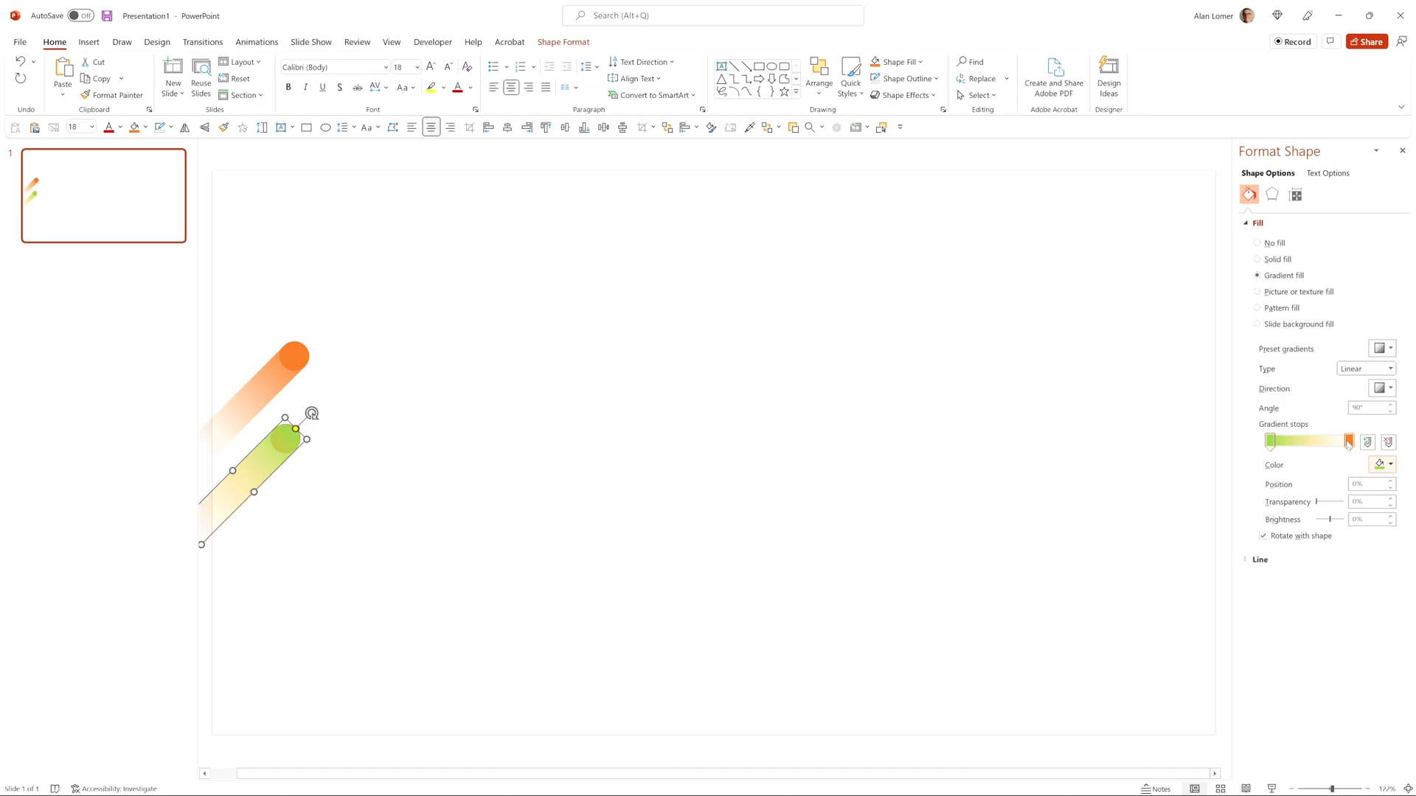
left_click(1379, 464)
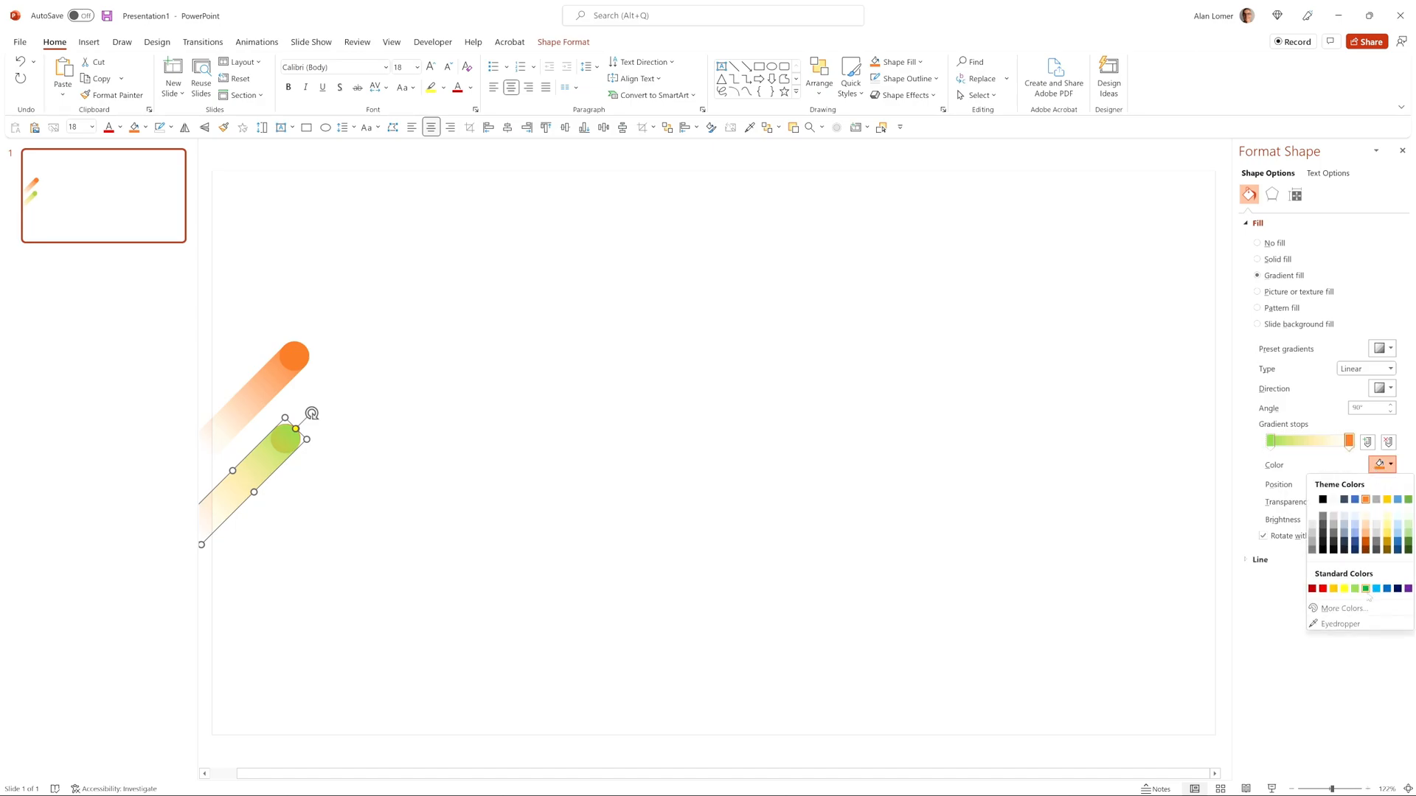
mouse_move(1355, 587)
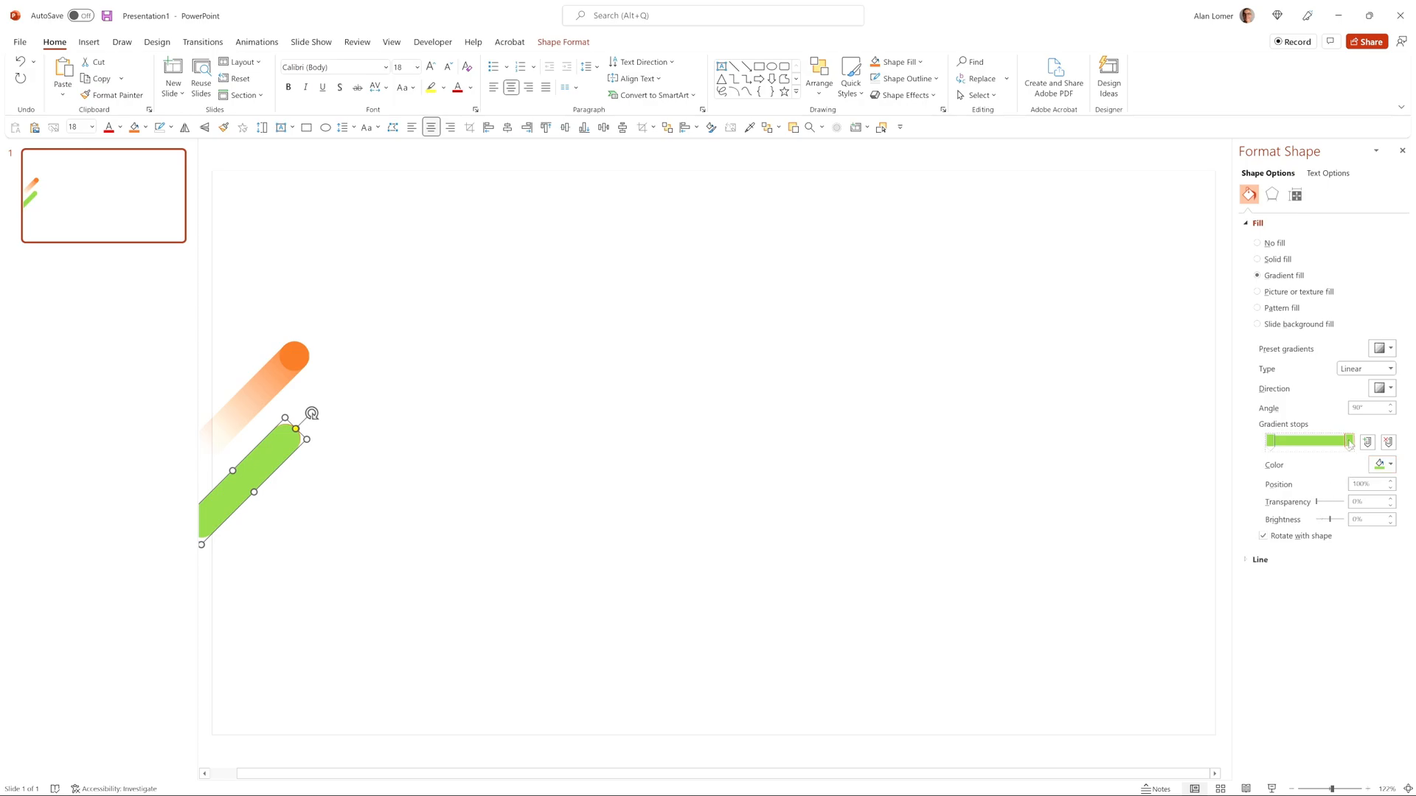
left_click_drag(1318, 501, 1341, 502)
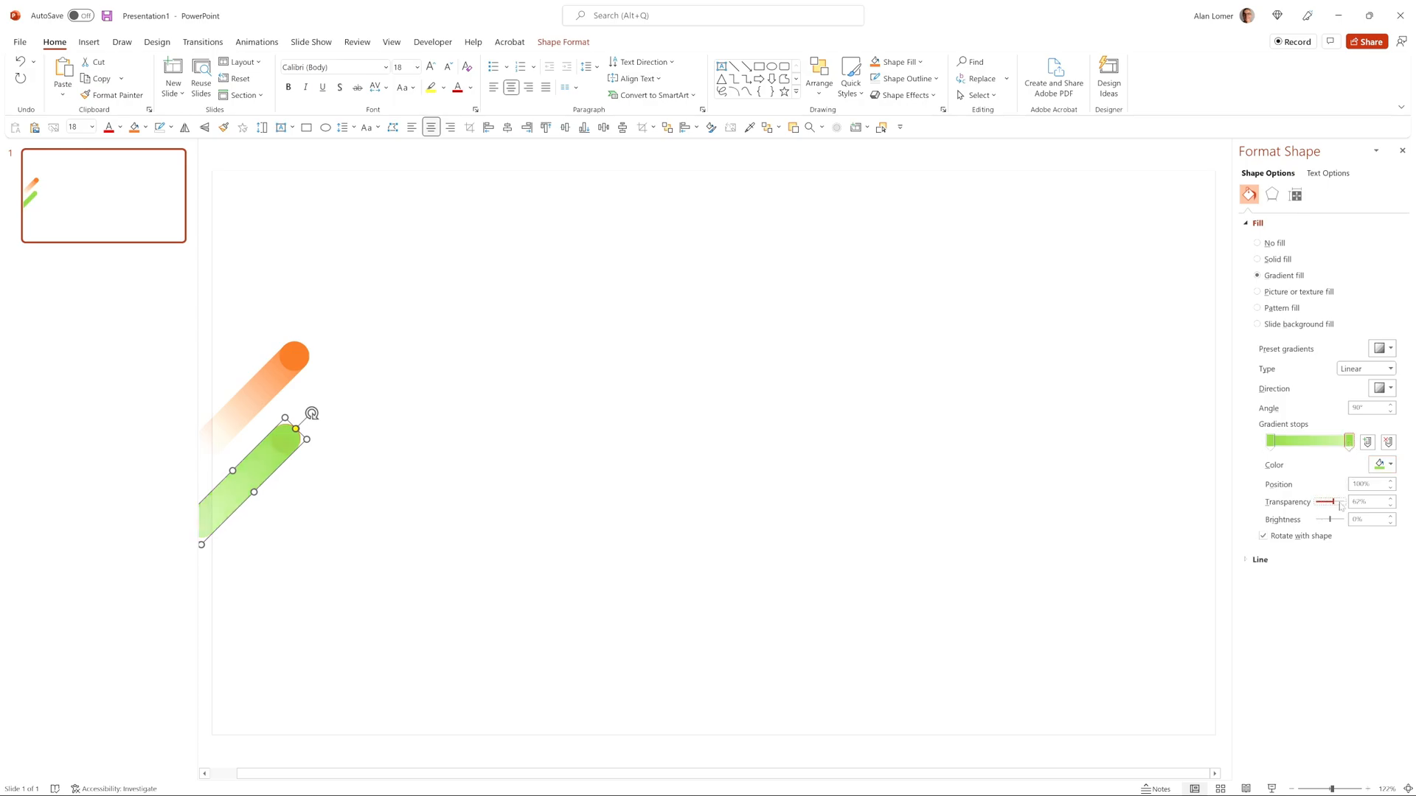
left_click_drag(1327, 503, 1340, 502)
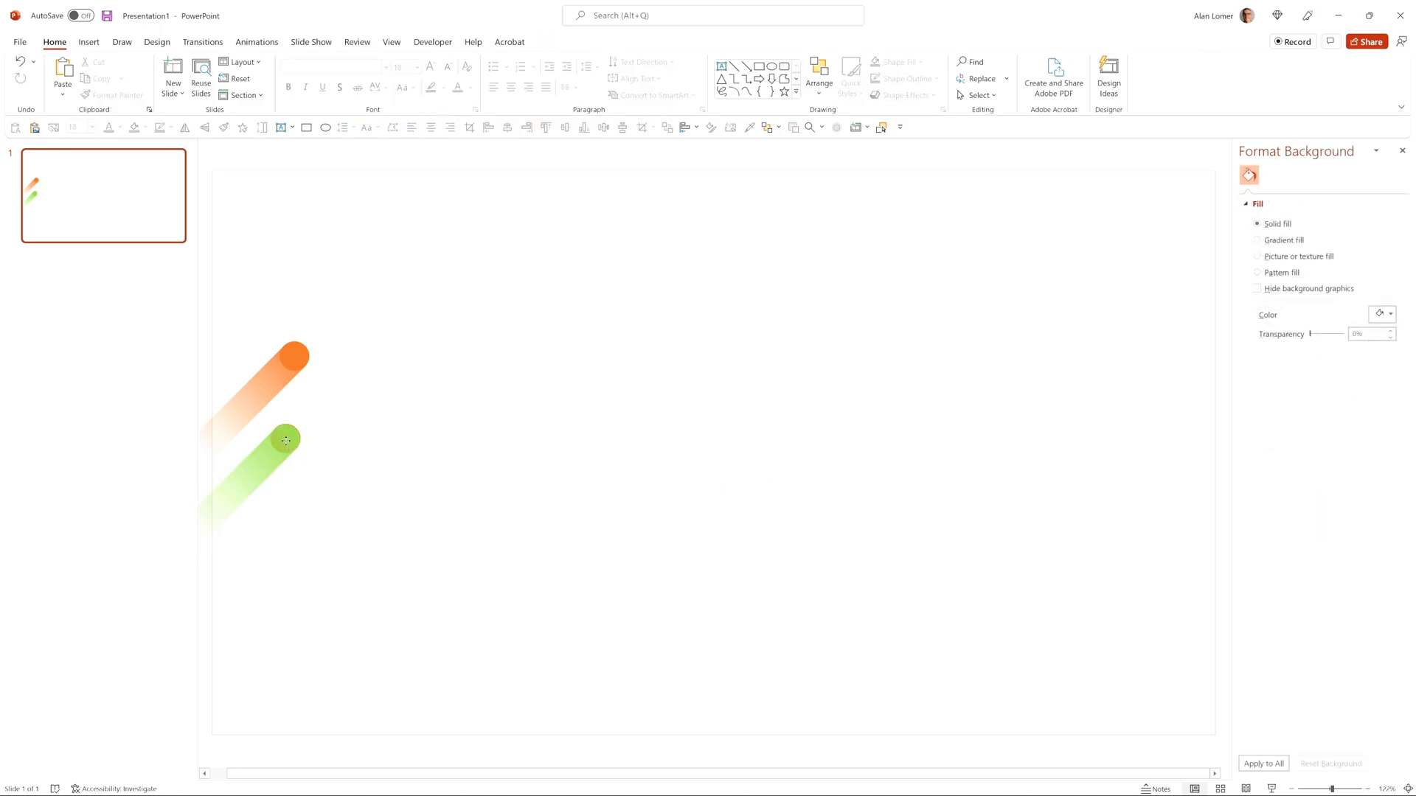
- Make the copy's dot green, group the comet, and Ctrl+drag a copy near the bottom
left_click(286, 441)
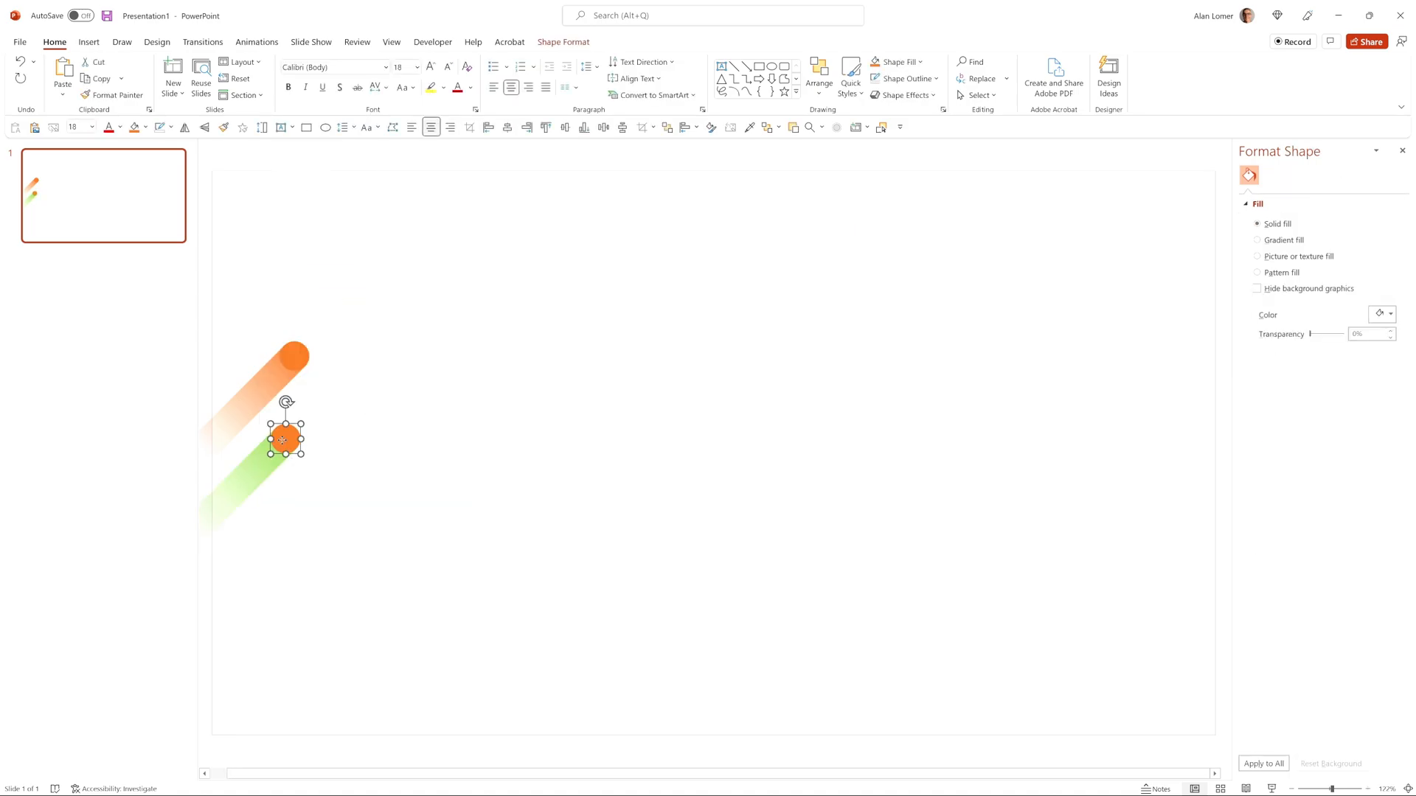
left_click(893, 61)
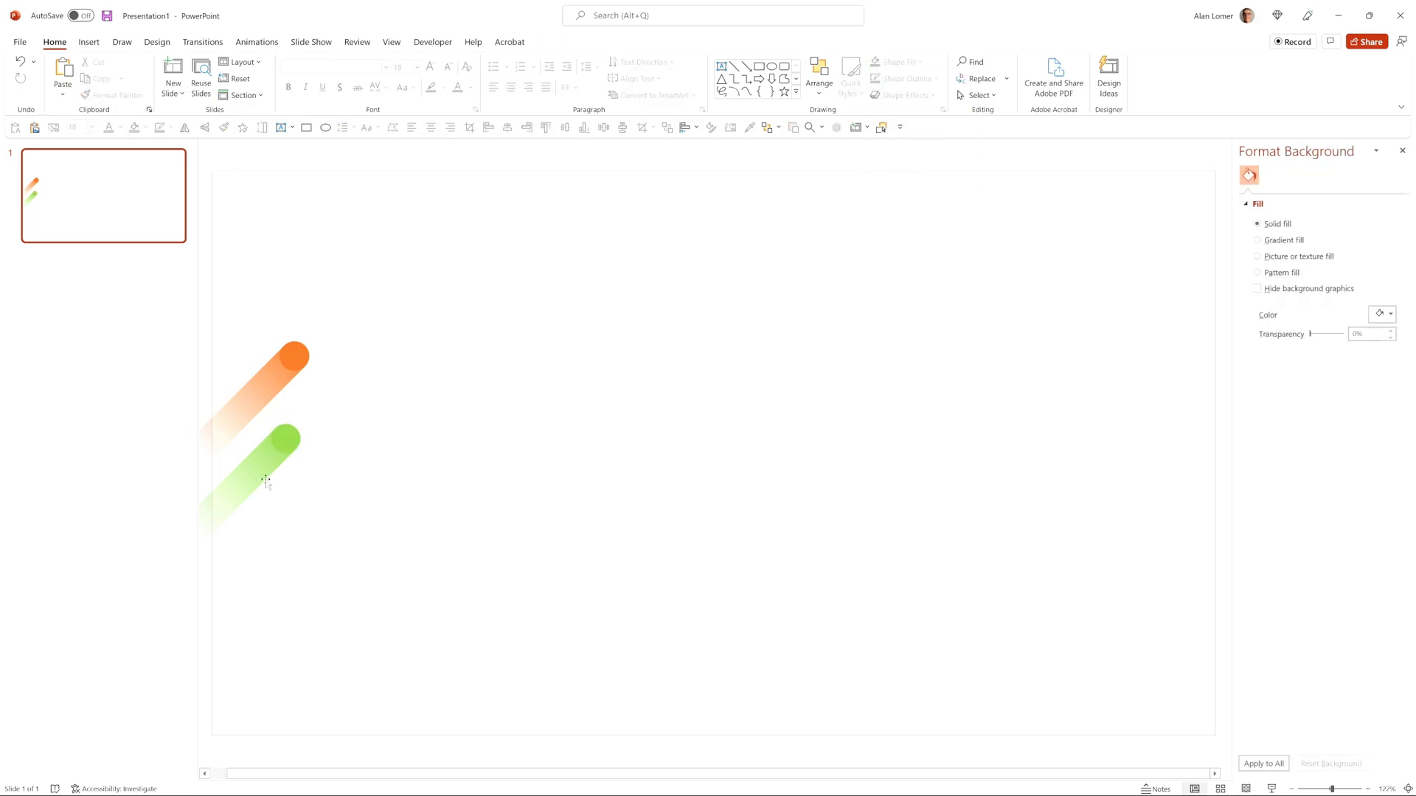
left_click(262, 478)
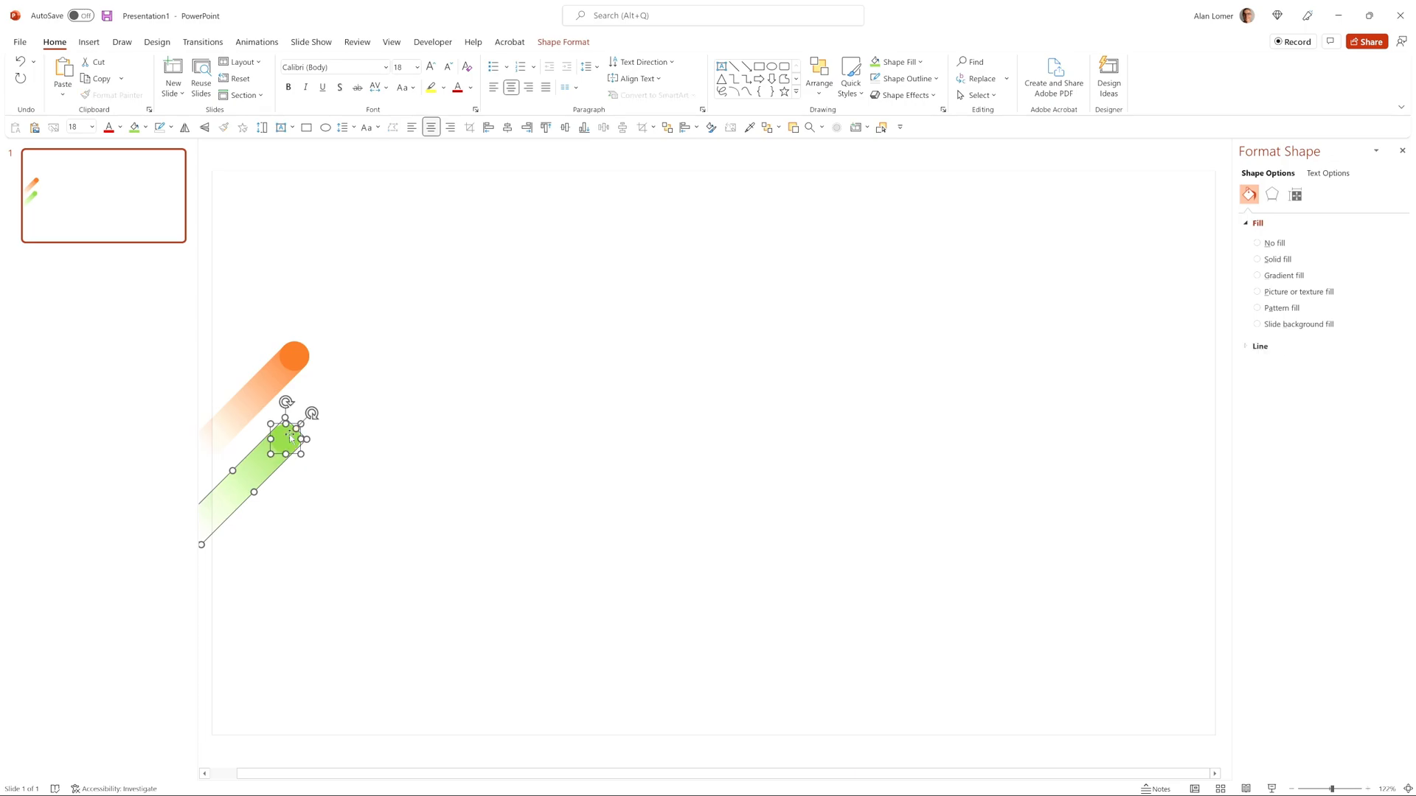
key("ctrl+g")
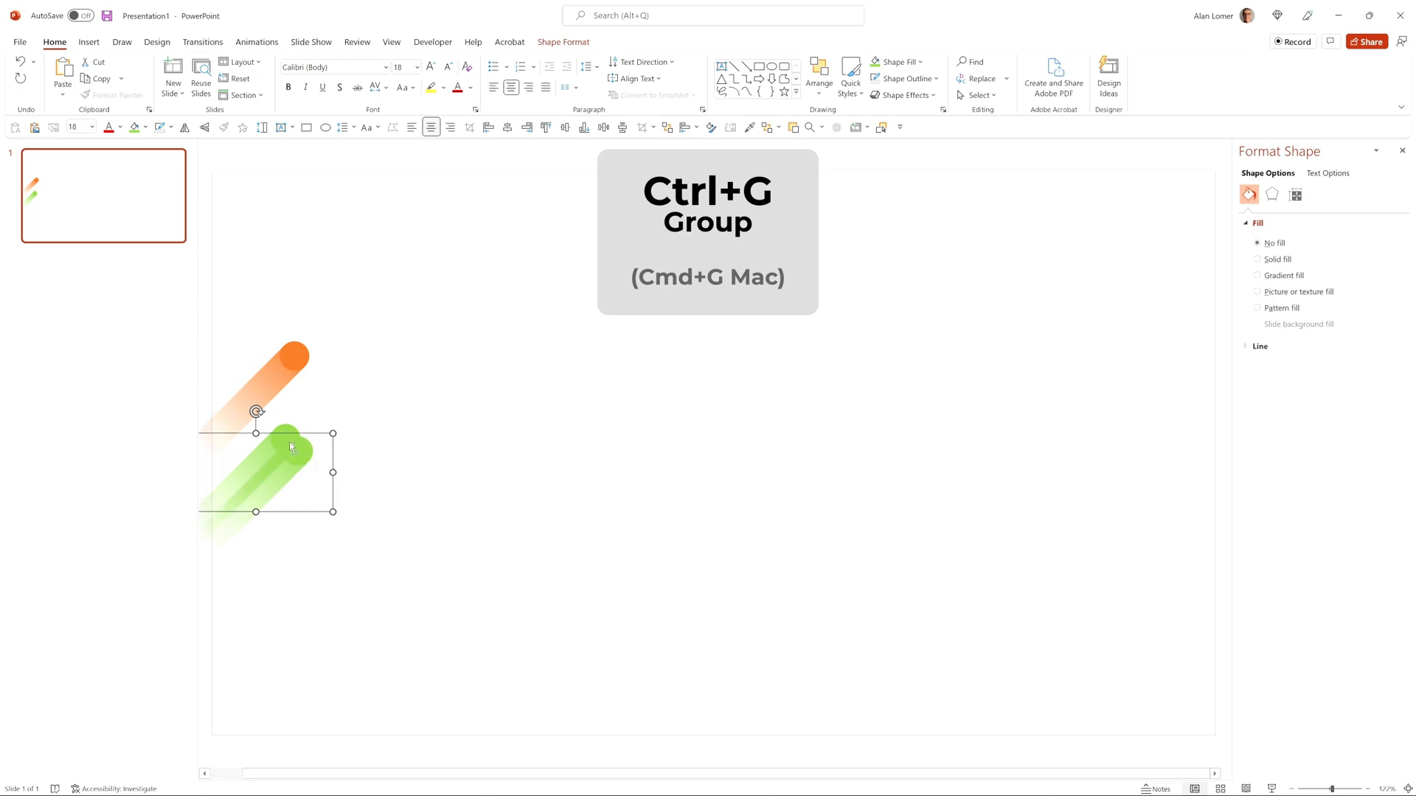
left_click_drag(280, 456, 764, 695)
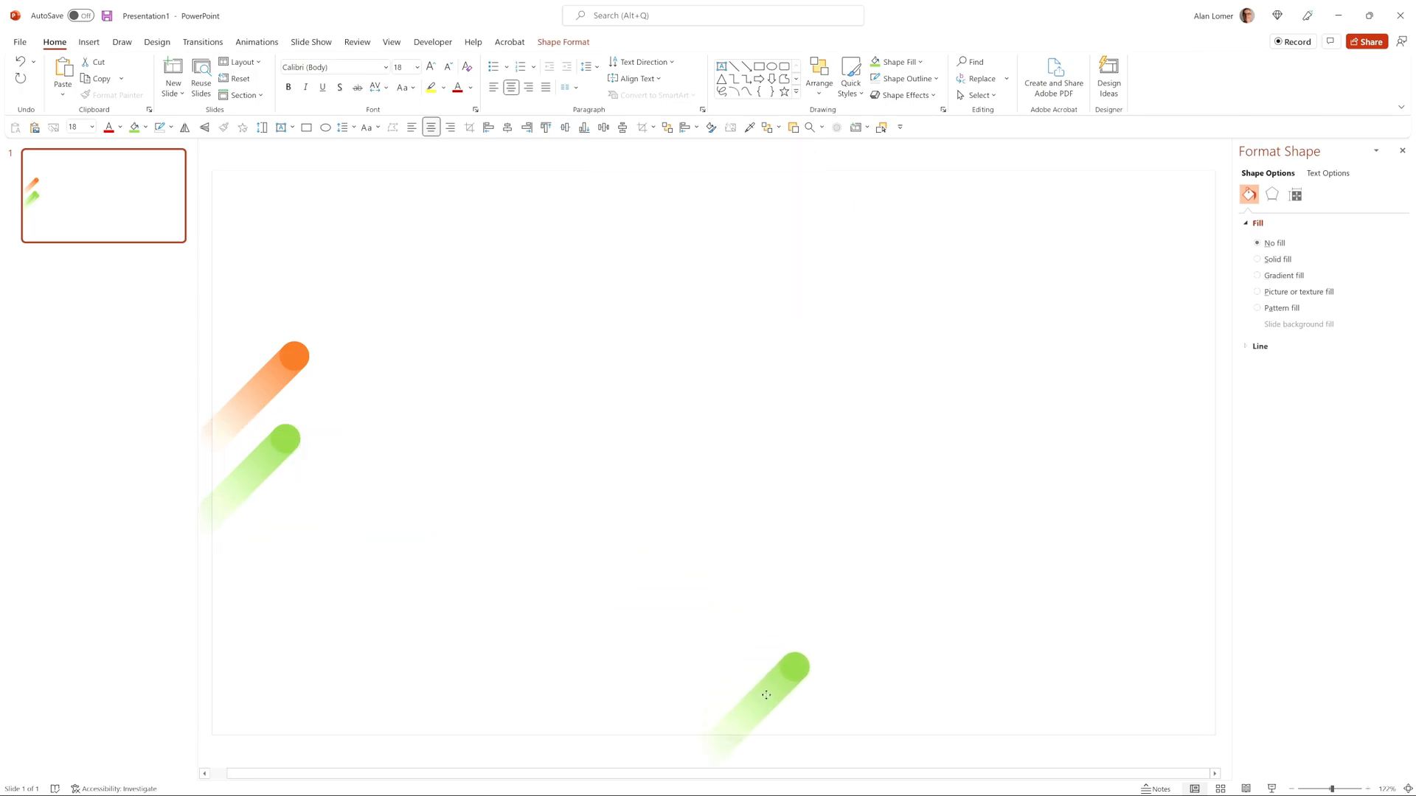
- Recolour the bottom comet's head and gradient tail purple
left_click(767, 695)
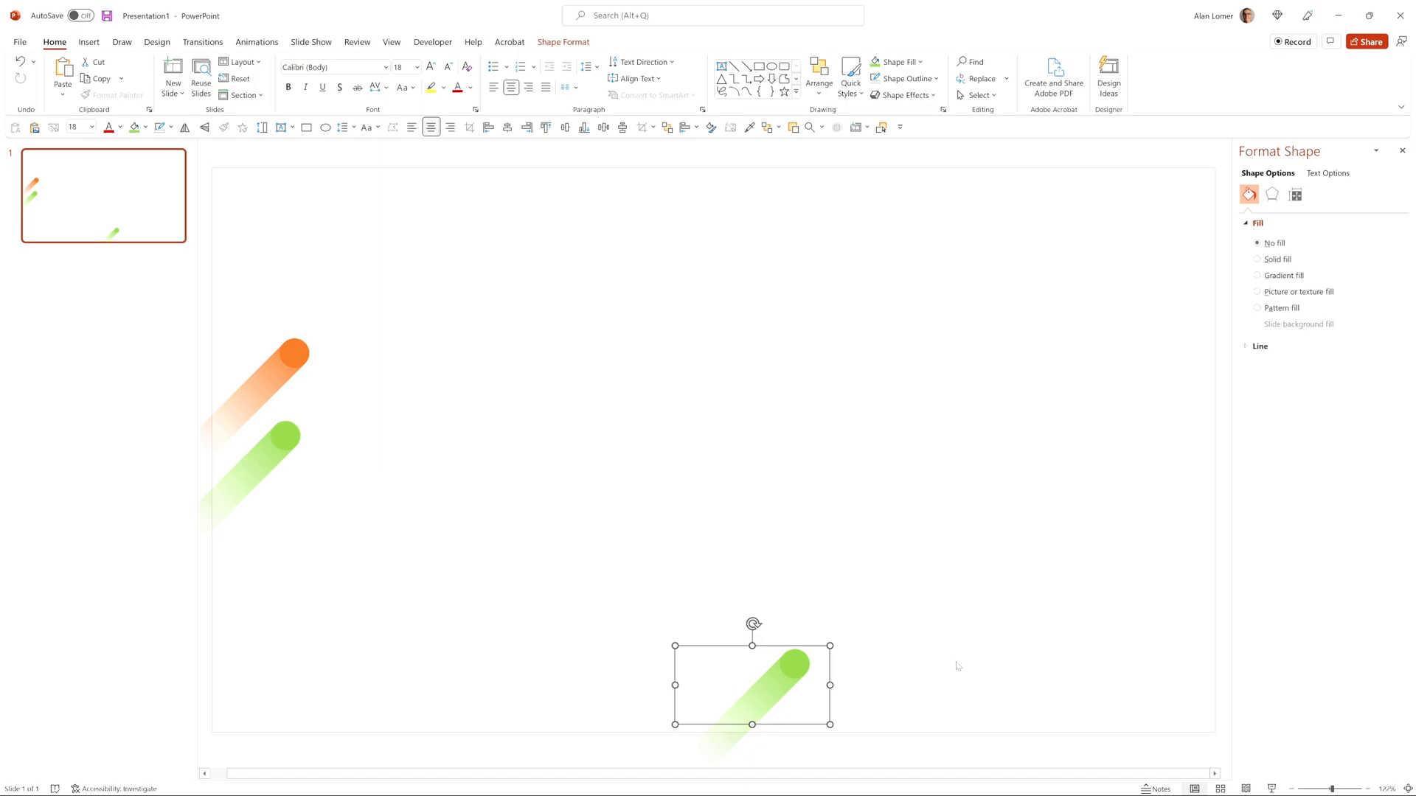
left_click(1260, 259)
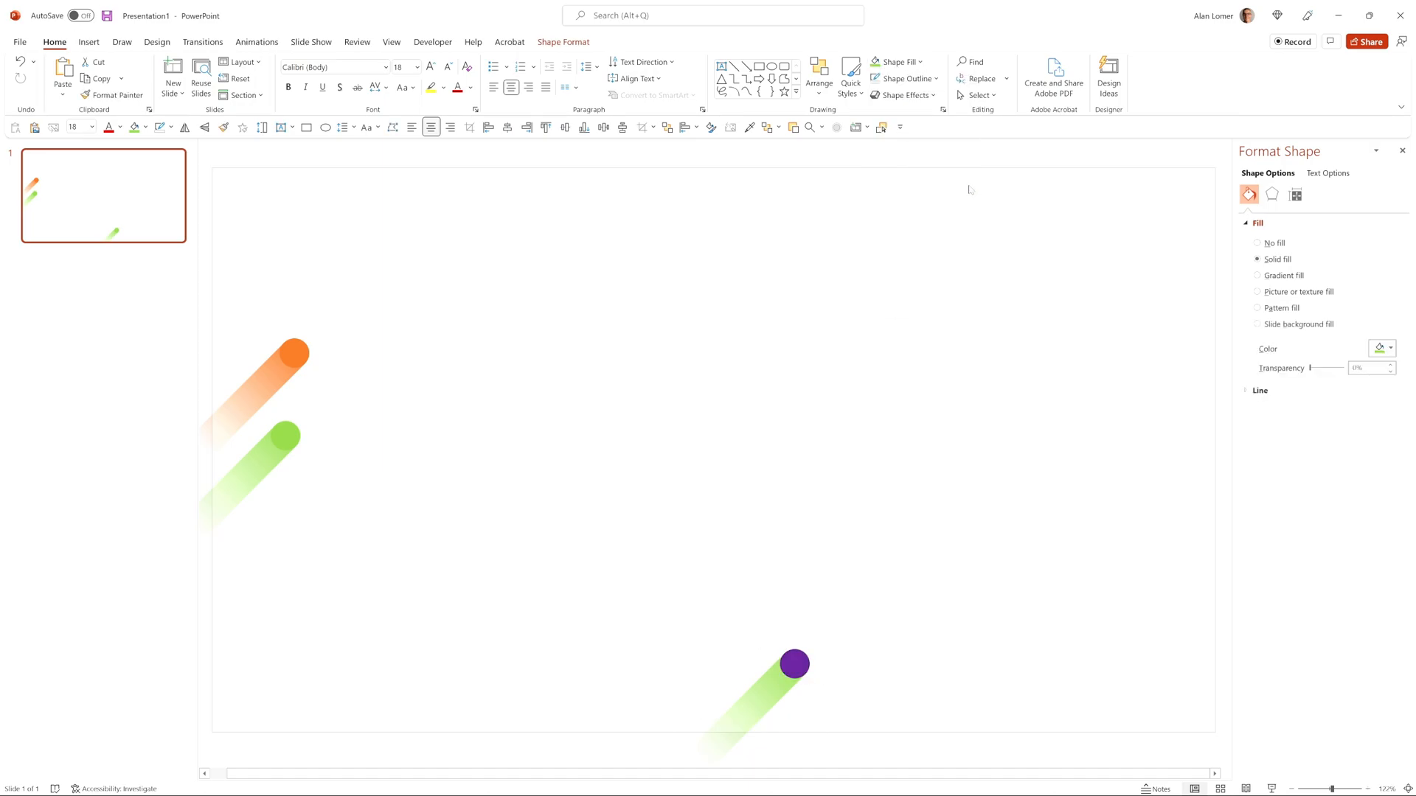
left_click(1256, 275)
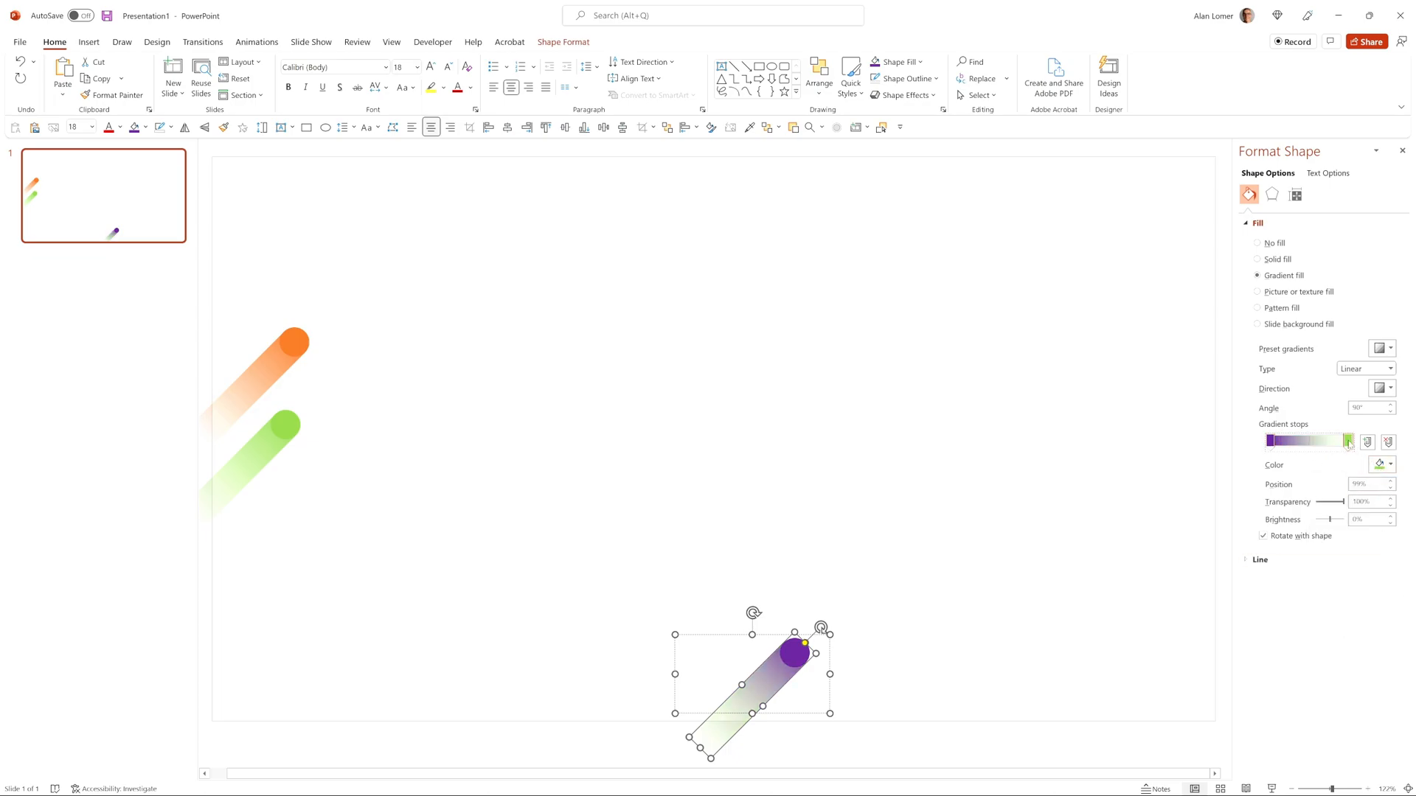
left_click(1389, 464)
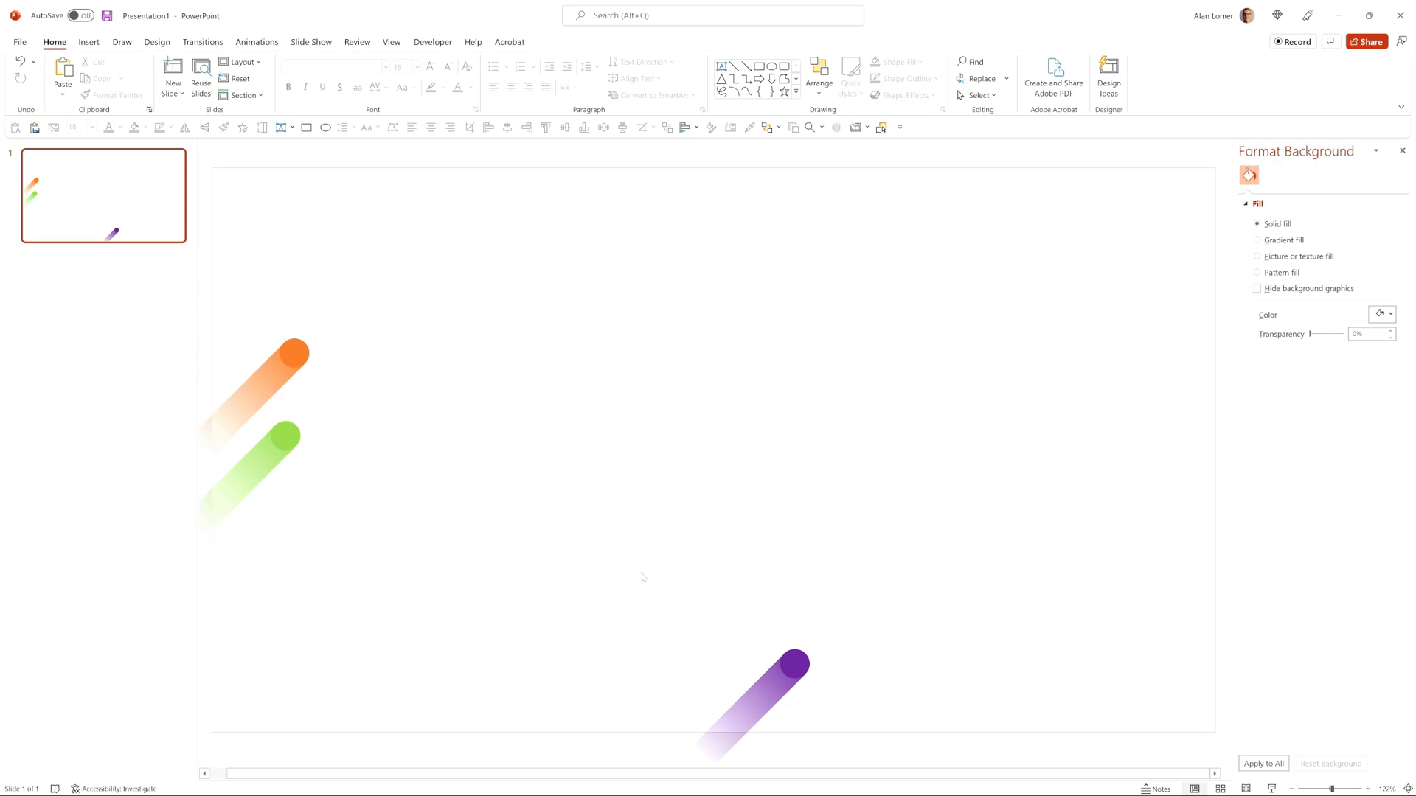
left_click(786, 686)
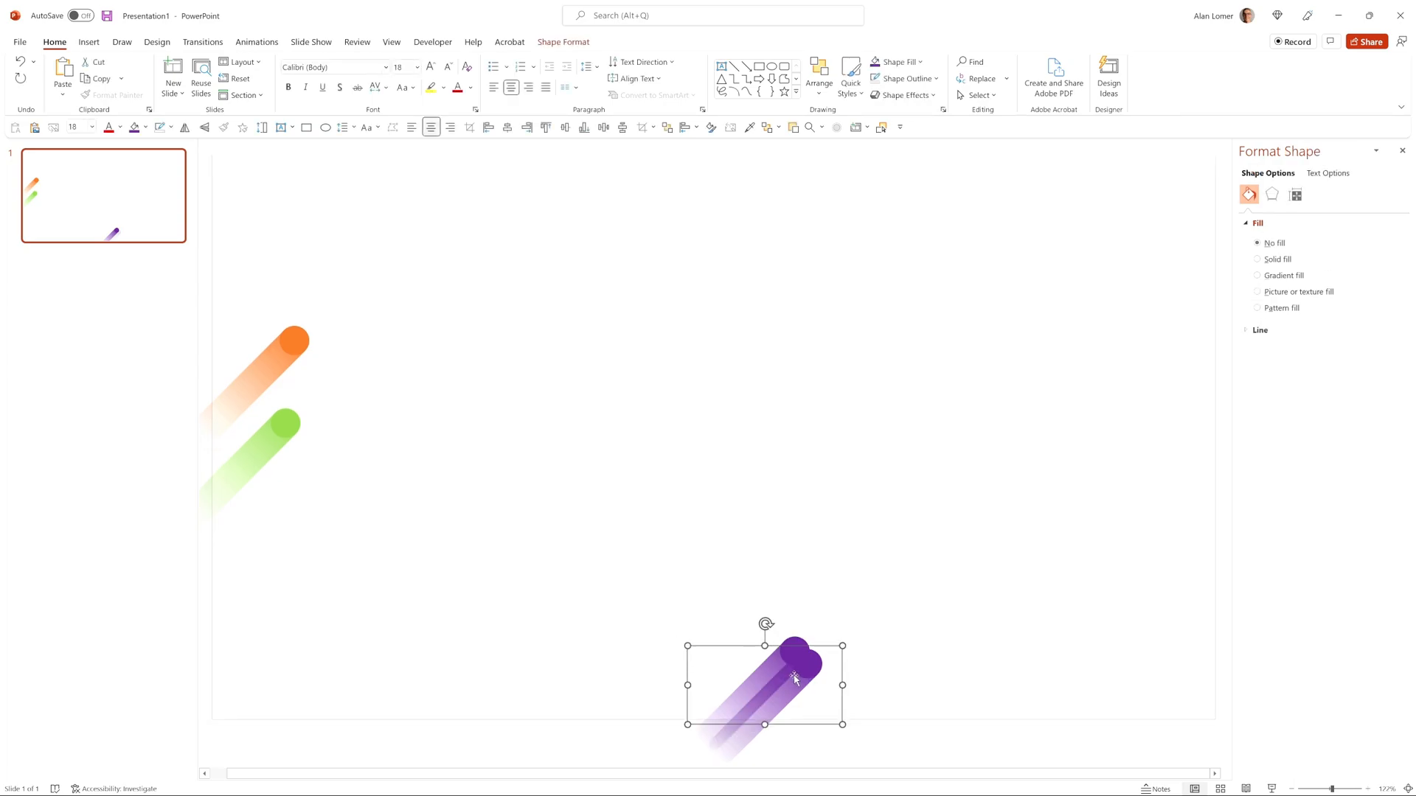
- Copy and flip the purple comet, then move it to the top-right corner
left_click_drag(765, 683, 810, 389)
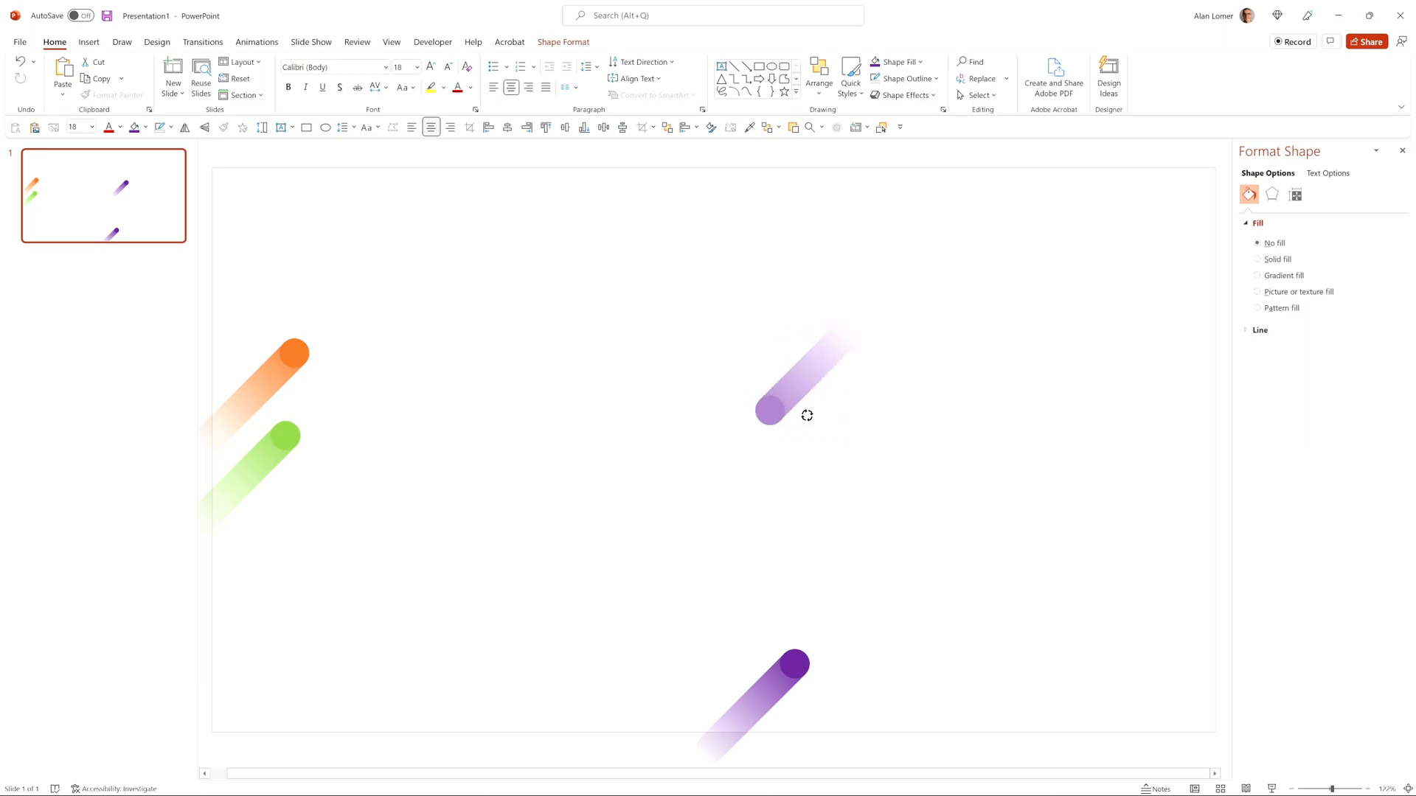
left_click(801, 389)
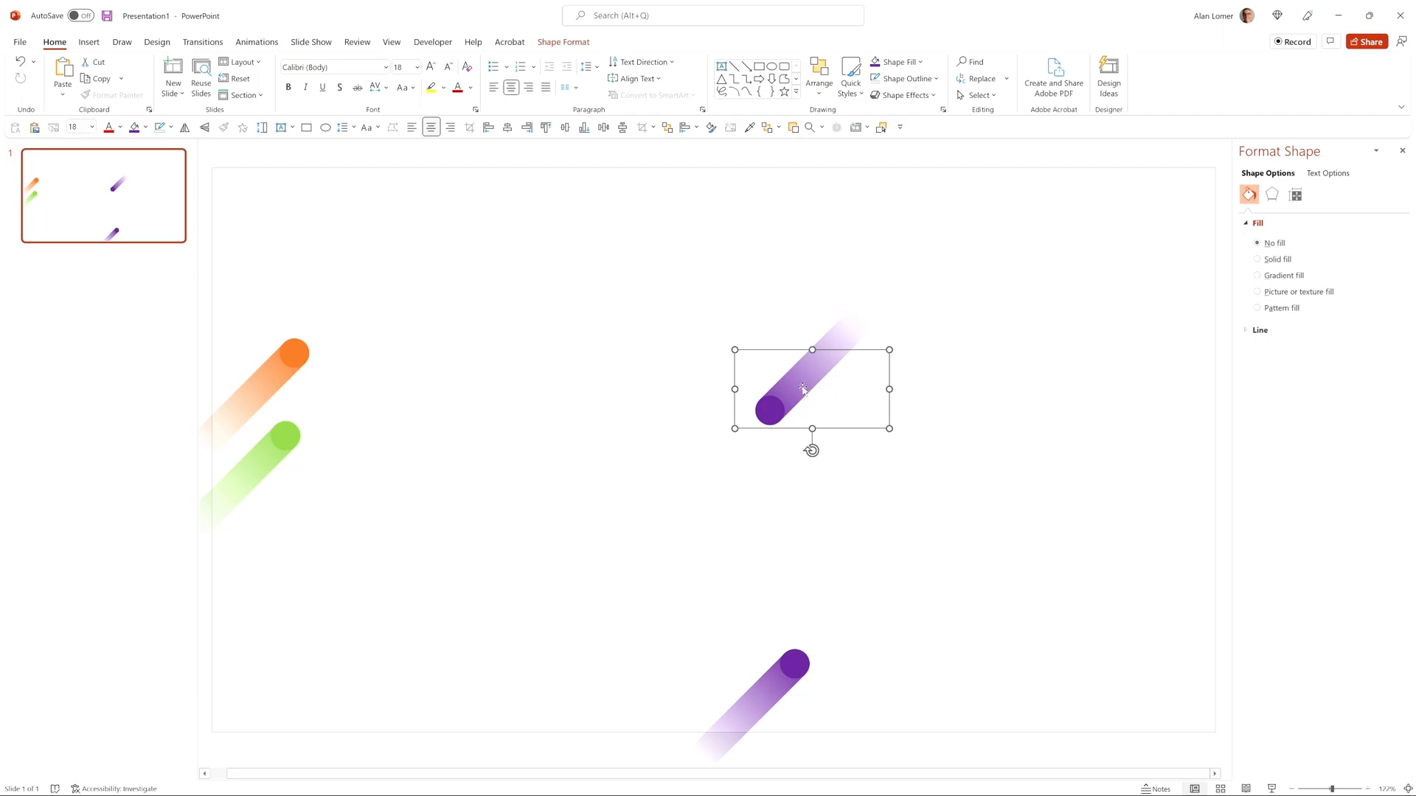
left_click_drag(811, 388, 986, 225)
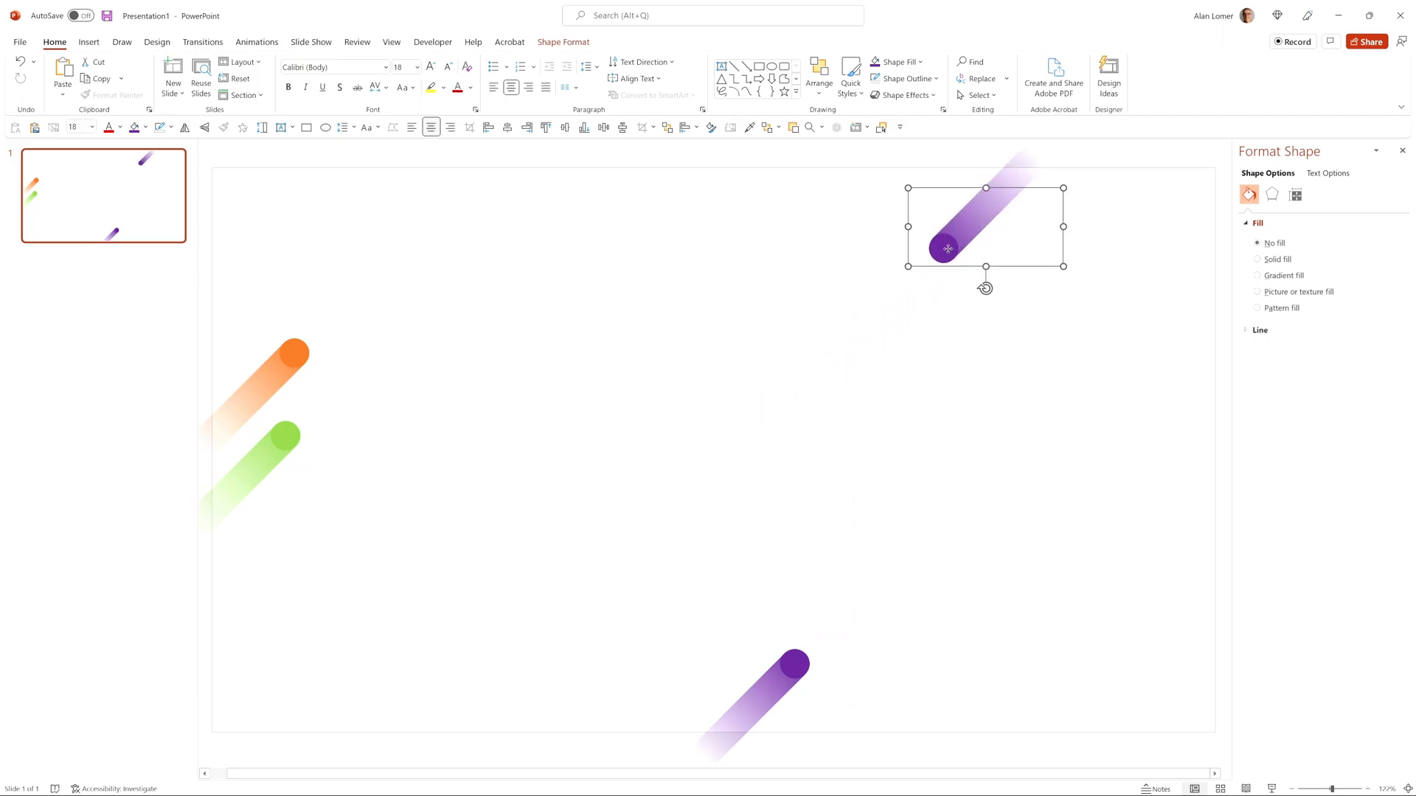
- Turn the copy's head and both tail gradient stops red
left_click(1279, 261)
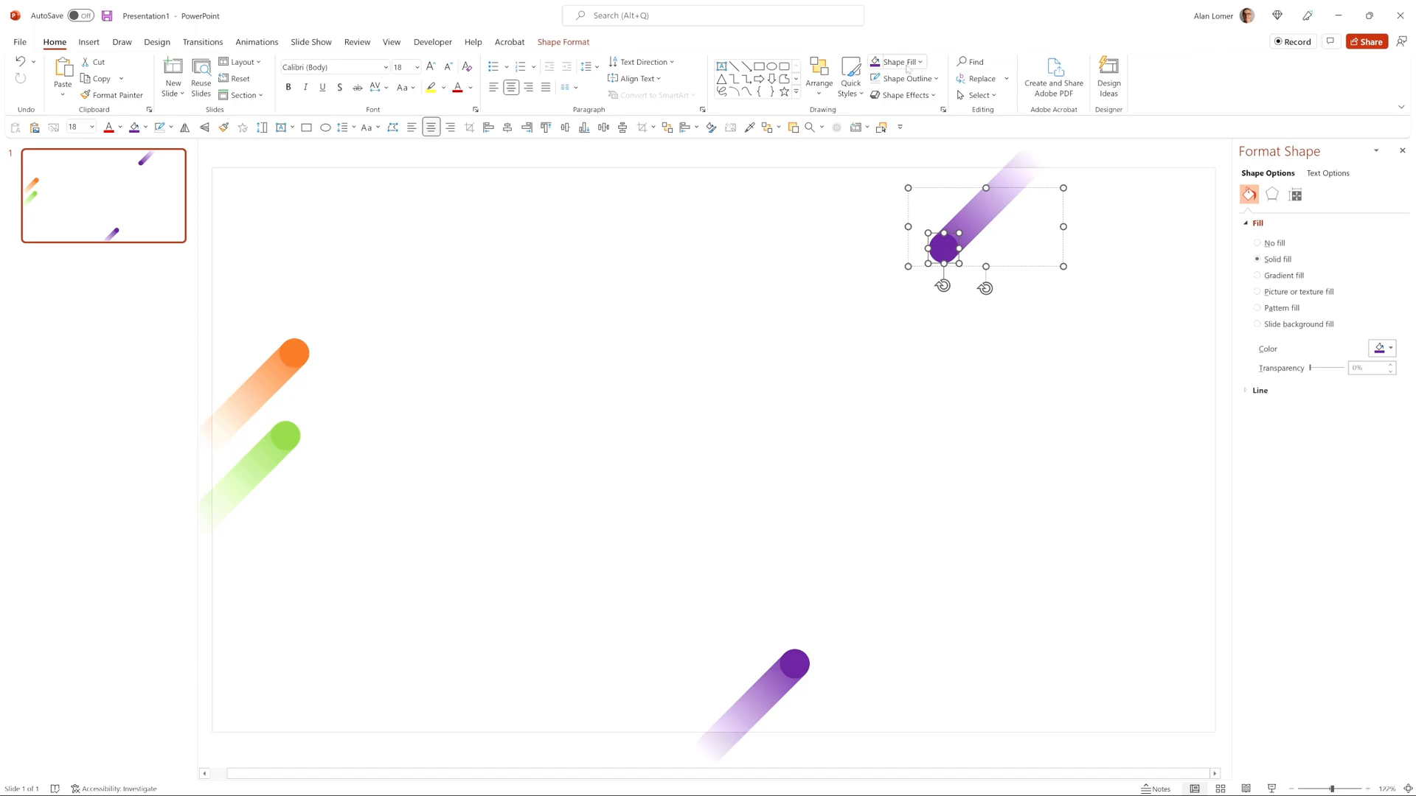
left_click(894, 61)
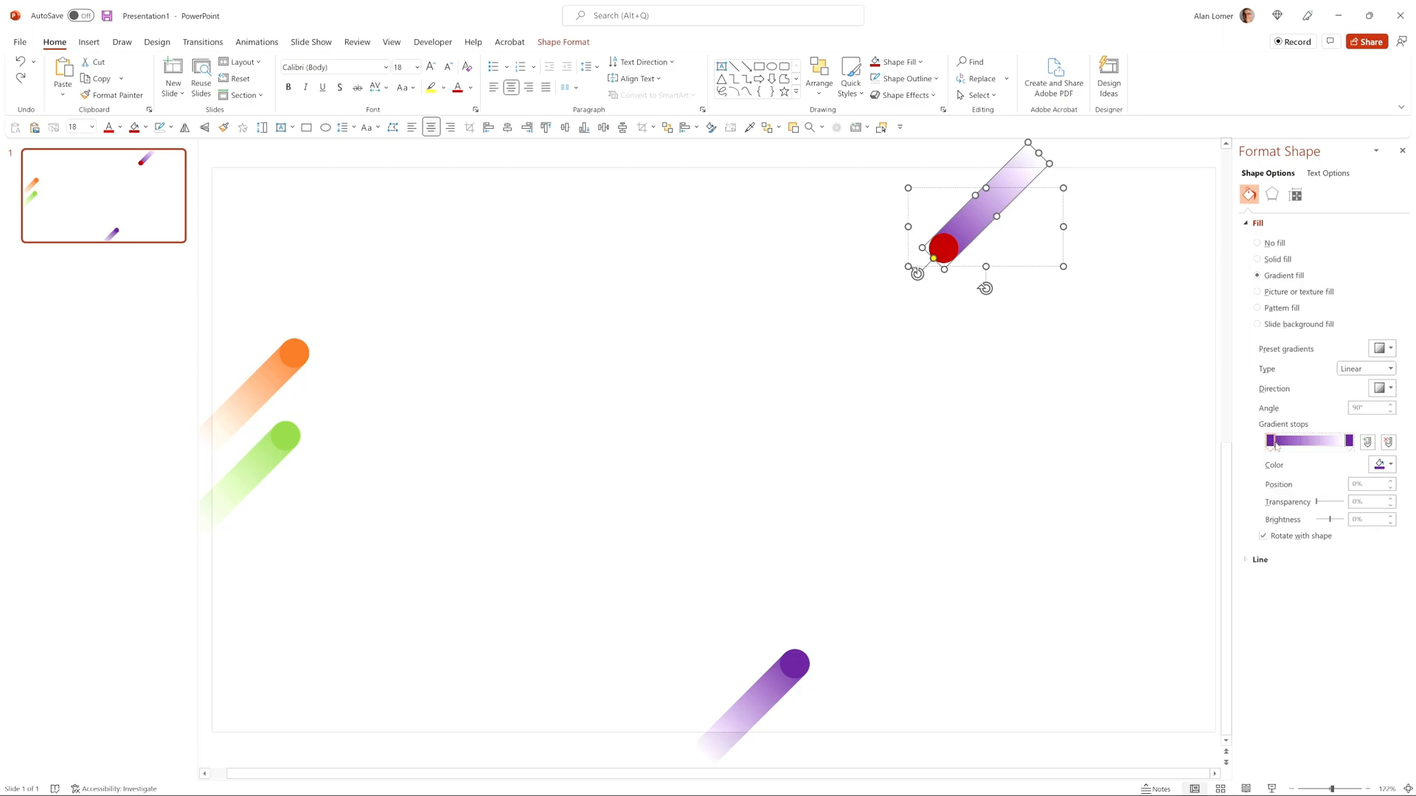
left_click(1382, 464)
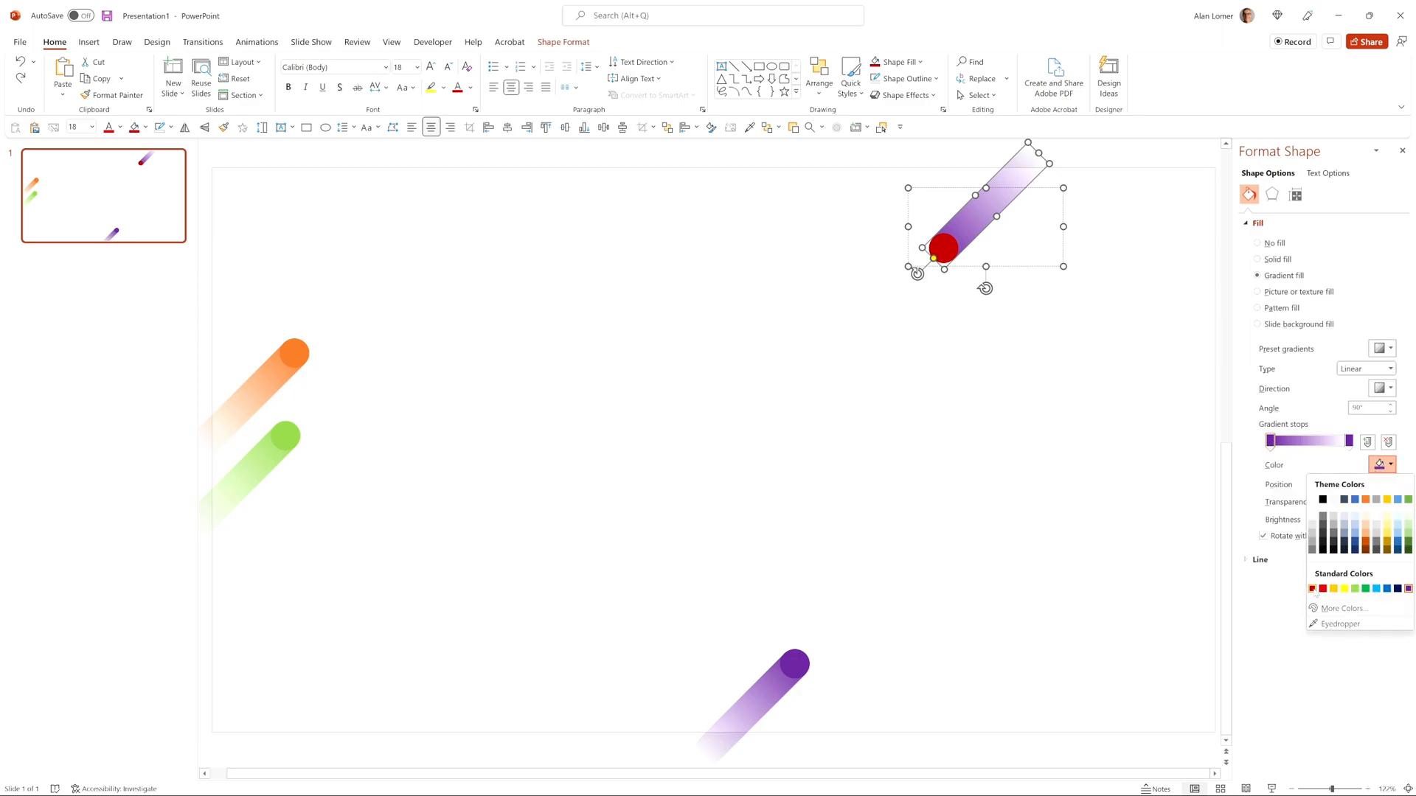
left_click(1323, 588)
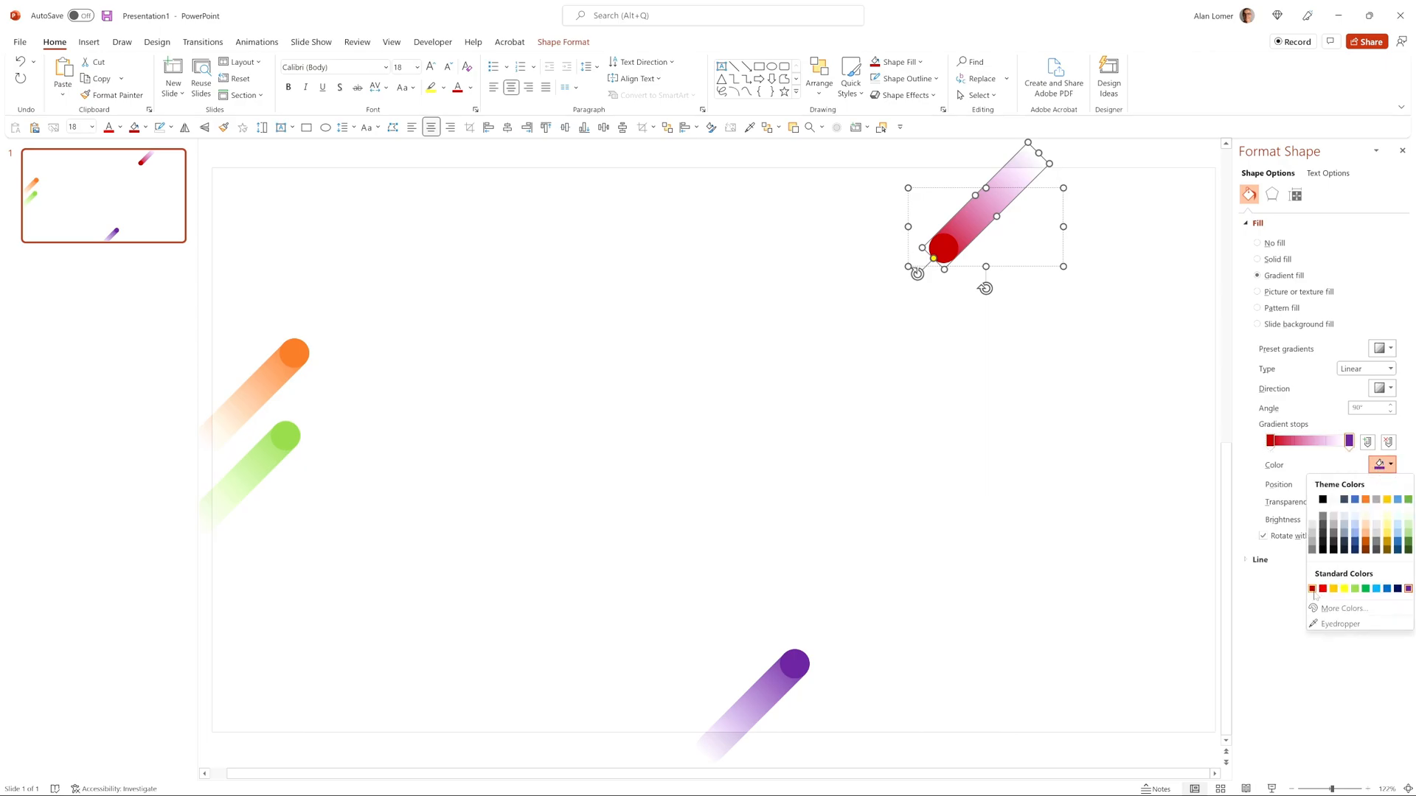
left_click(1312, 588)
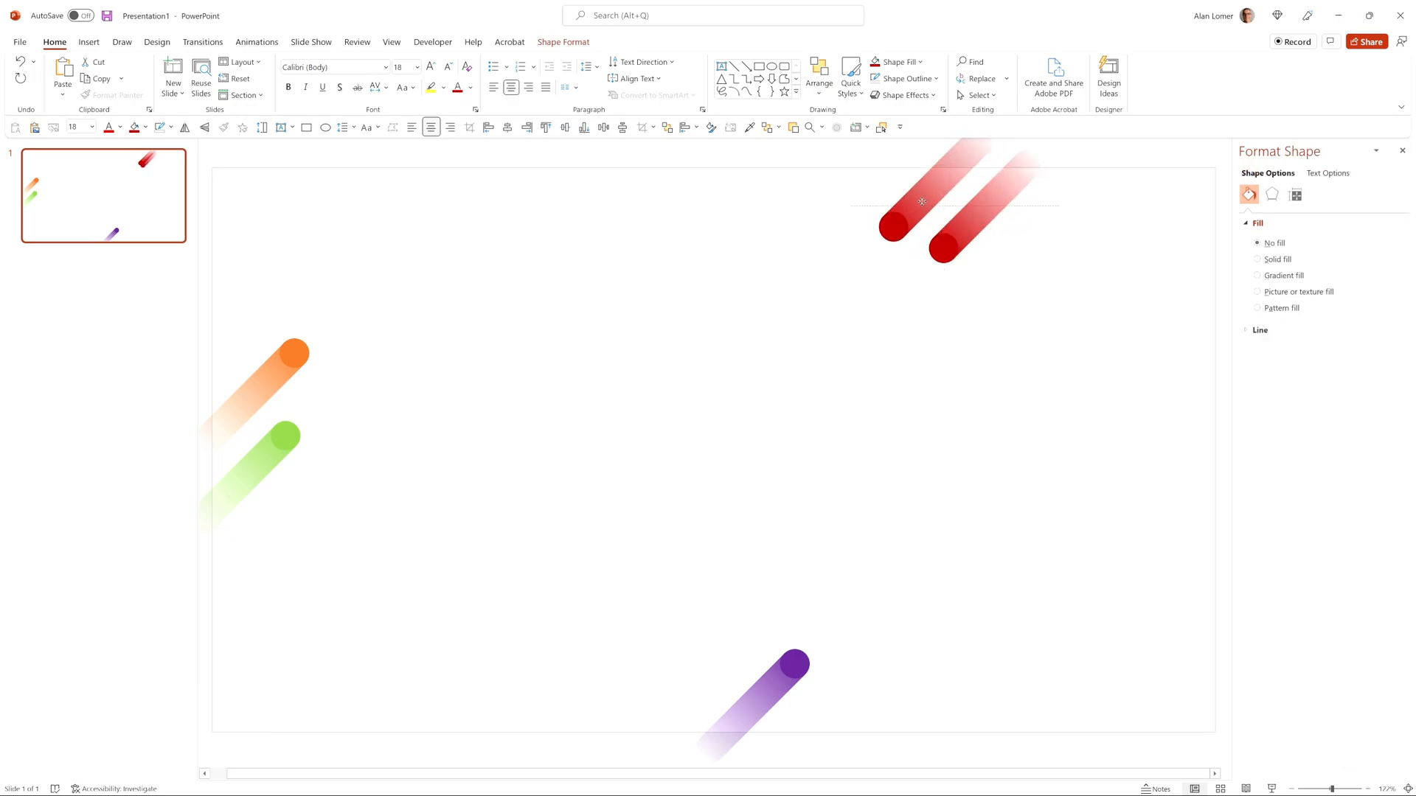
- Recolour the duplicated red comet's head and tail stops blue, restoring the tail fade
left_click(920, 201)
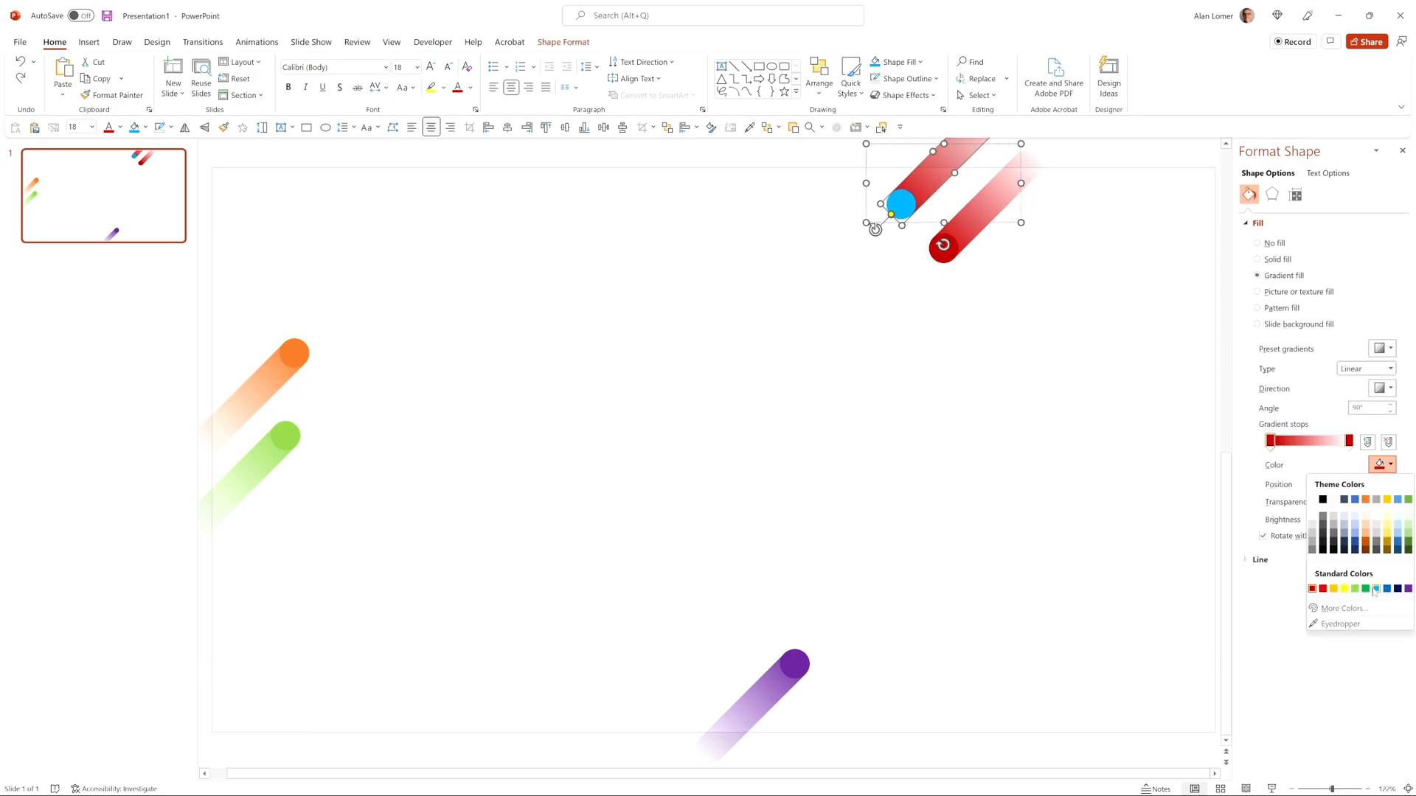
left_click(1343, 587)
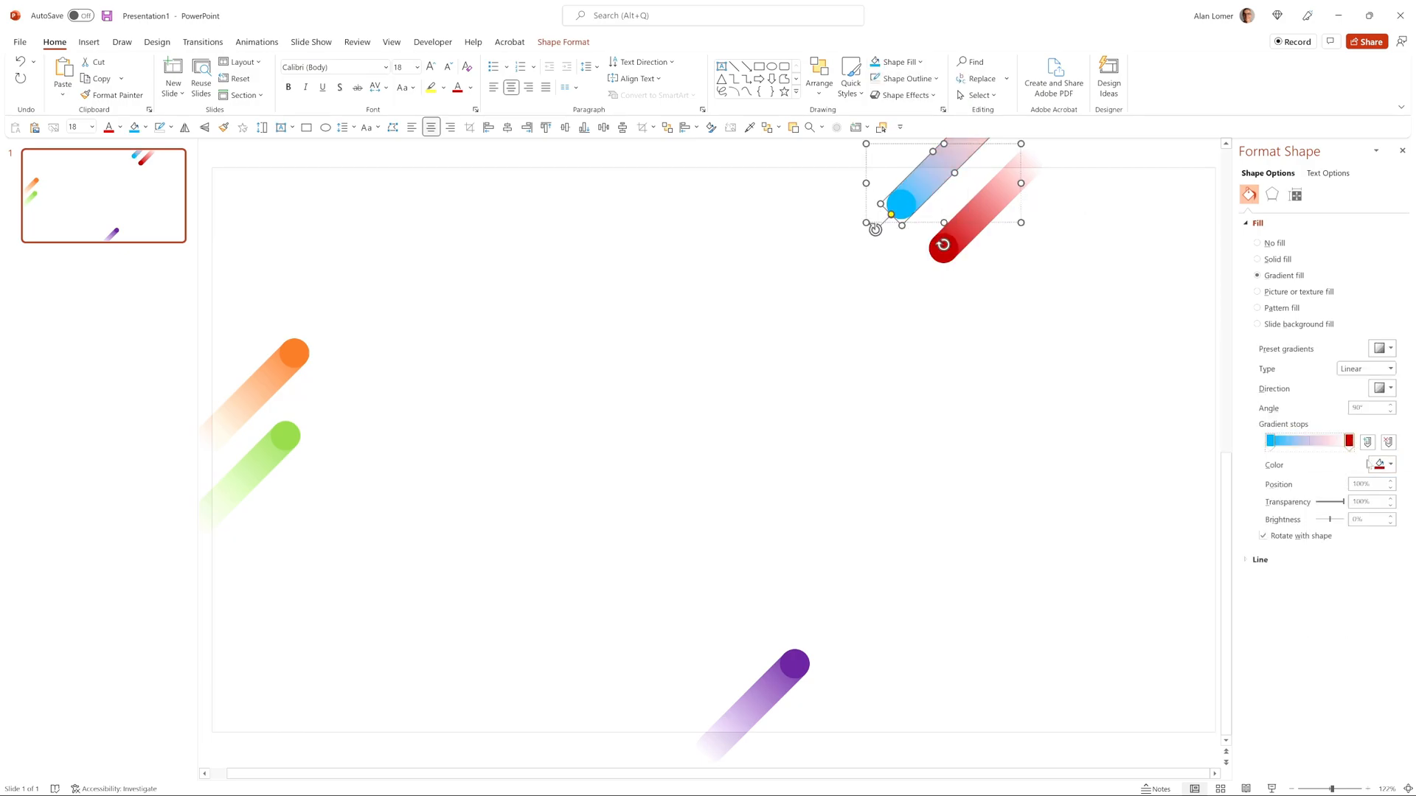
left_click(1381, 464)
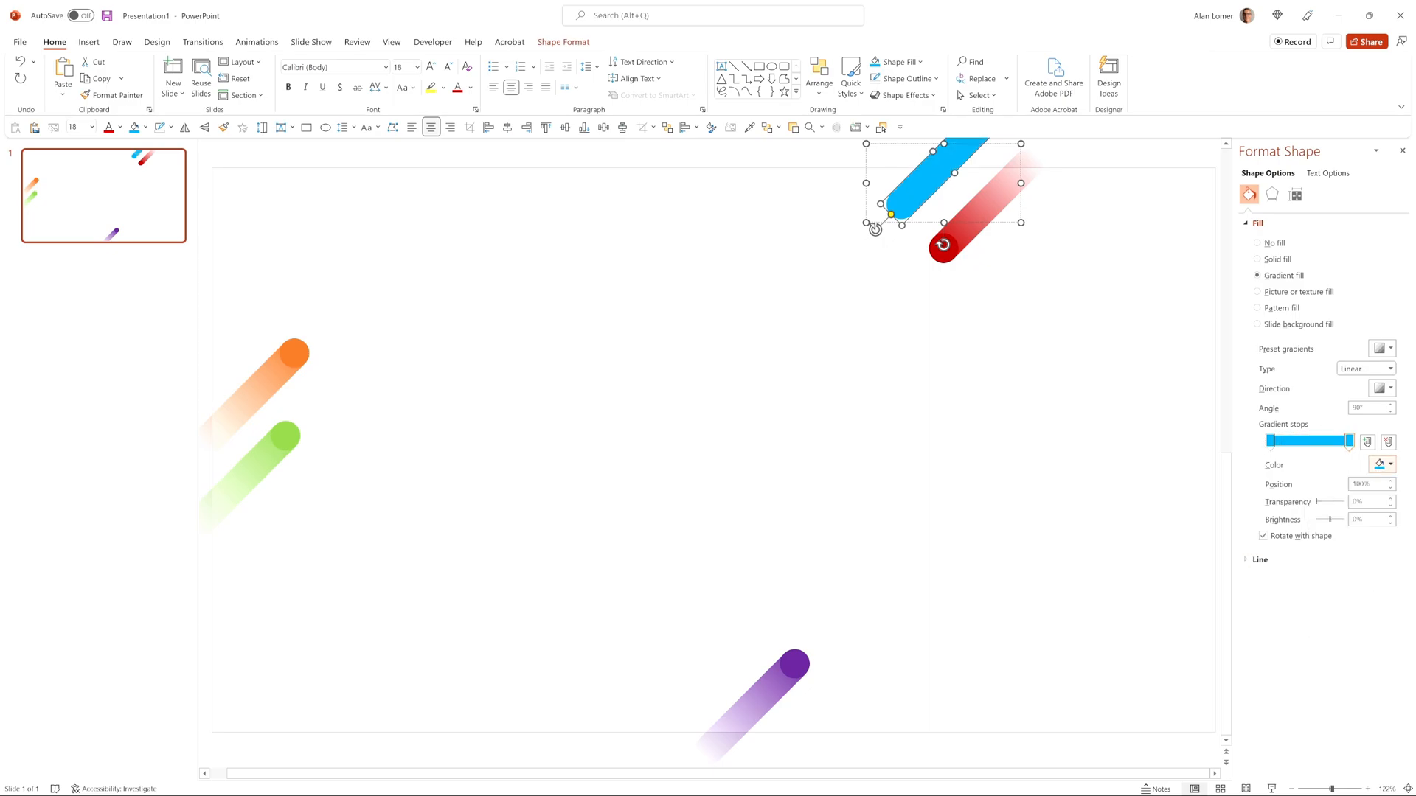
left_click_drag(1329, 502, 1343, 502)
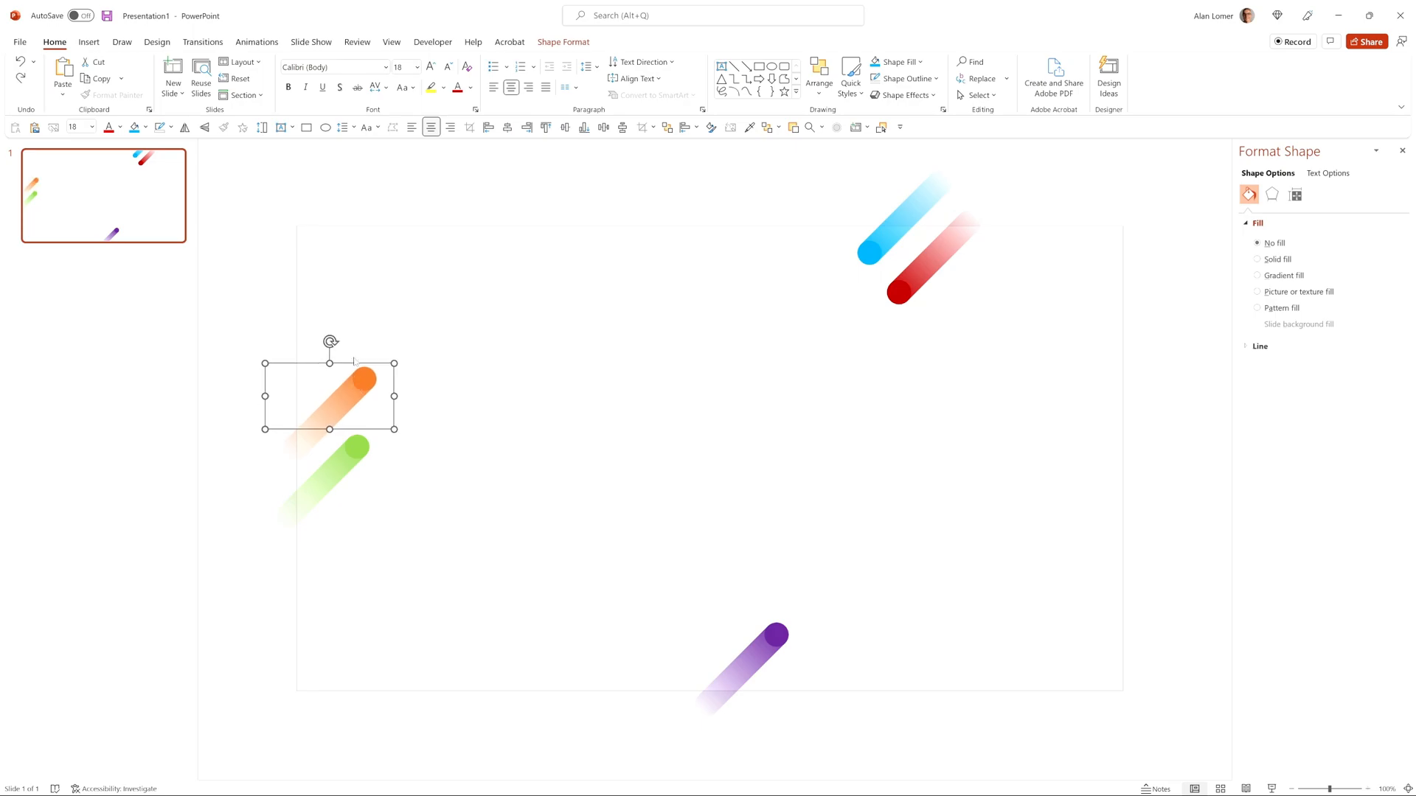
- Add a Lines motion path to the orange comet
left_click(257, 42)
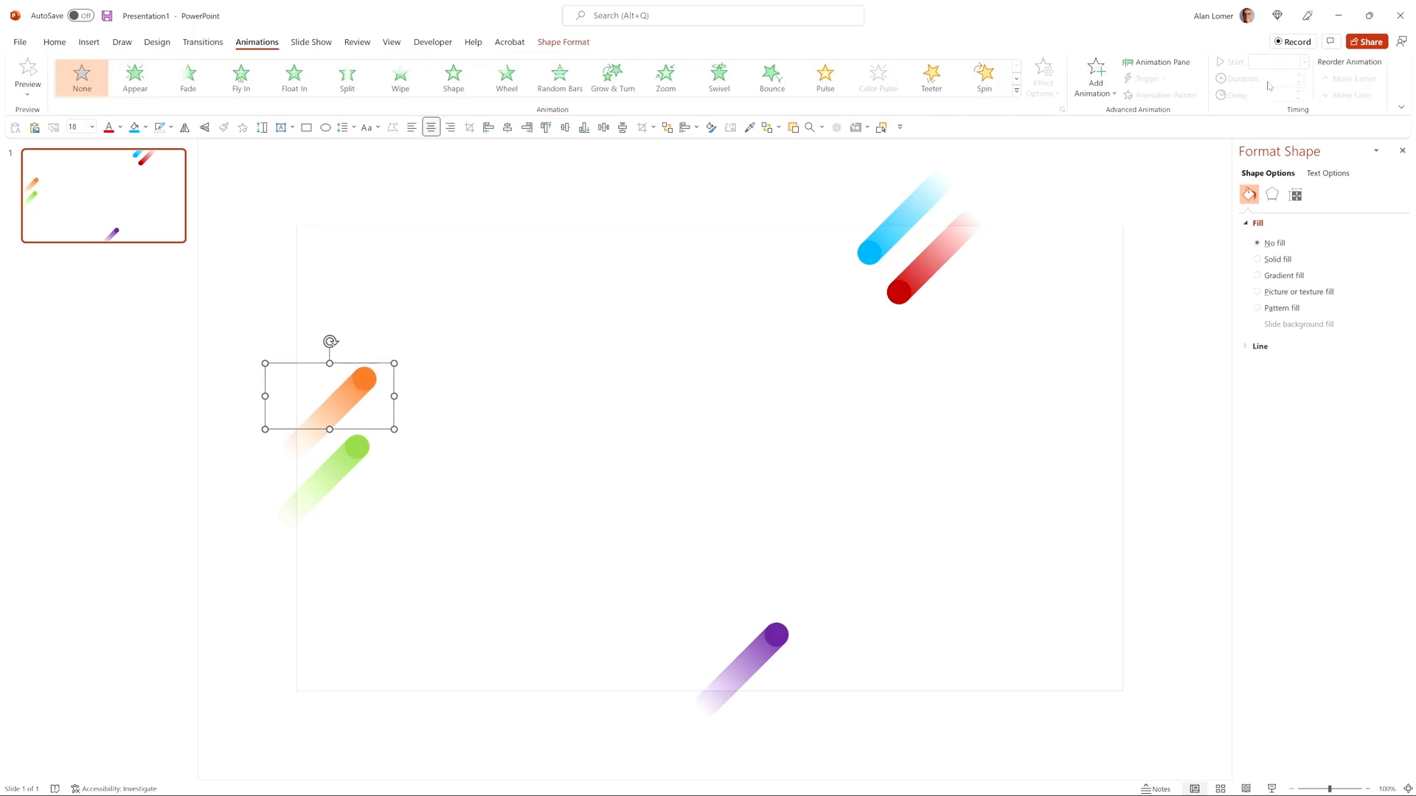
left_click(1095, 77)
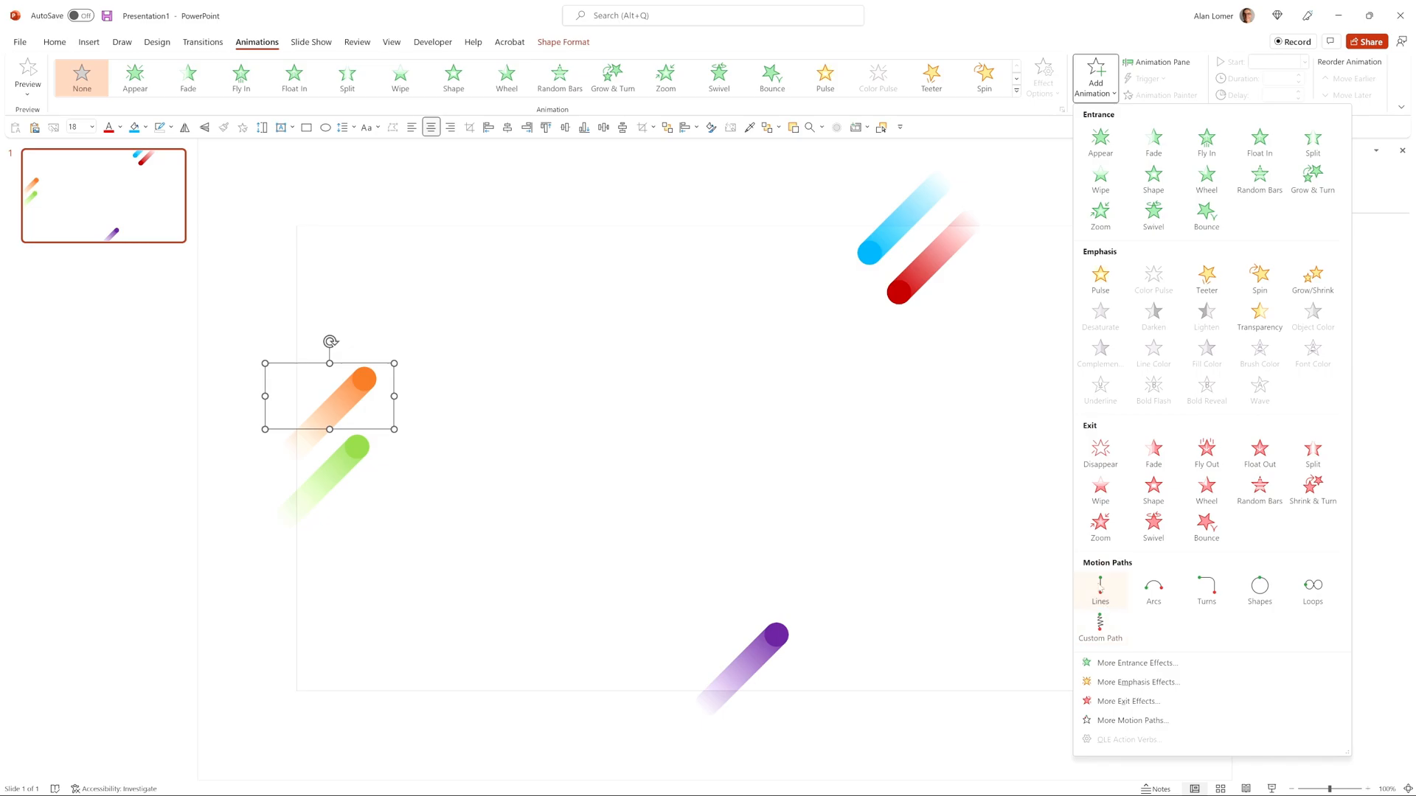
mouse_move(1099, 587)
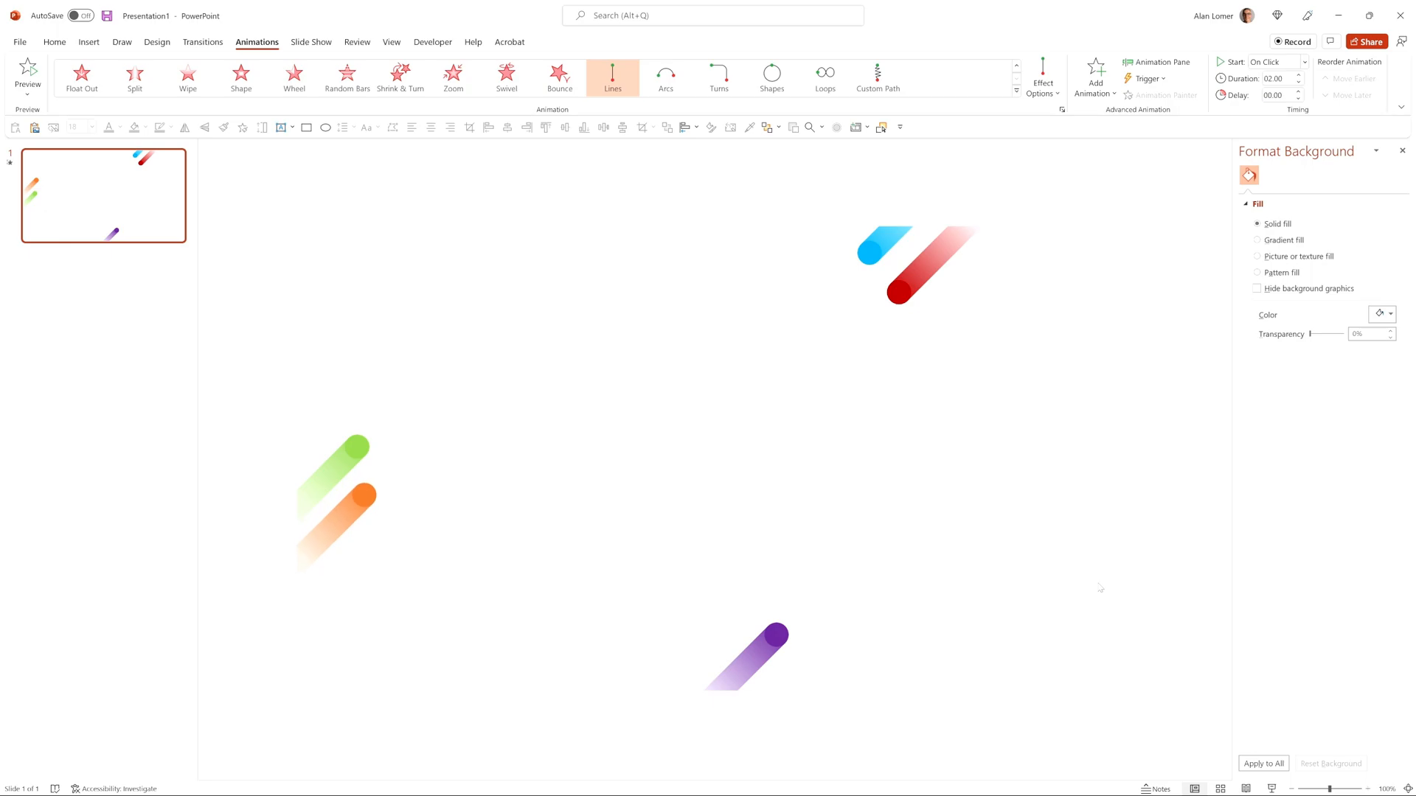
left_click(1042, 76)
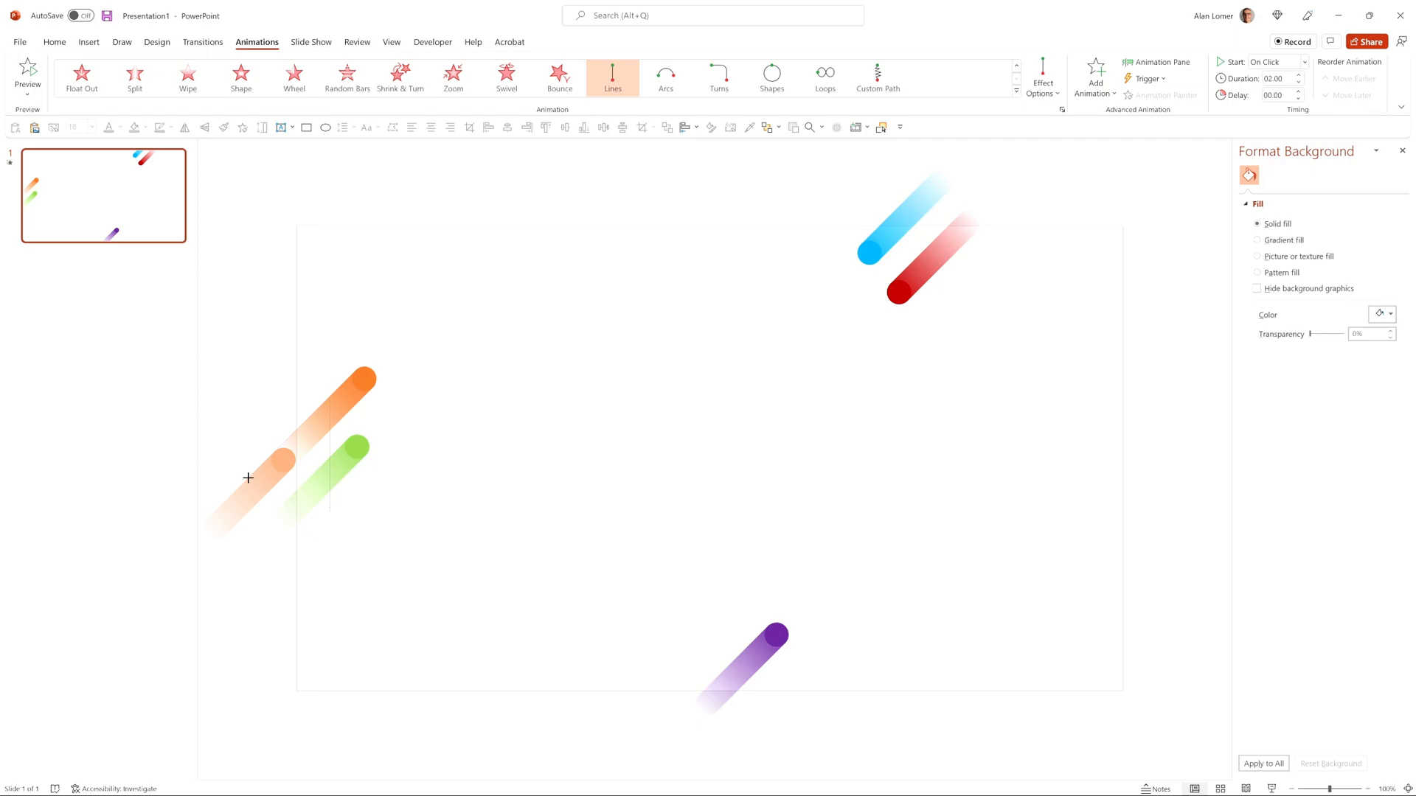
- Add an Appear entrance to the orange comet and show the Animation Pane
left_click(1095, 74)
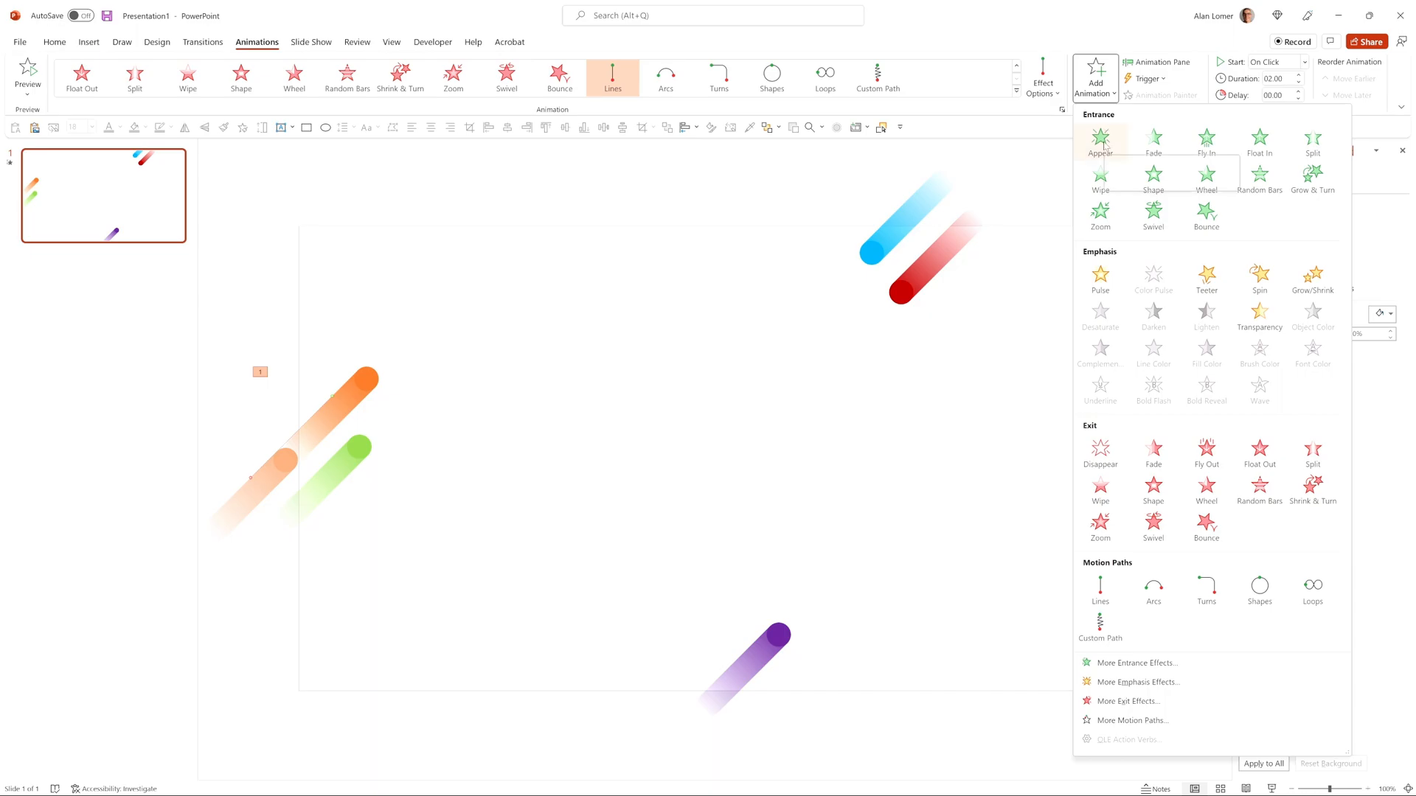
mouse_move(1100, 142)
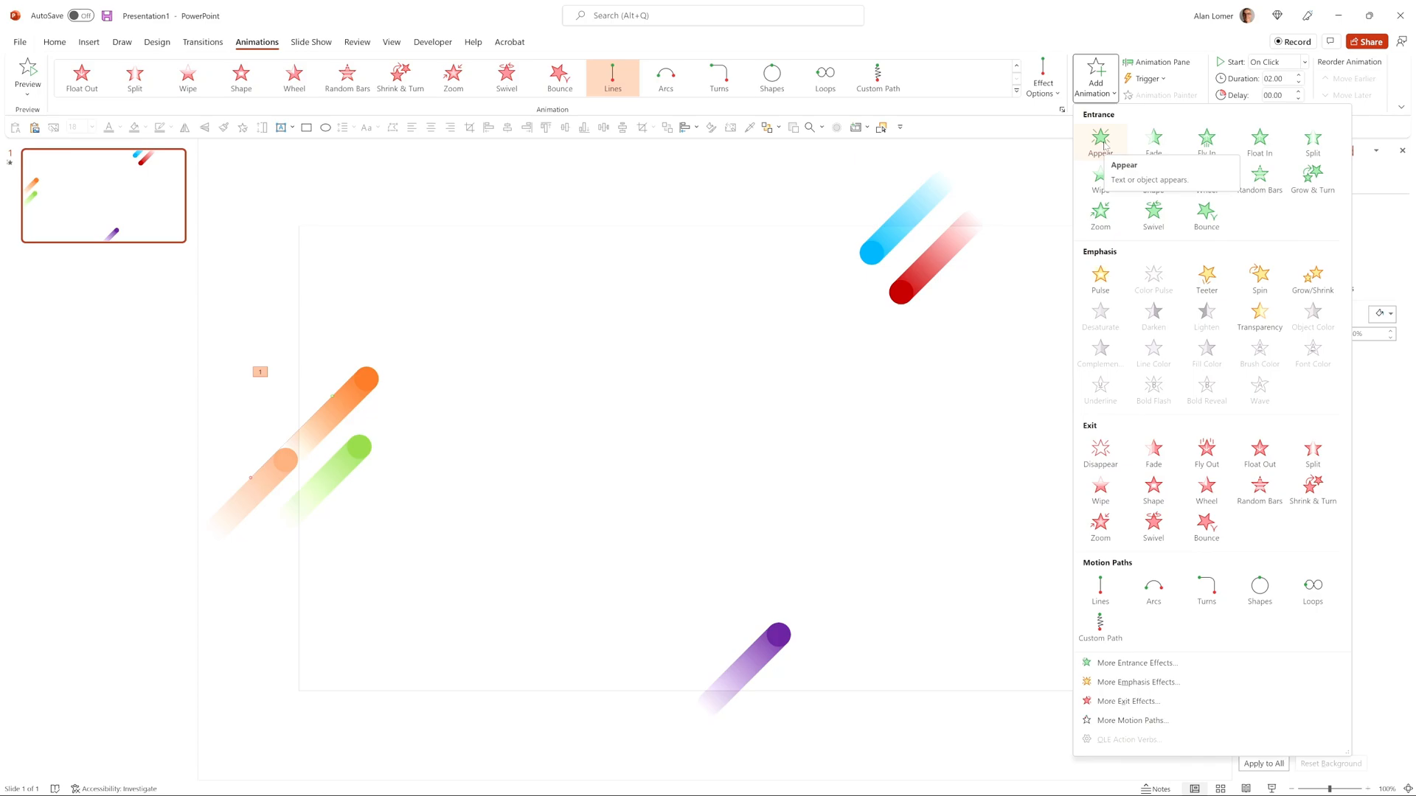
left_click(1099, 141)
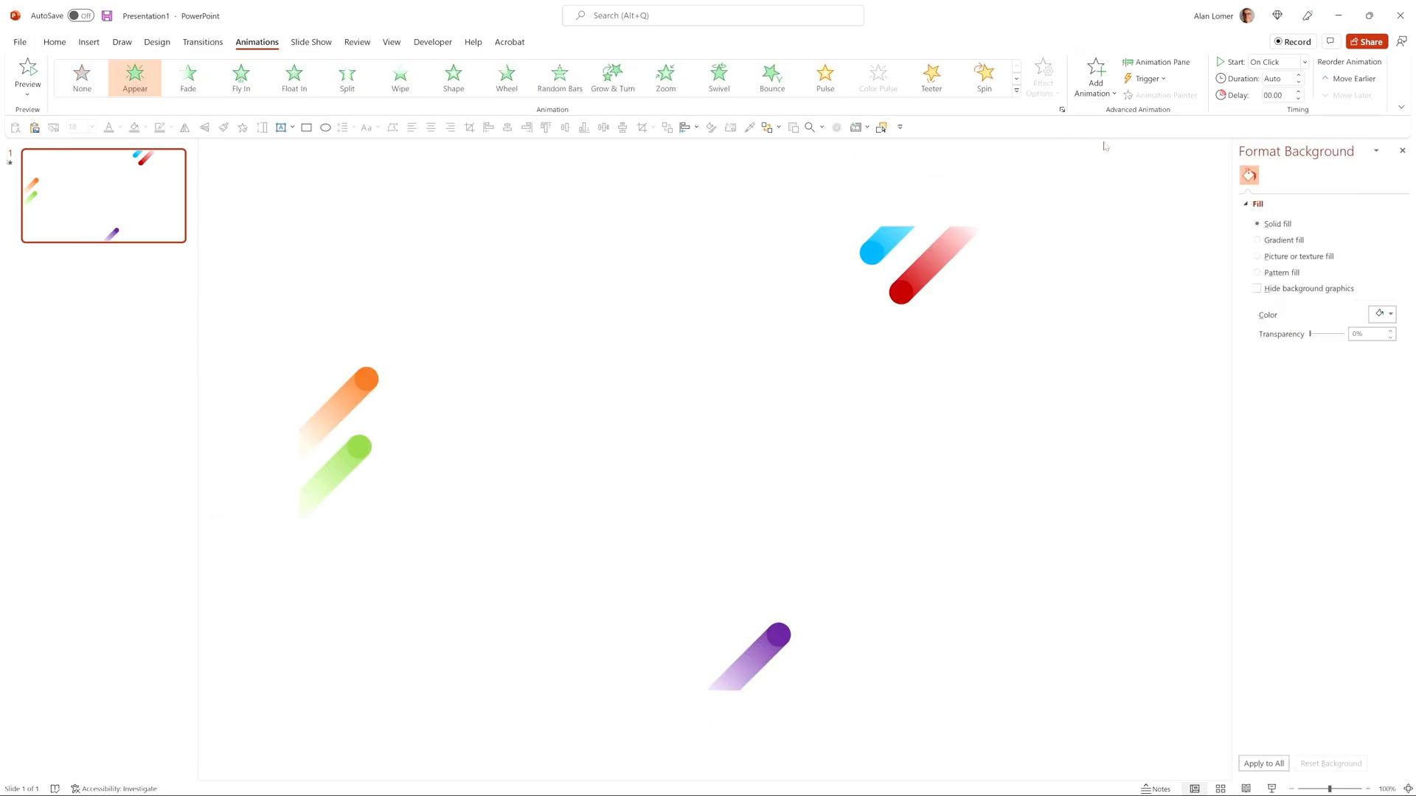
left_click(1161, 61)
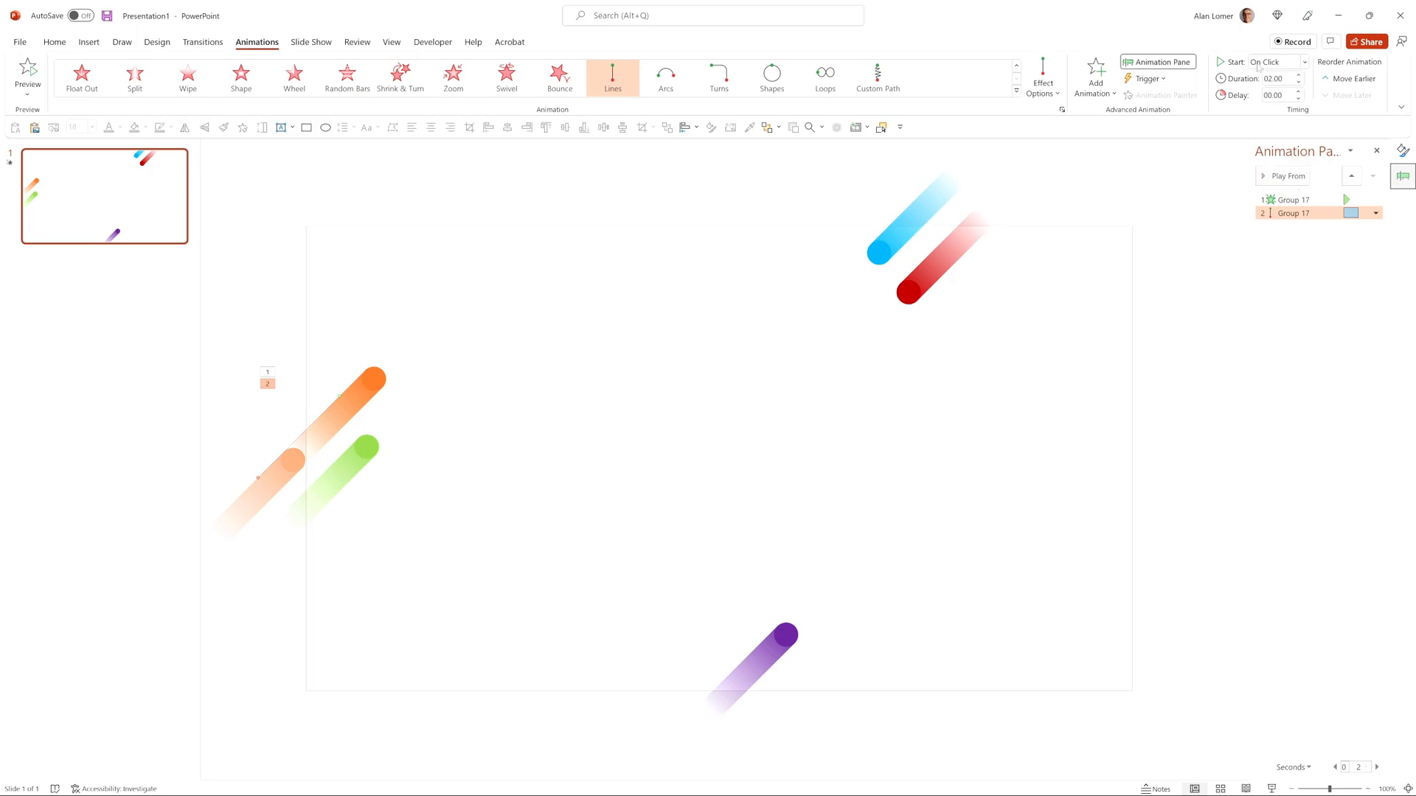
- Start Appear With Previous; give the motion path 0.75 s duration and 0.75 s smooth end
left_click(1303, 62)
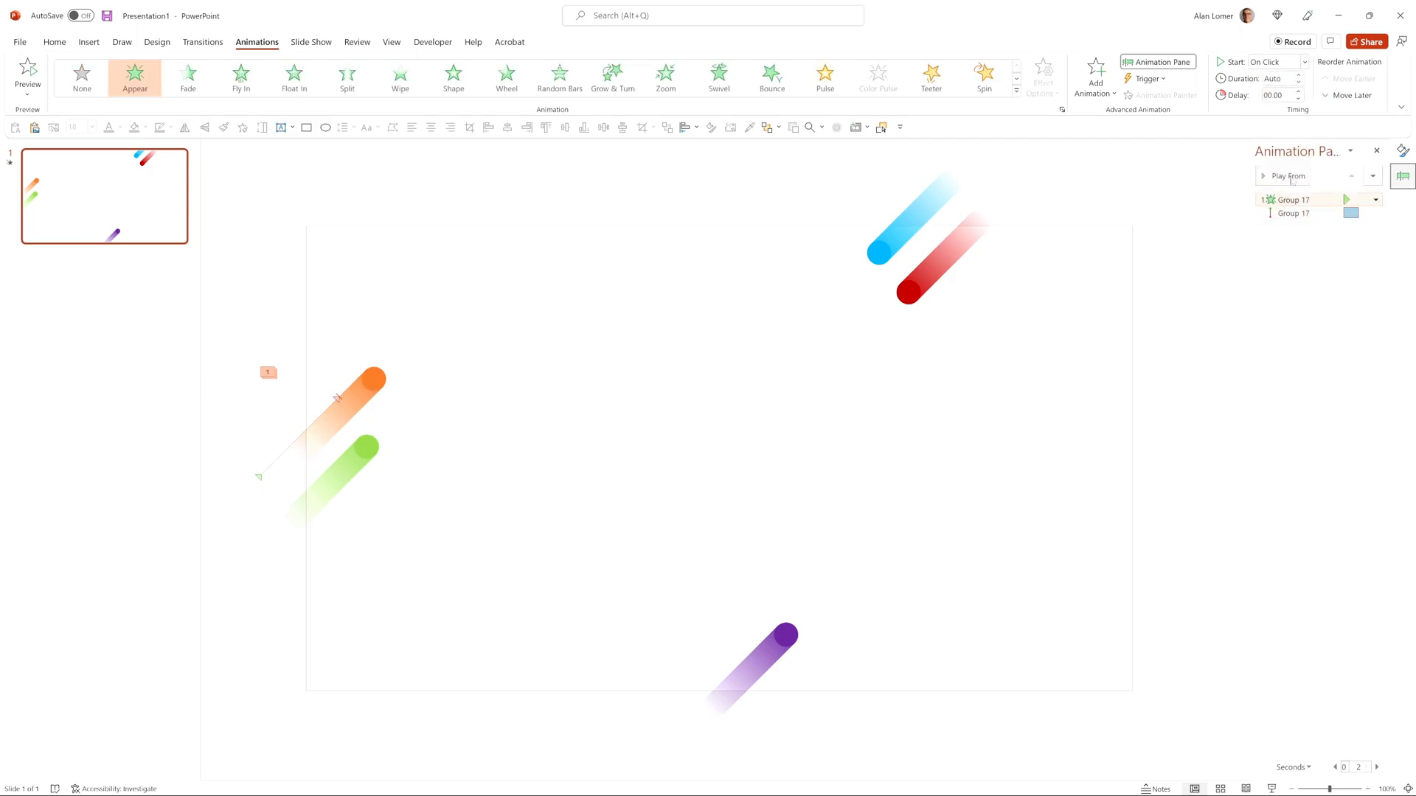
left_click(1301, 61)
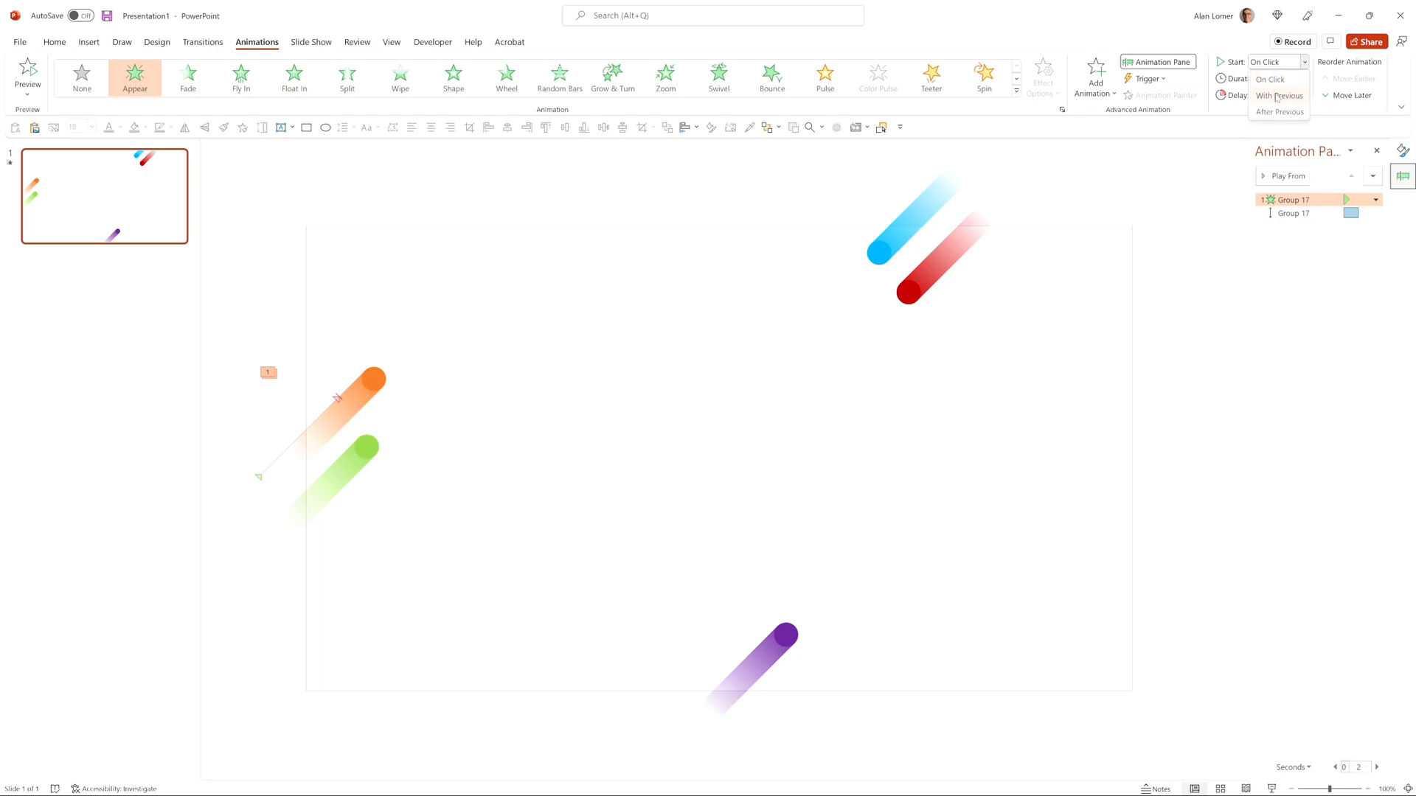
left_click(1280, 96)
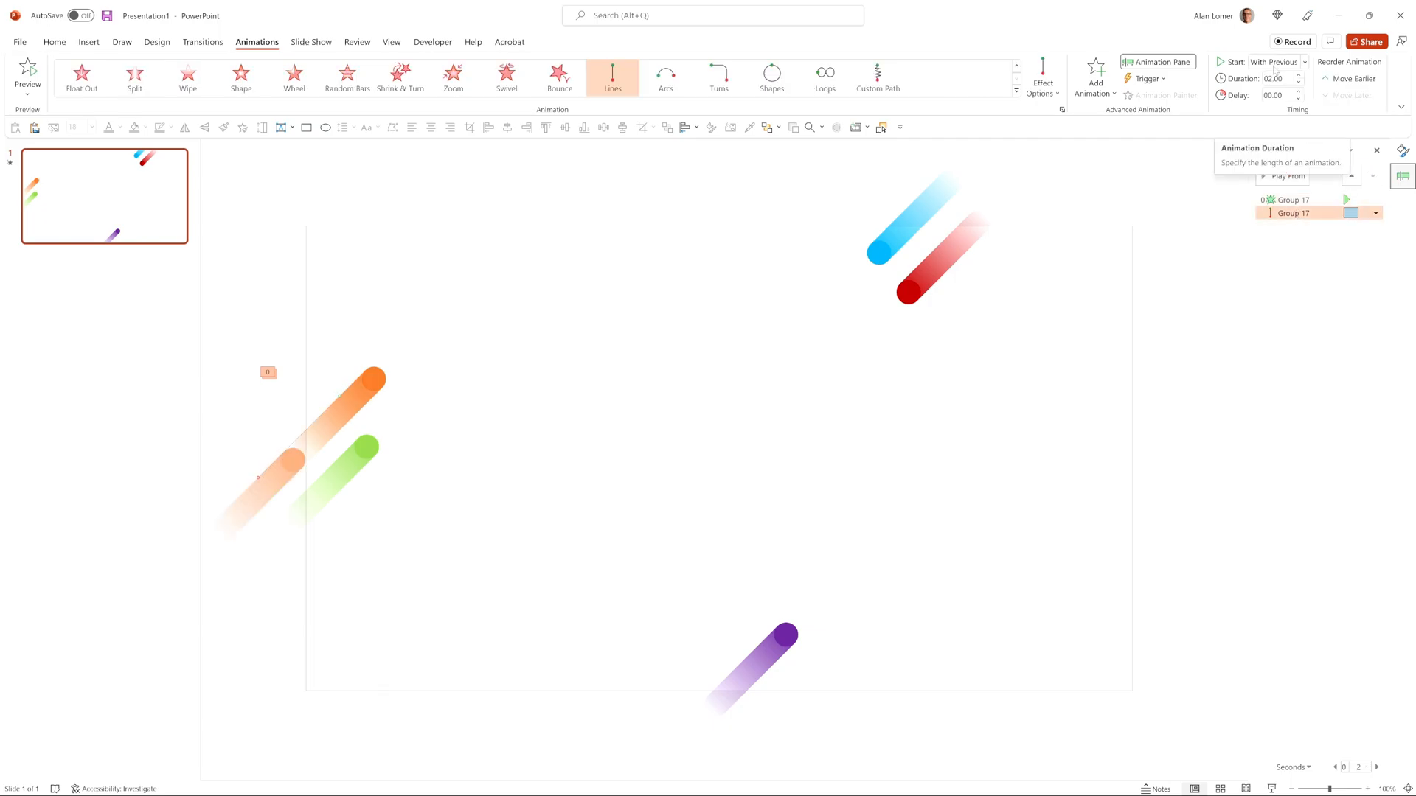
left_click(1298, 99)
type("00.75")
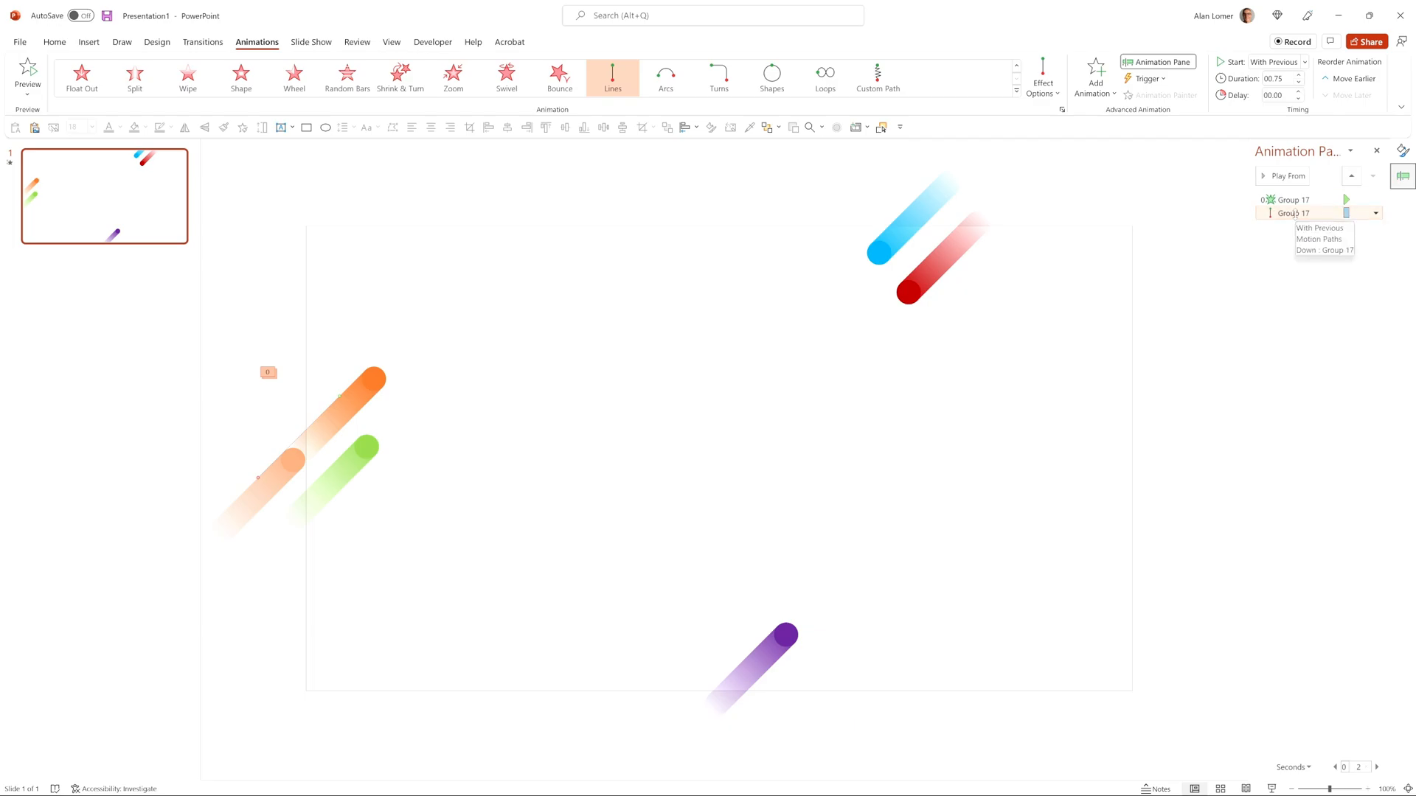
left_click(1318, 250)
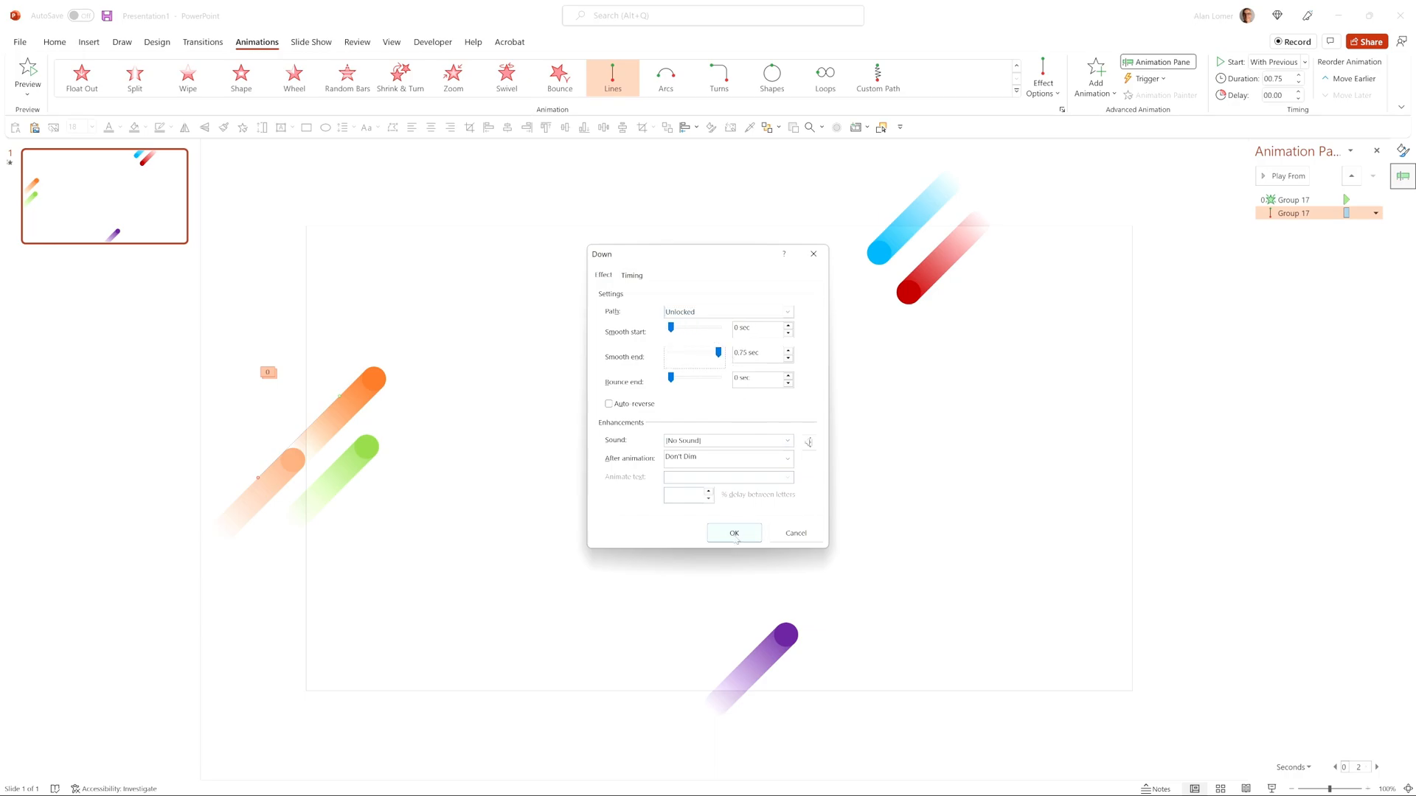
left_click(733, 532)
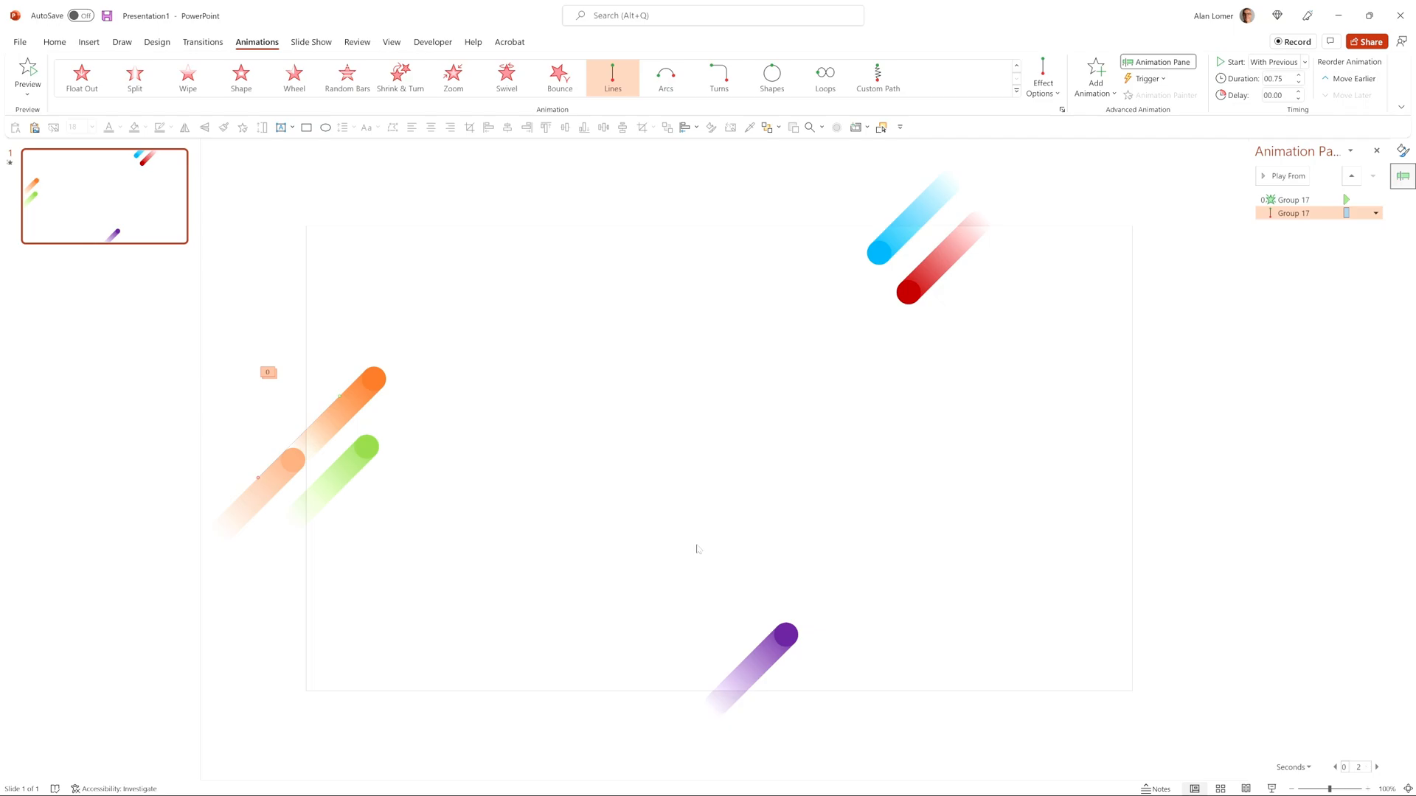
- Select the orange comet group as the source of the animations to copy
left_click(365, 393)
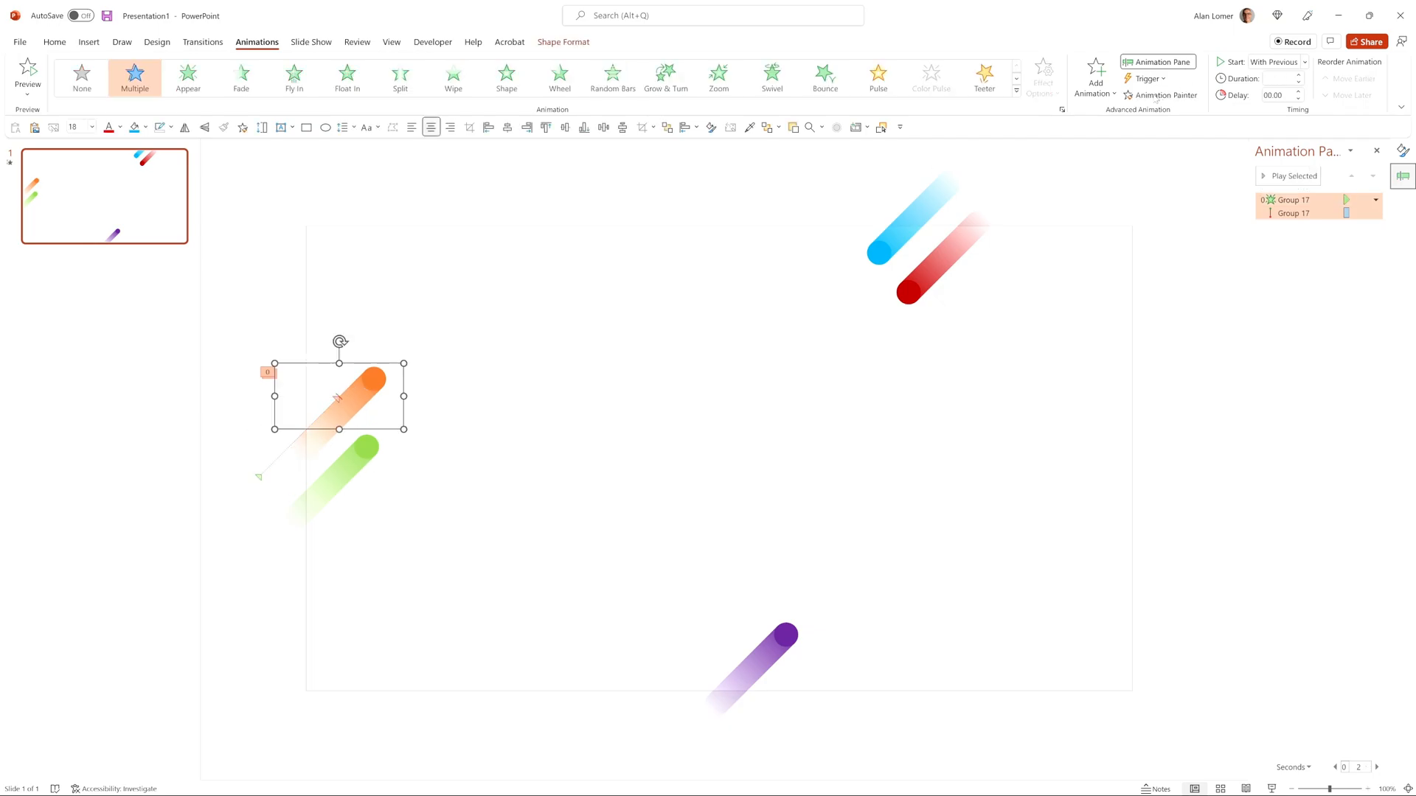
mouse_move(1167, 95)
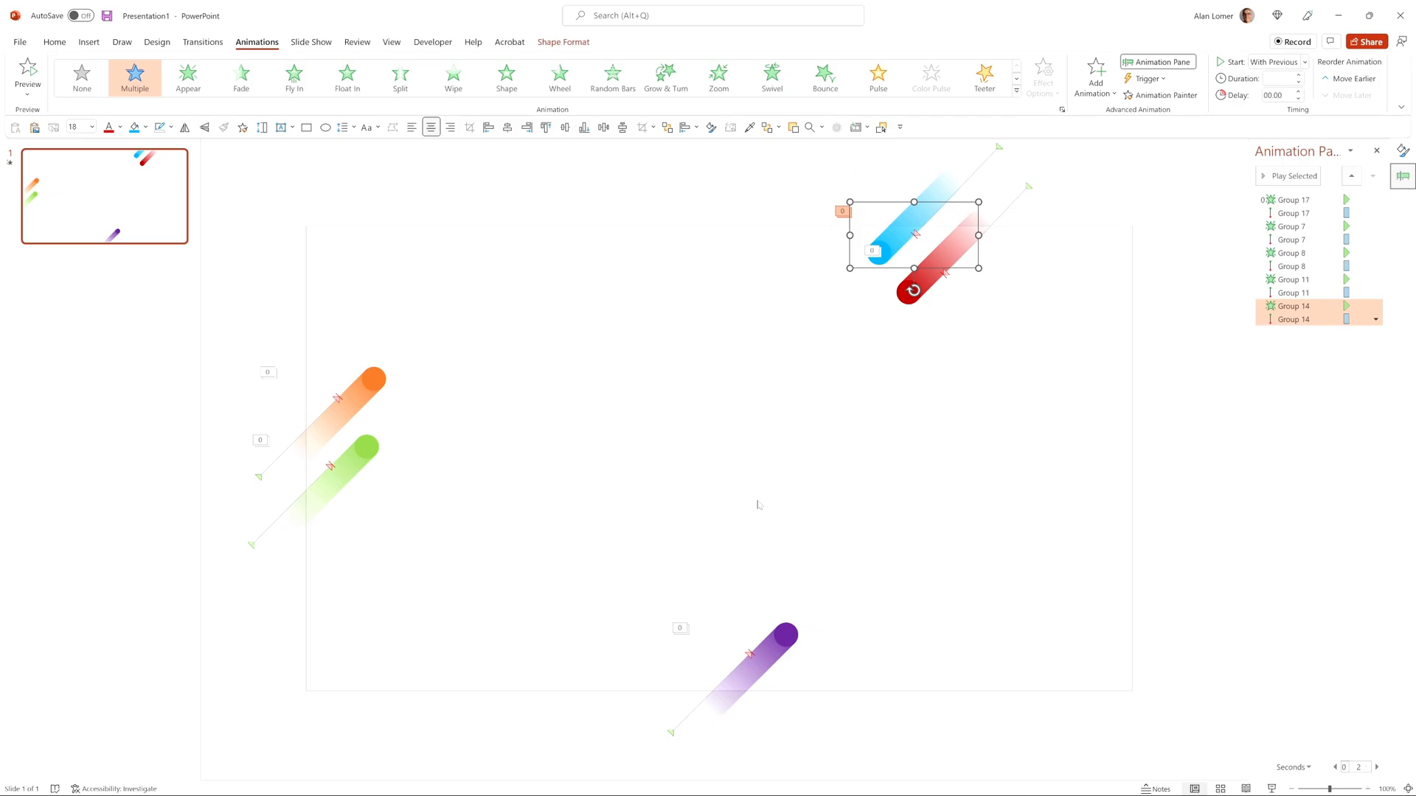
- Stagger the comet start delays, delaying the green comet 0.25 seconds and increasing purple's delay
left_click(1289, 226)
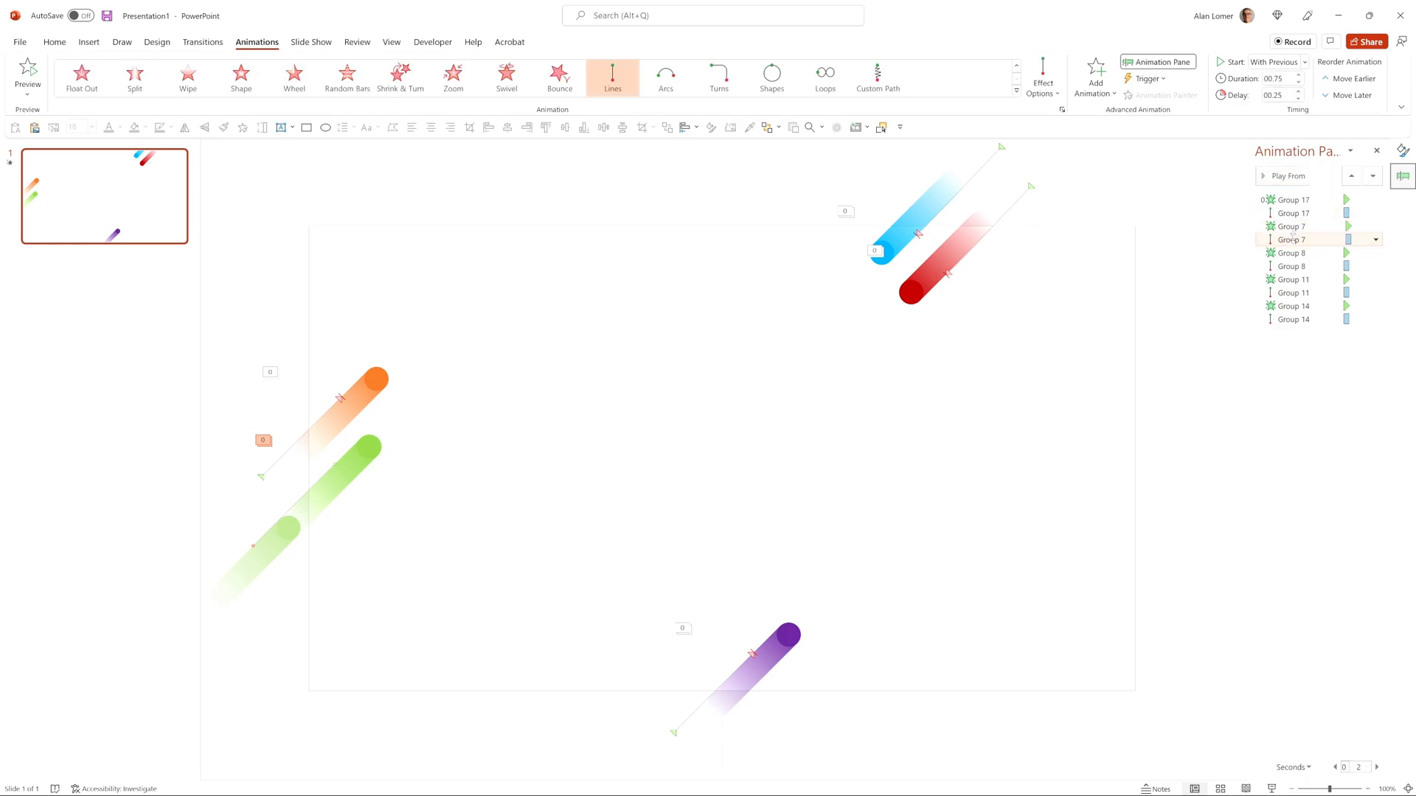
left_click(1289, 239)
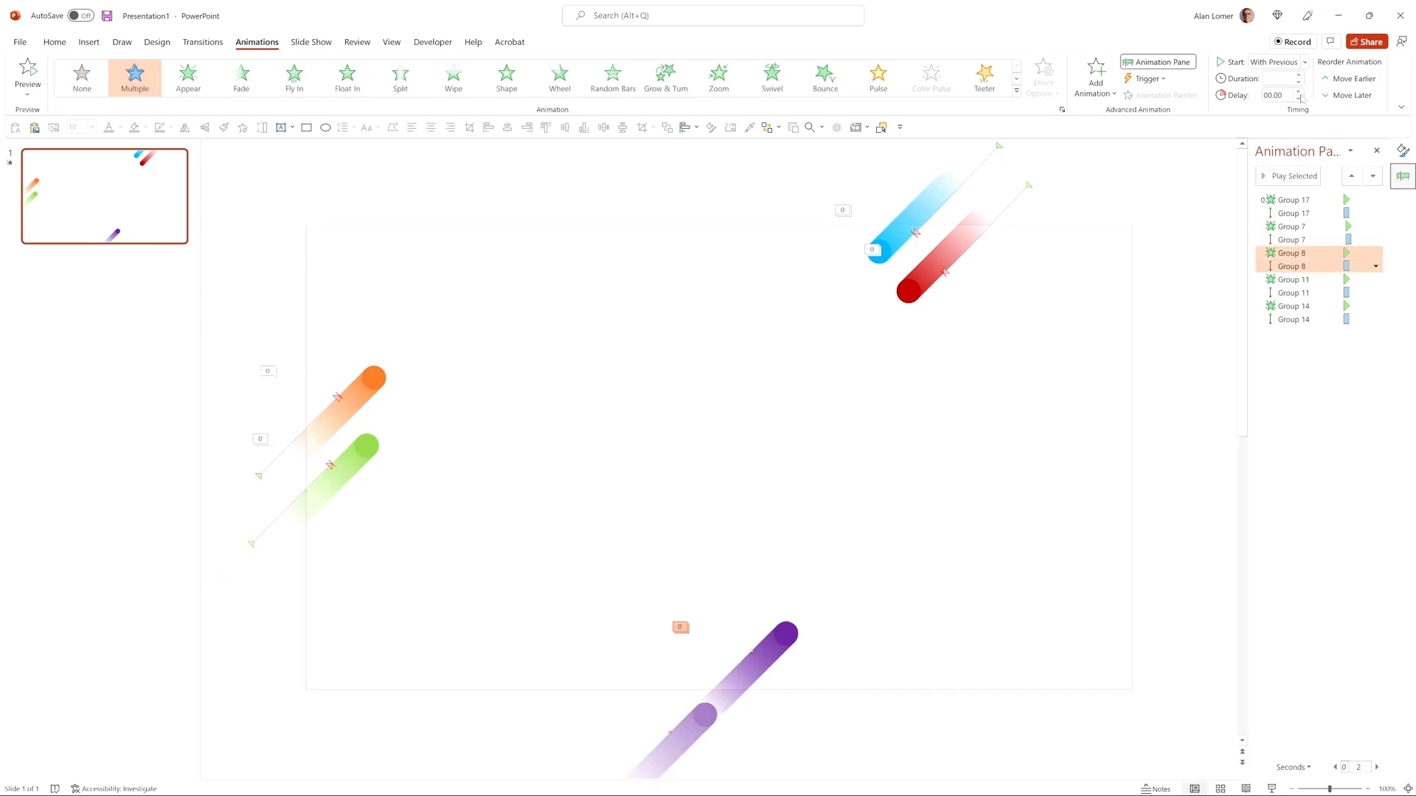
left_click(1300, 92)
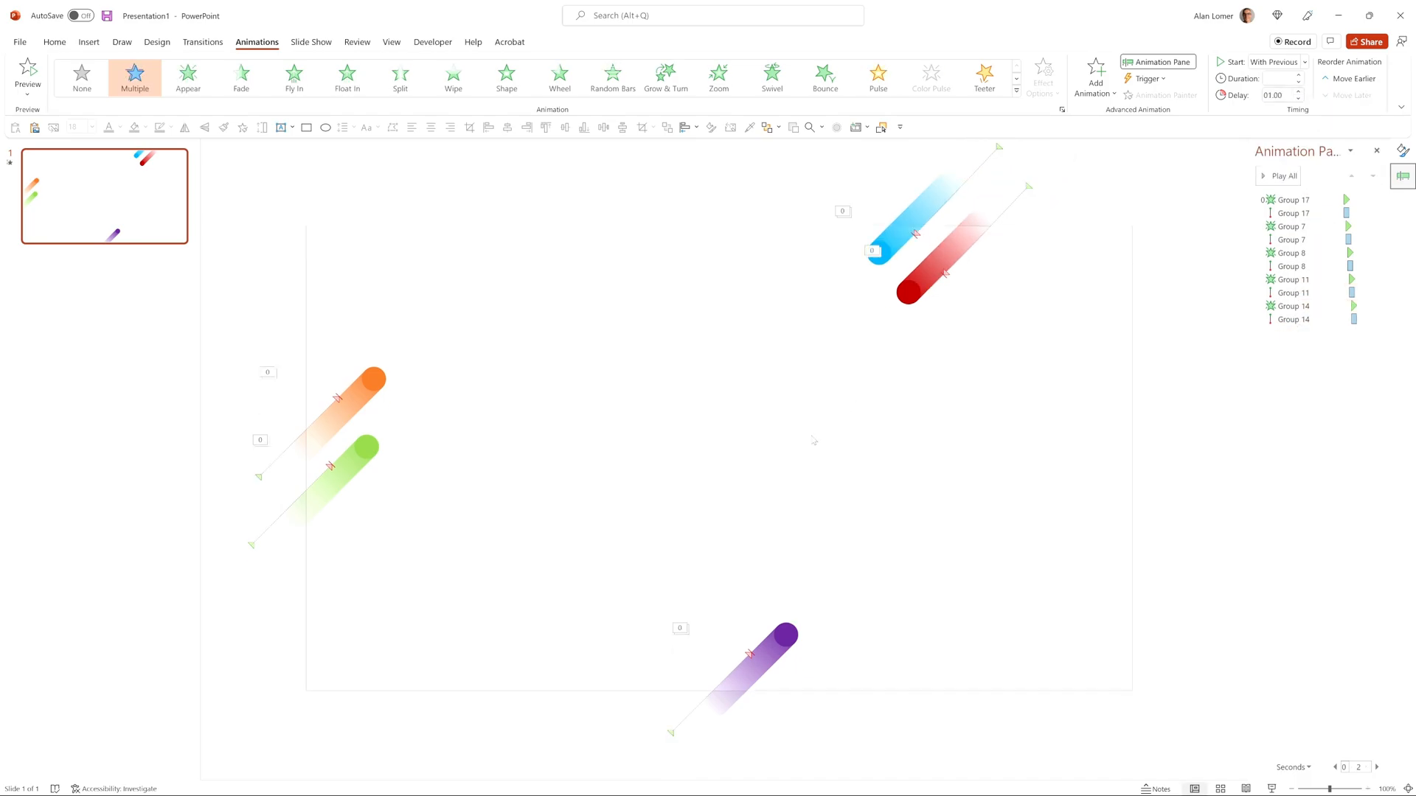
left_click(54, 41)
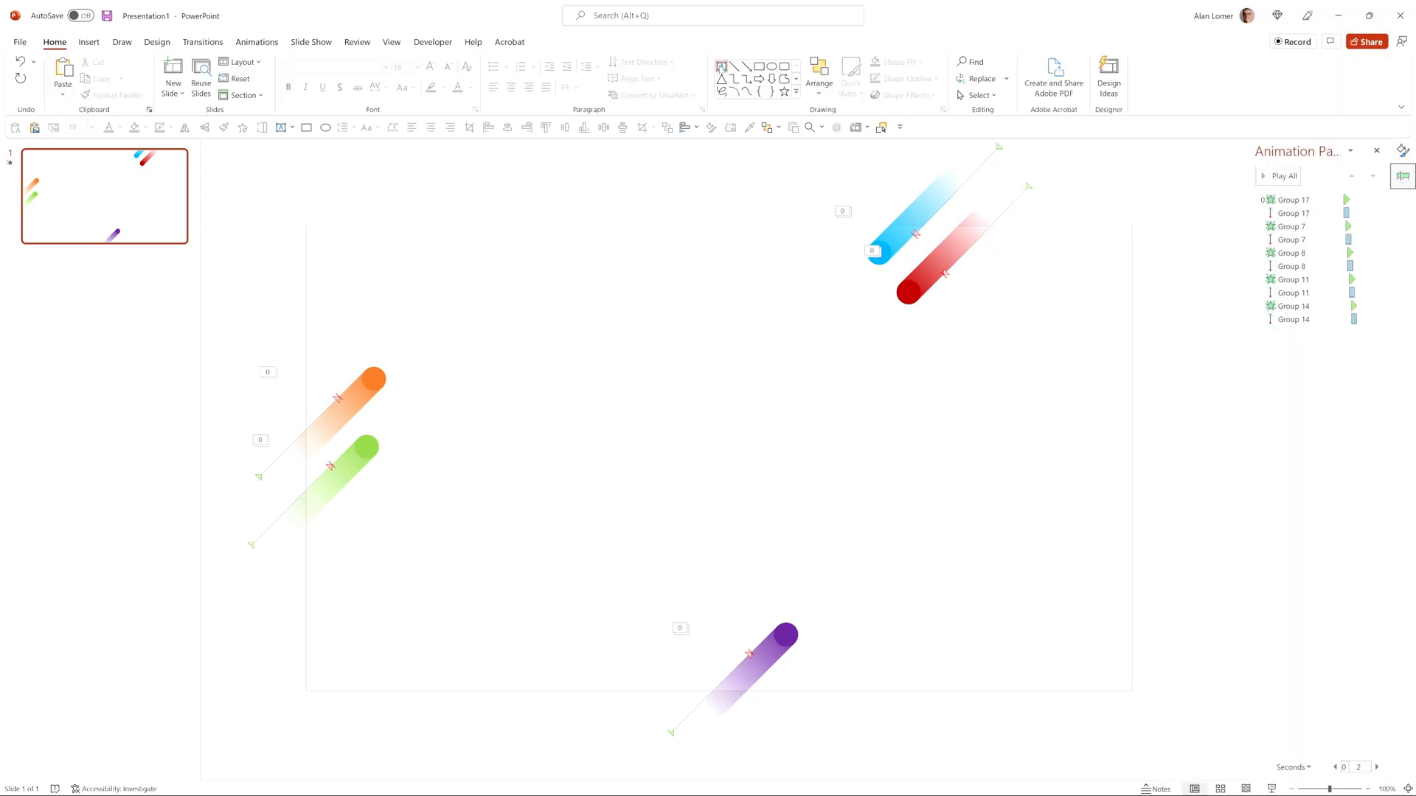
- Add a bold 'PDM' text box in Poppins, size 180, at the slide centre
left_click(575, 403)
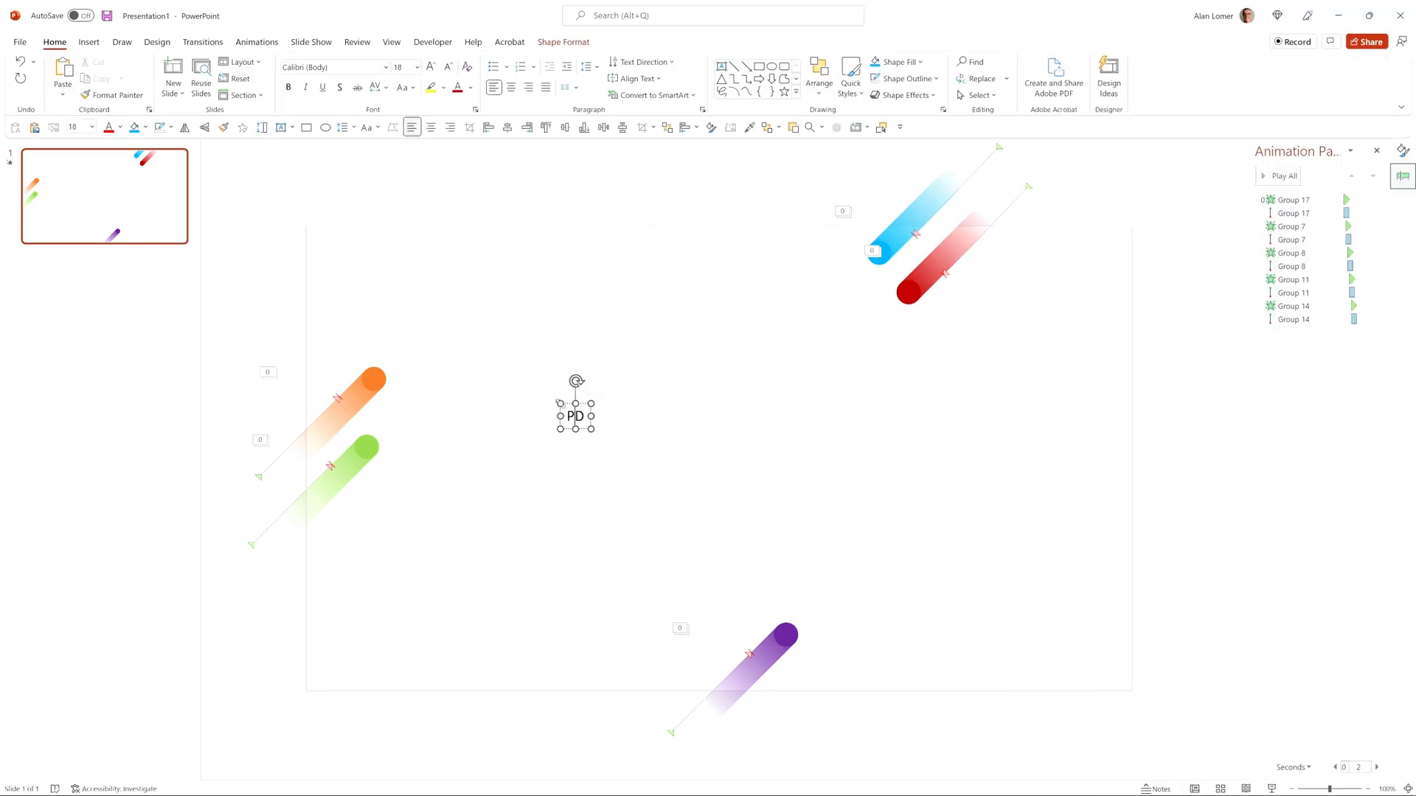
type("M")
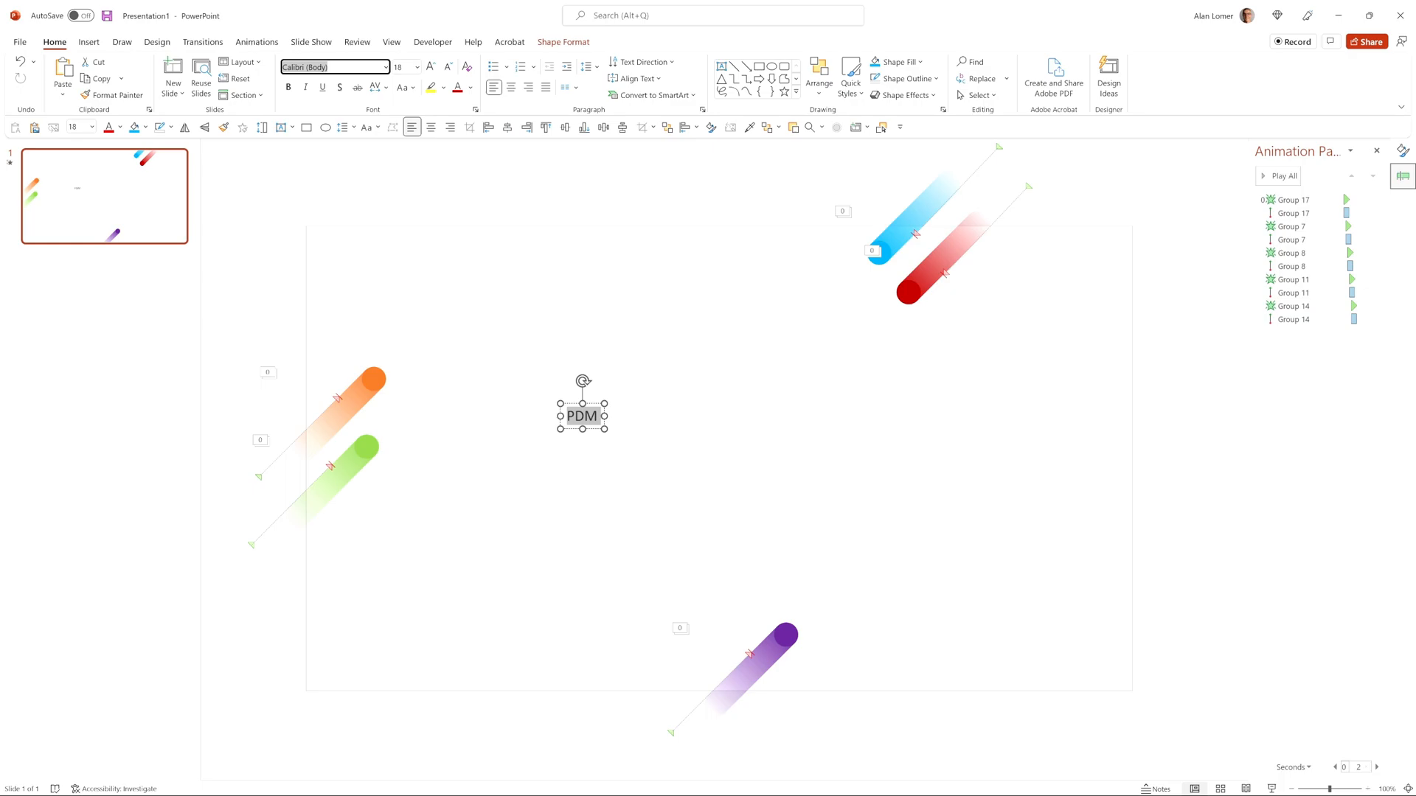
type("Poppins")
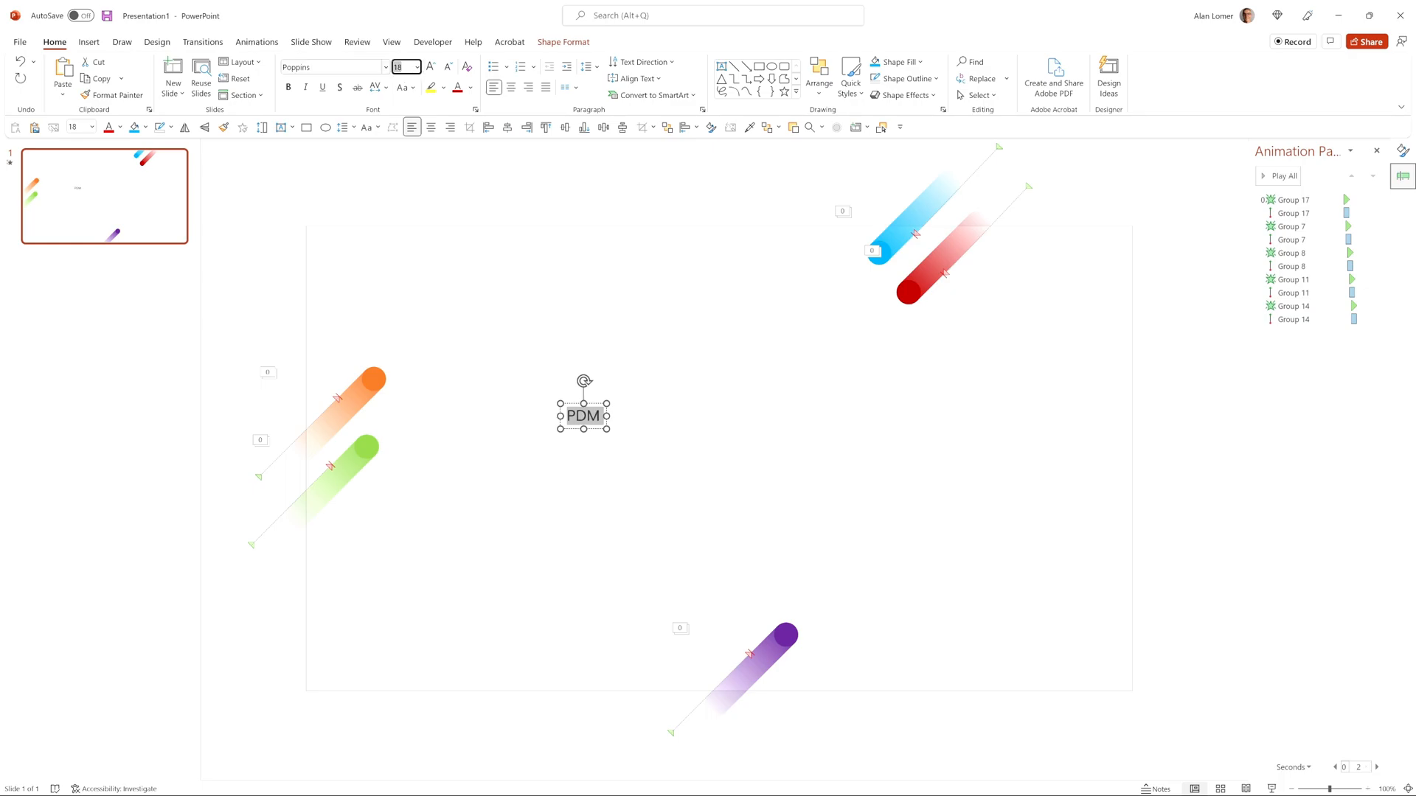
type("180")
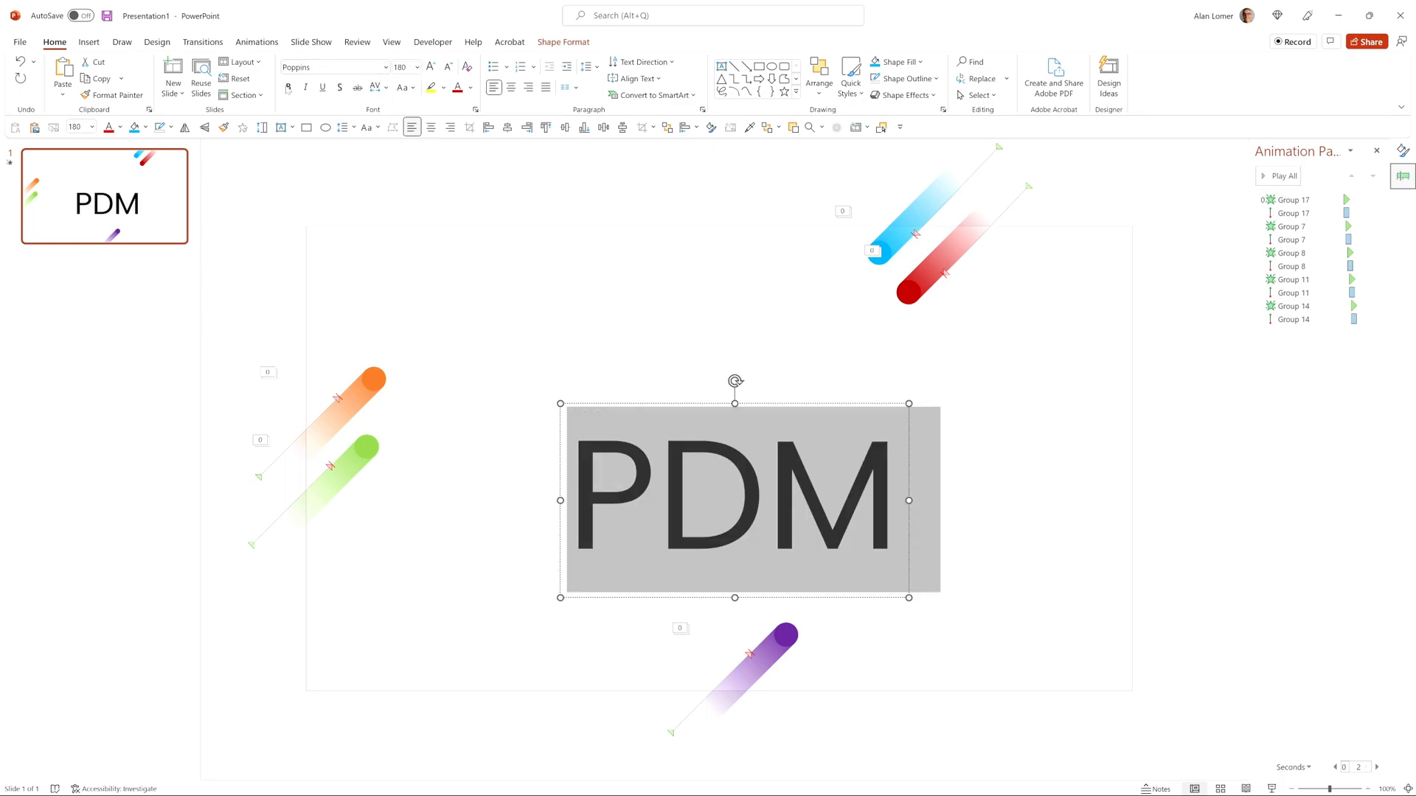
left_click(287, 87)
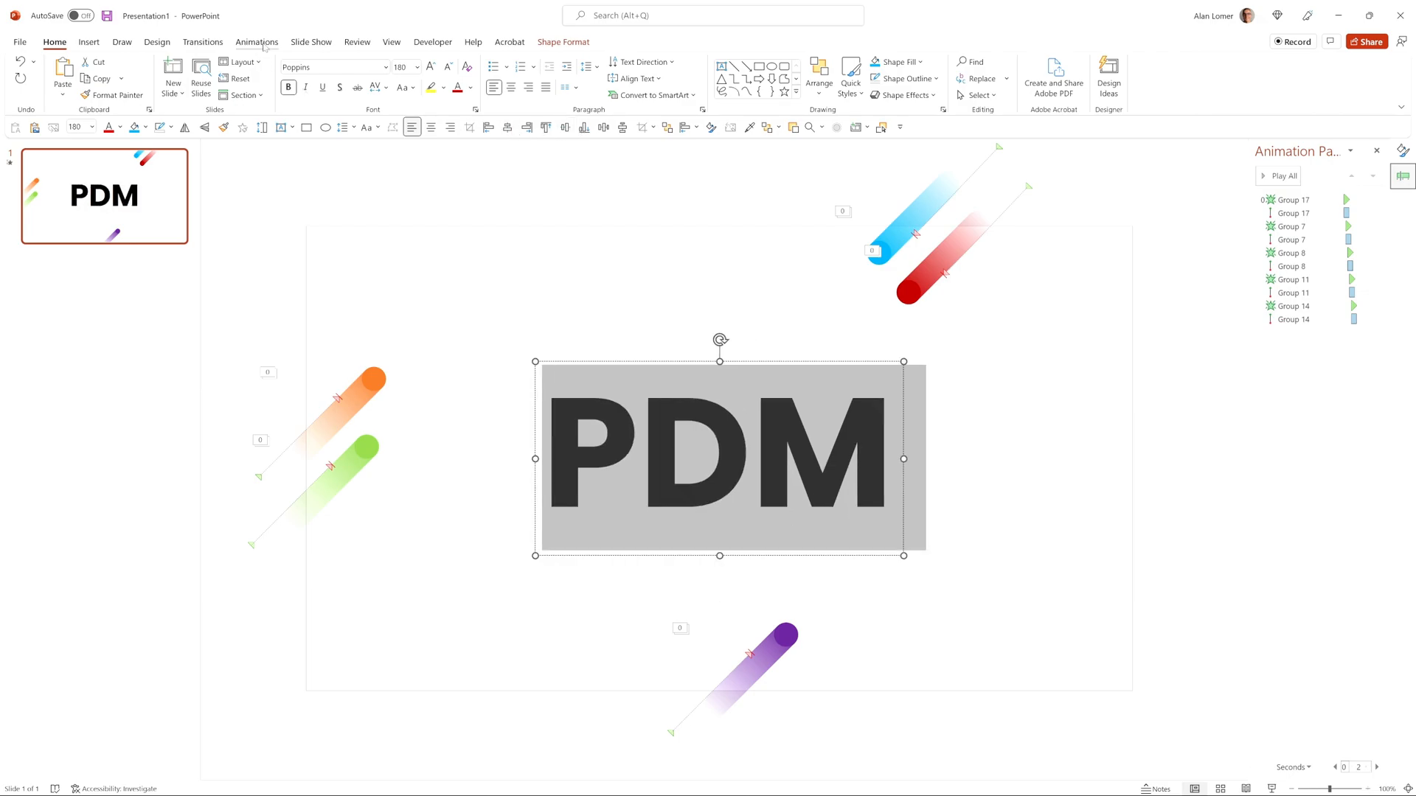
left_click(256, 41)
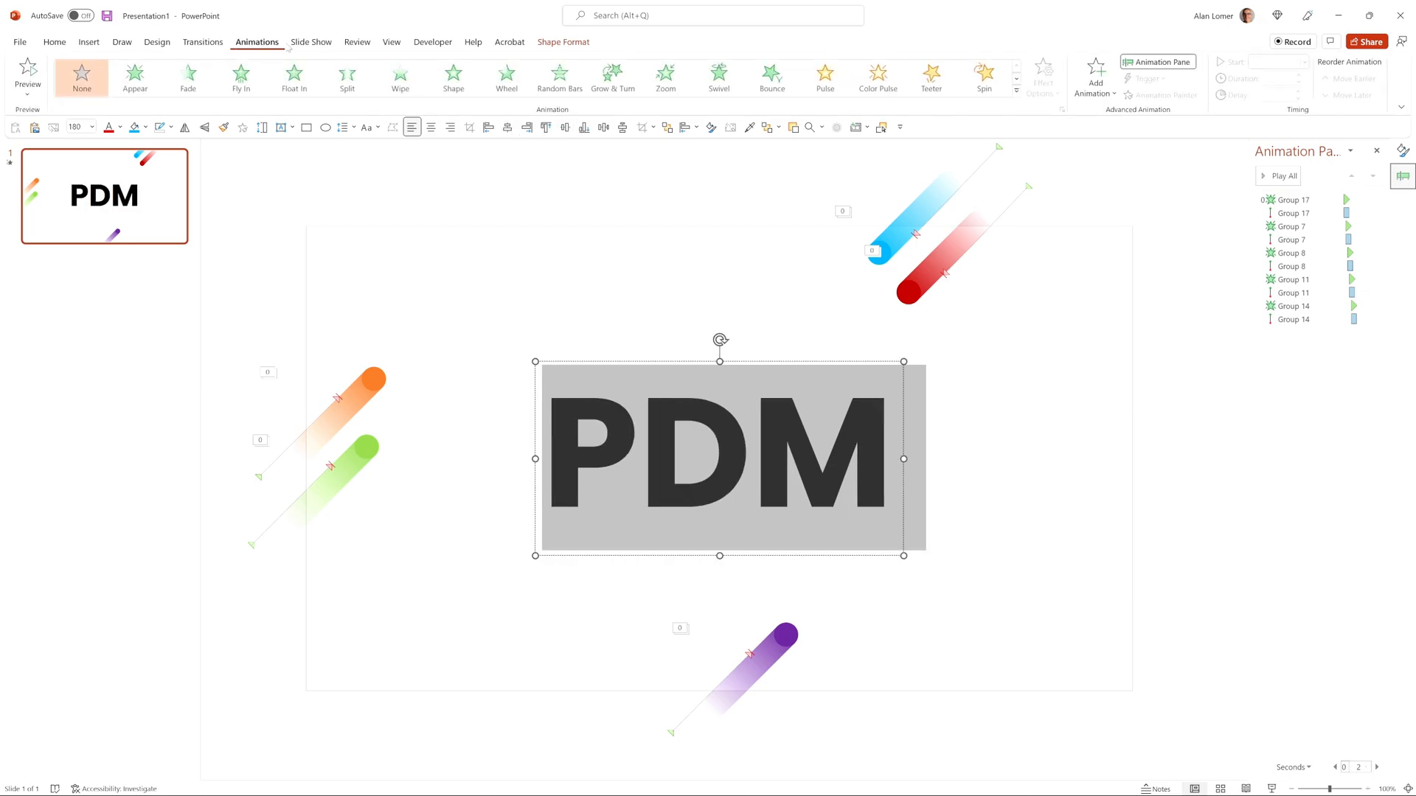
- Give PDM a Bounce entrance animating by letter, moved first in the sequence
left_click(1095, 77)
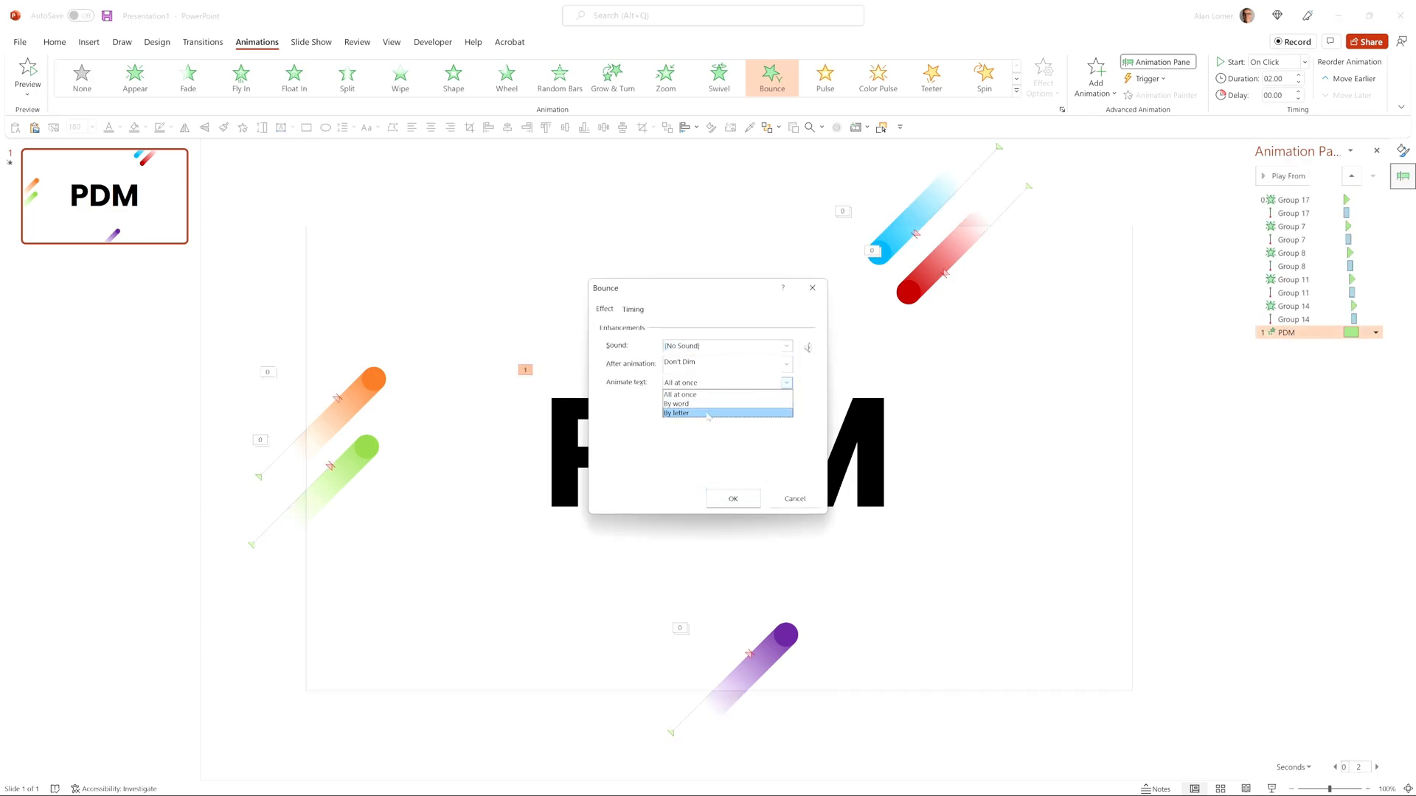
left_click(677, 414)
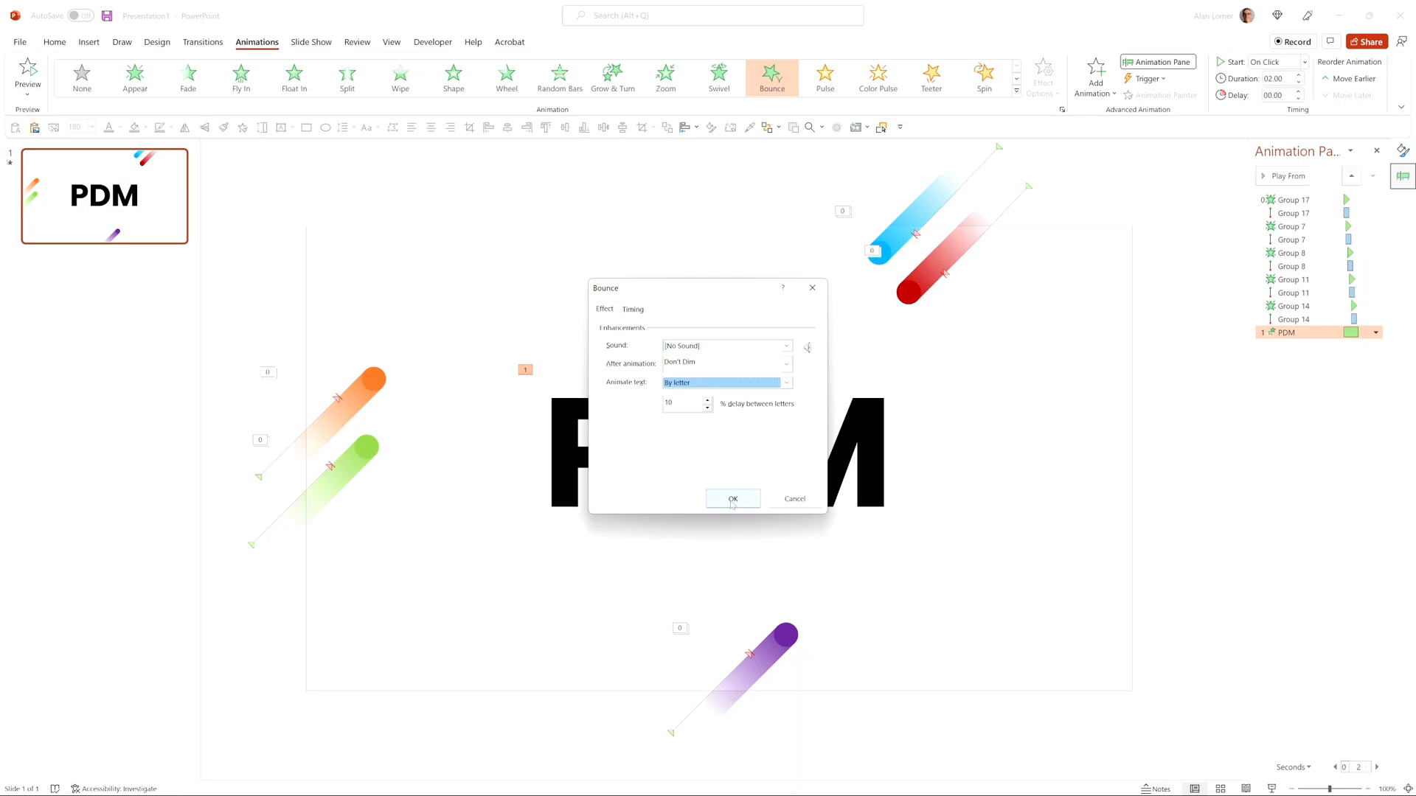
left_click(732, 498)
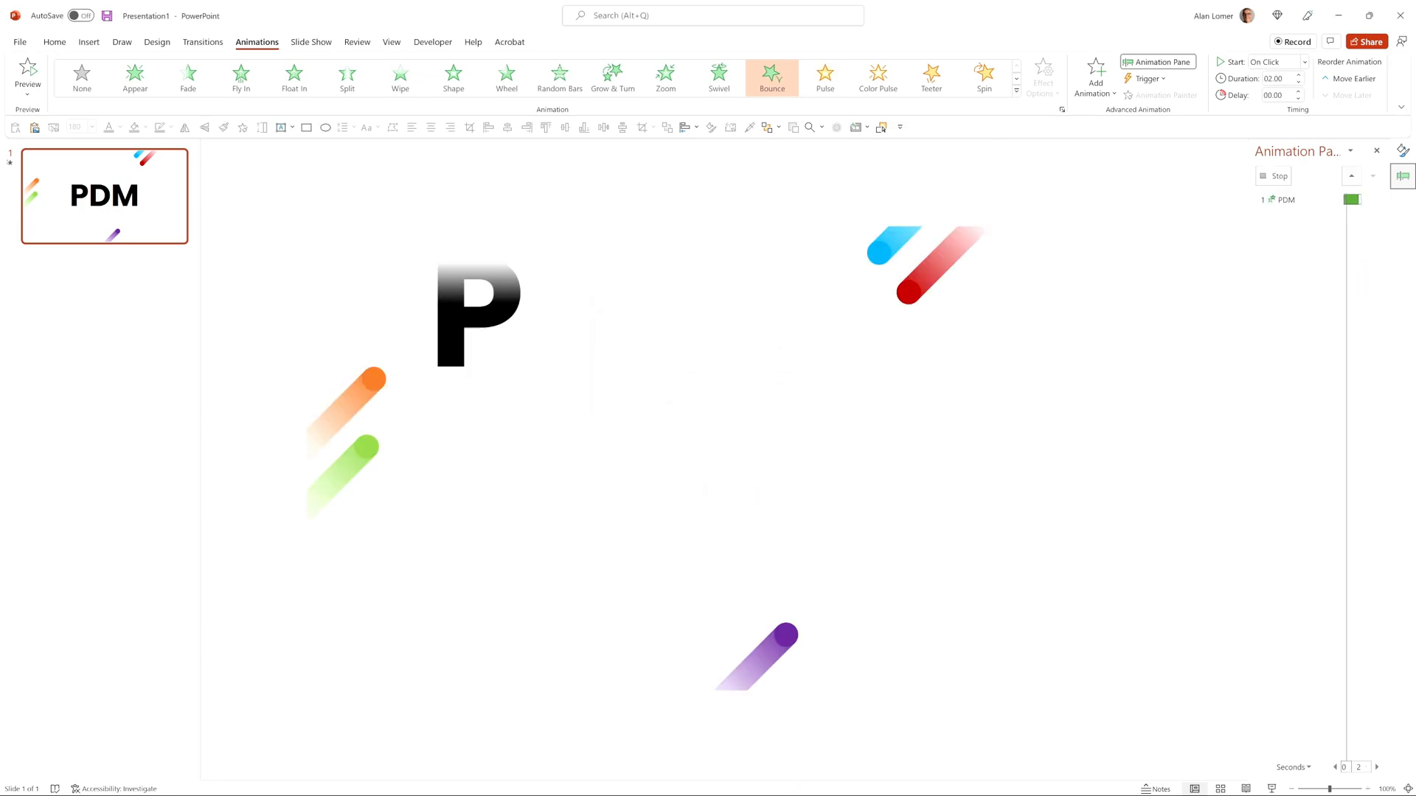
left_click(27, 77)
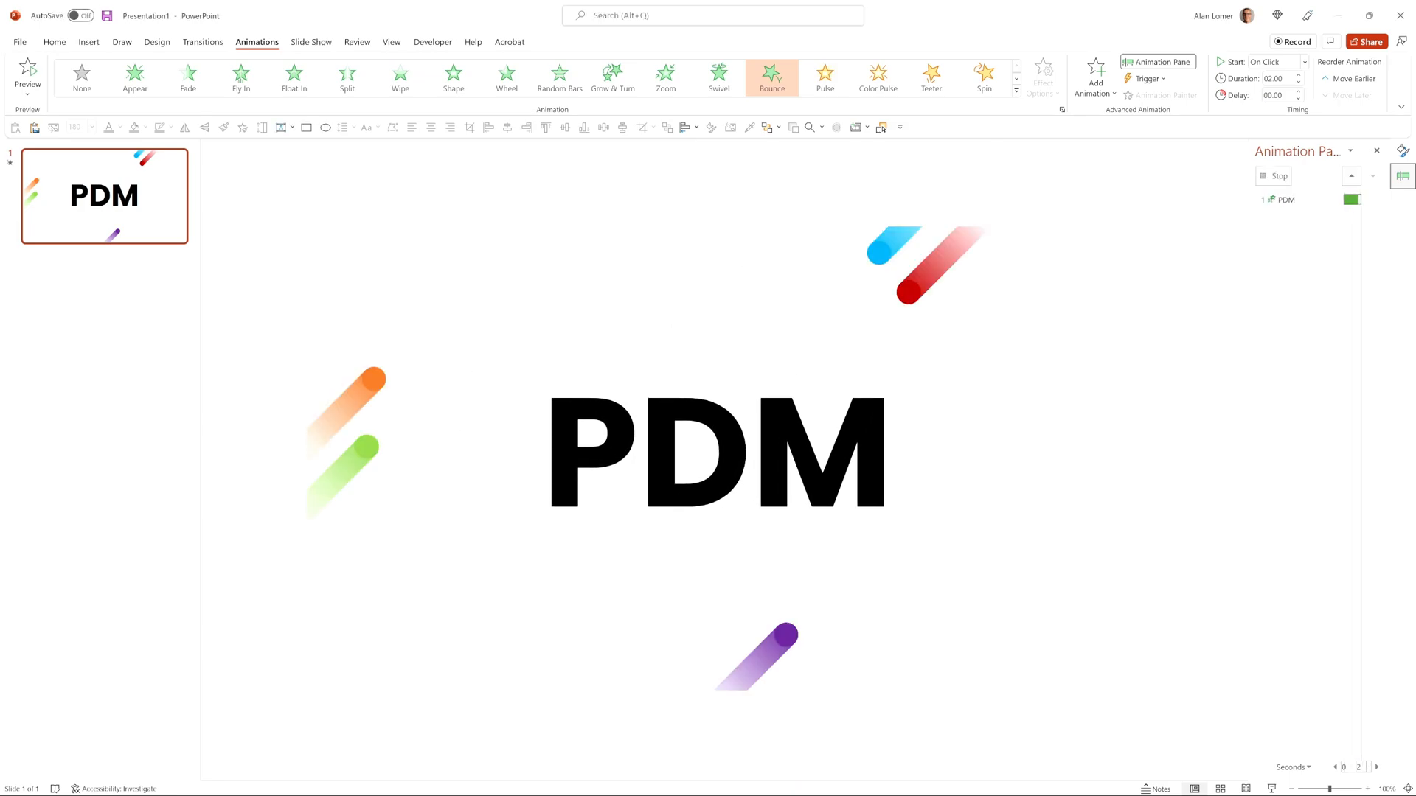
left_click(1376, 333)
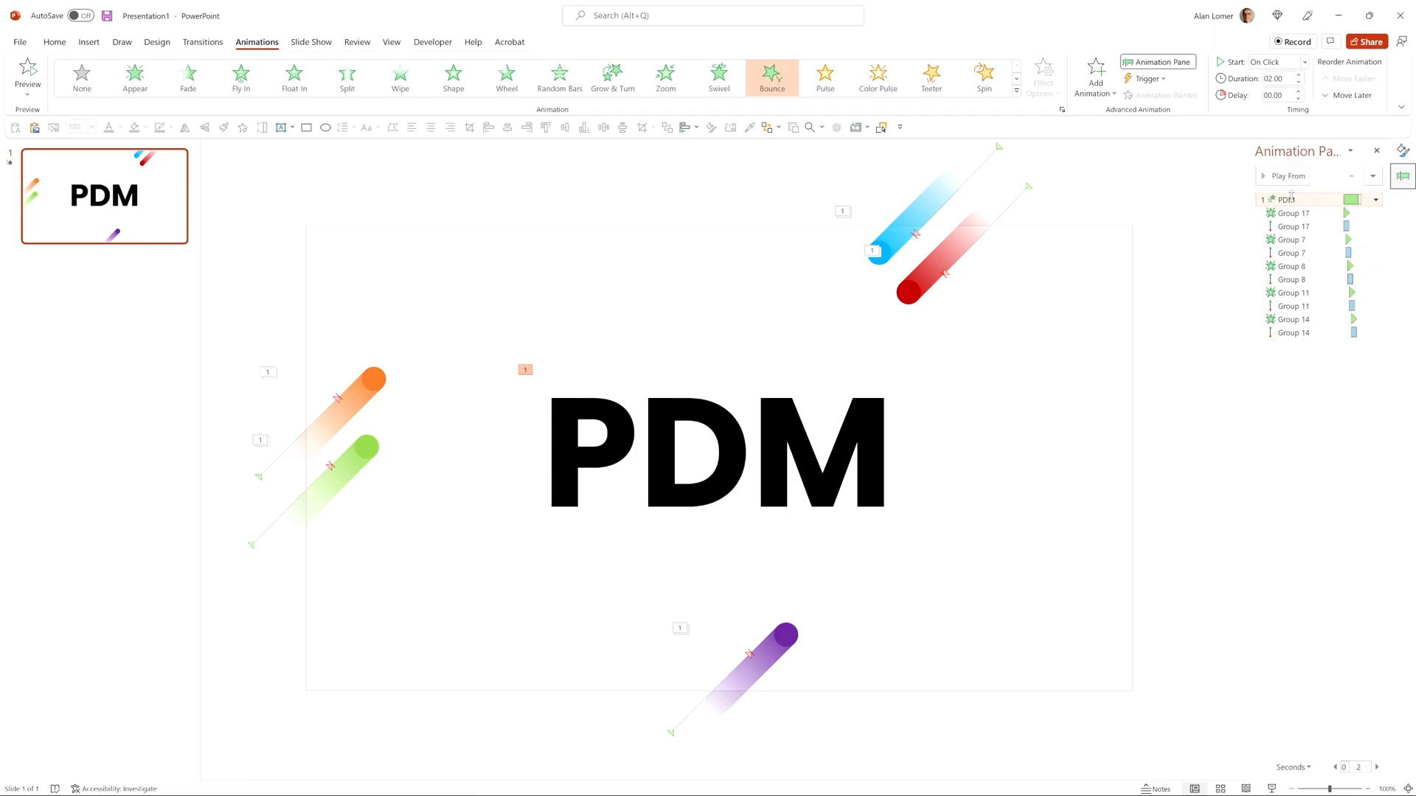
- Set the PDM bounce to With Previous at 1.5 seconds and duplicate the slide
left_click(1302, 62)
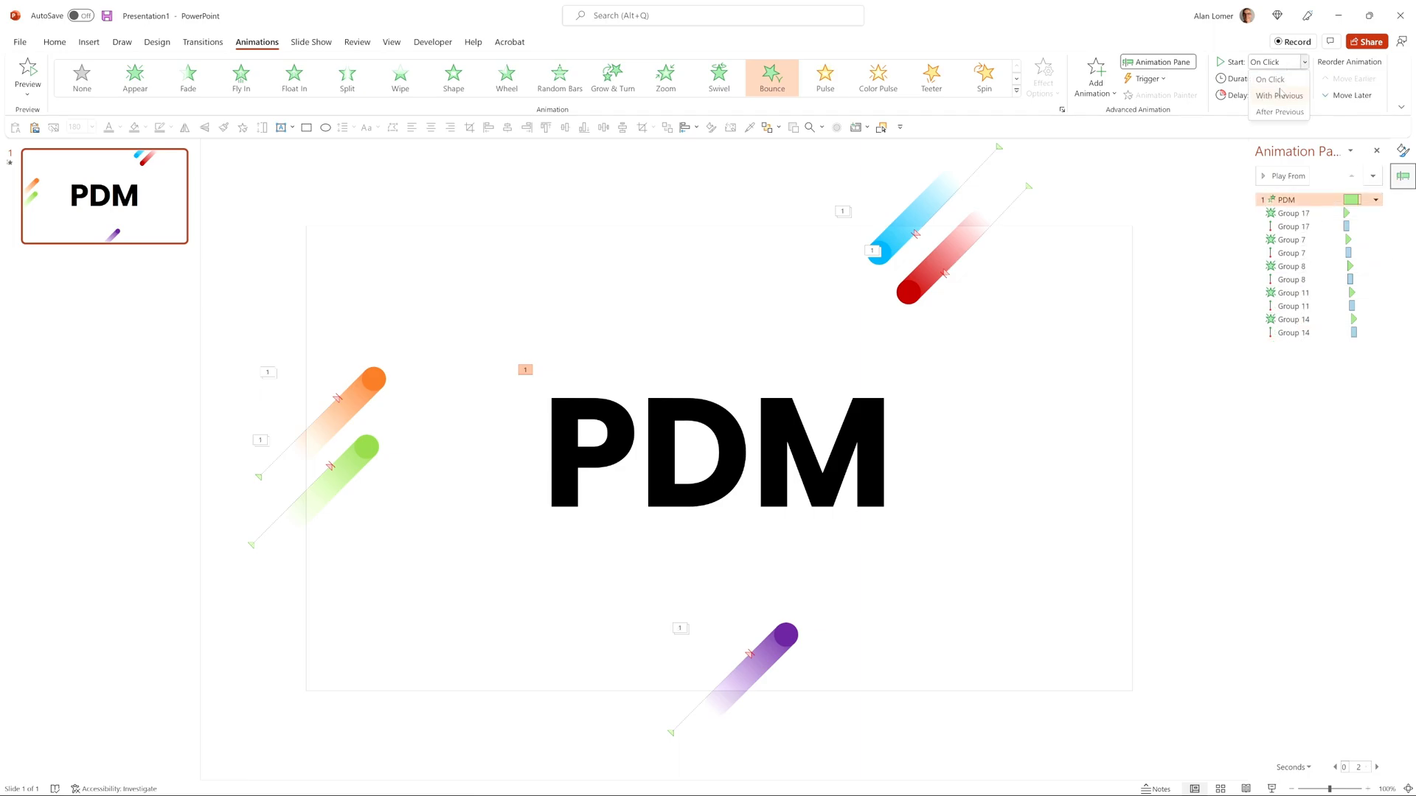
left_click(1278, 95)
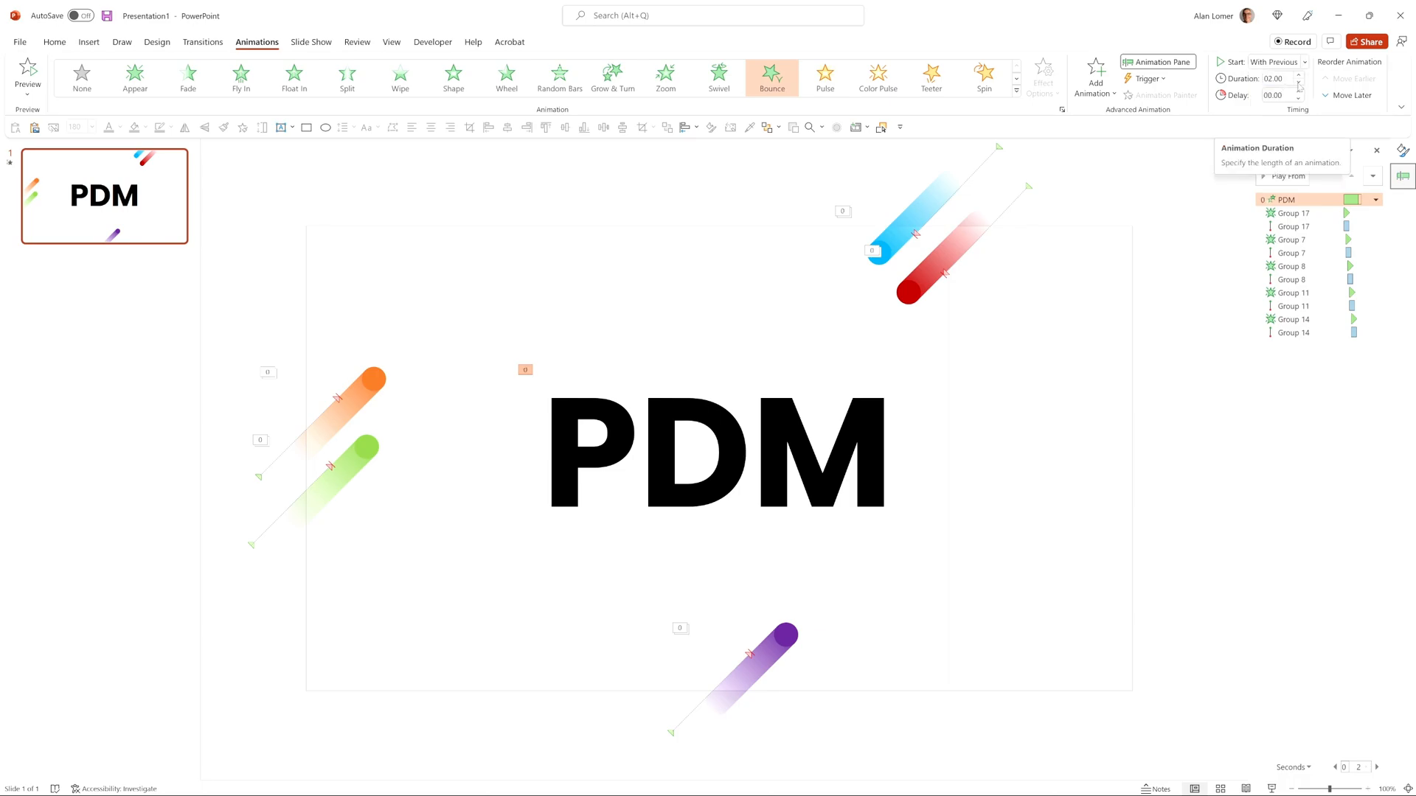
left_click(1300, 99)
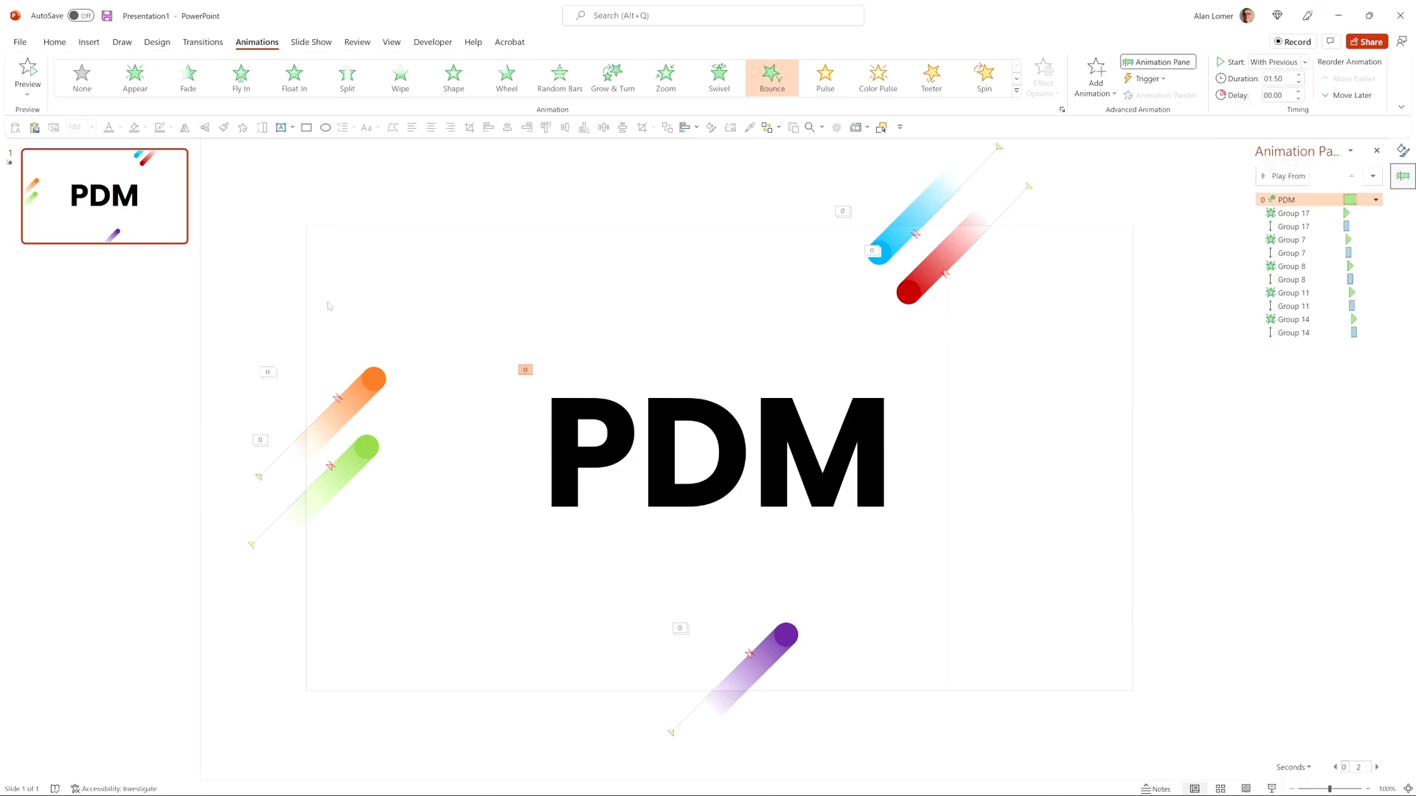
left_click(1287, 200)
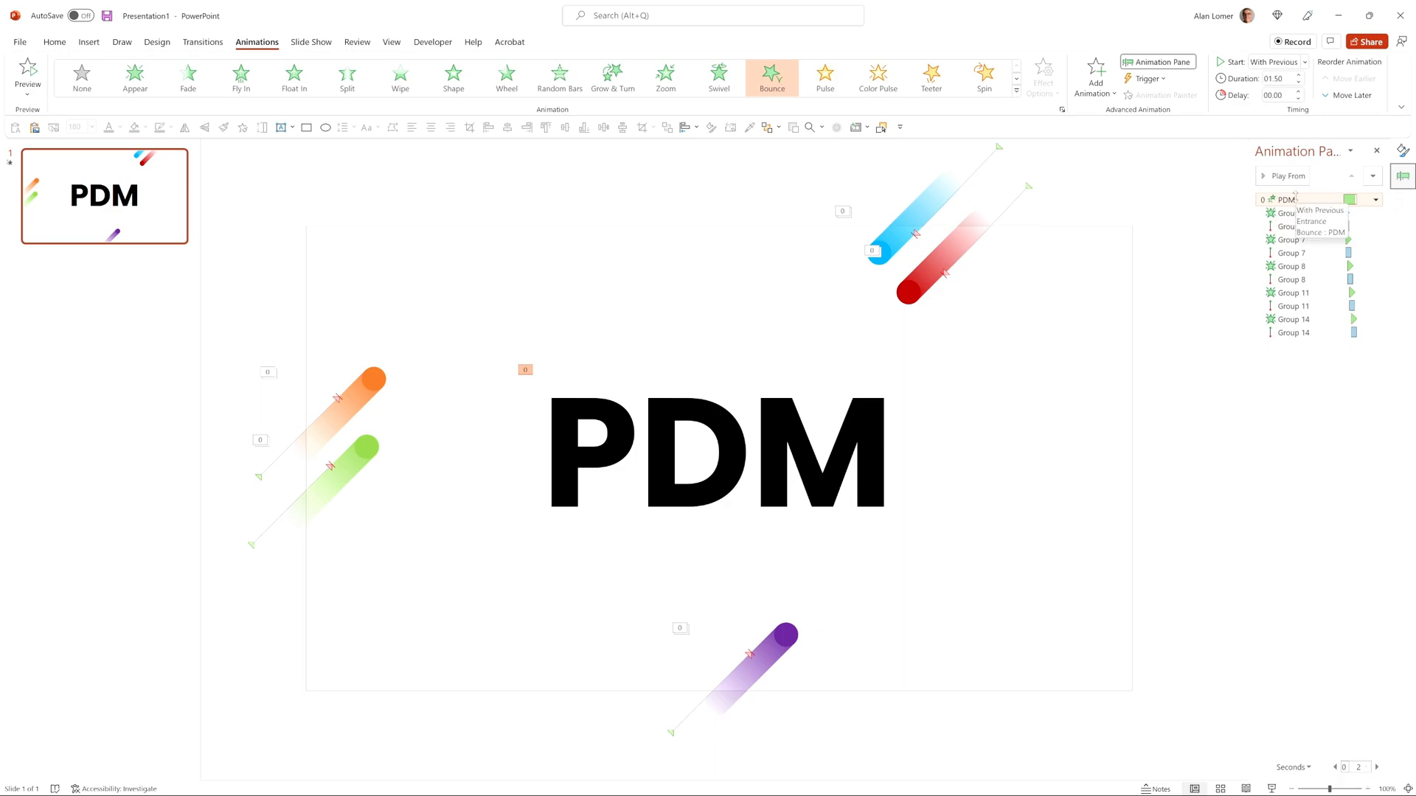
mouse_move(1291, 319)
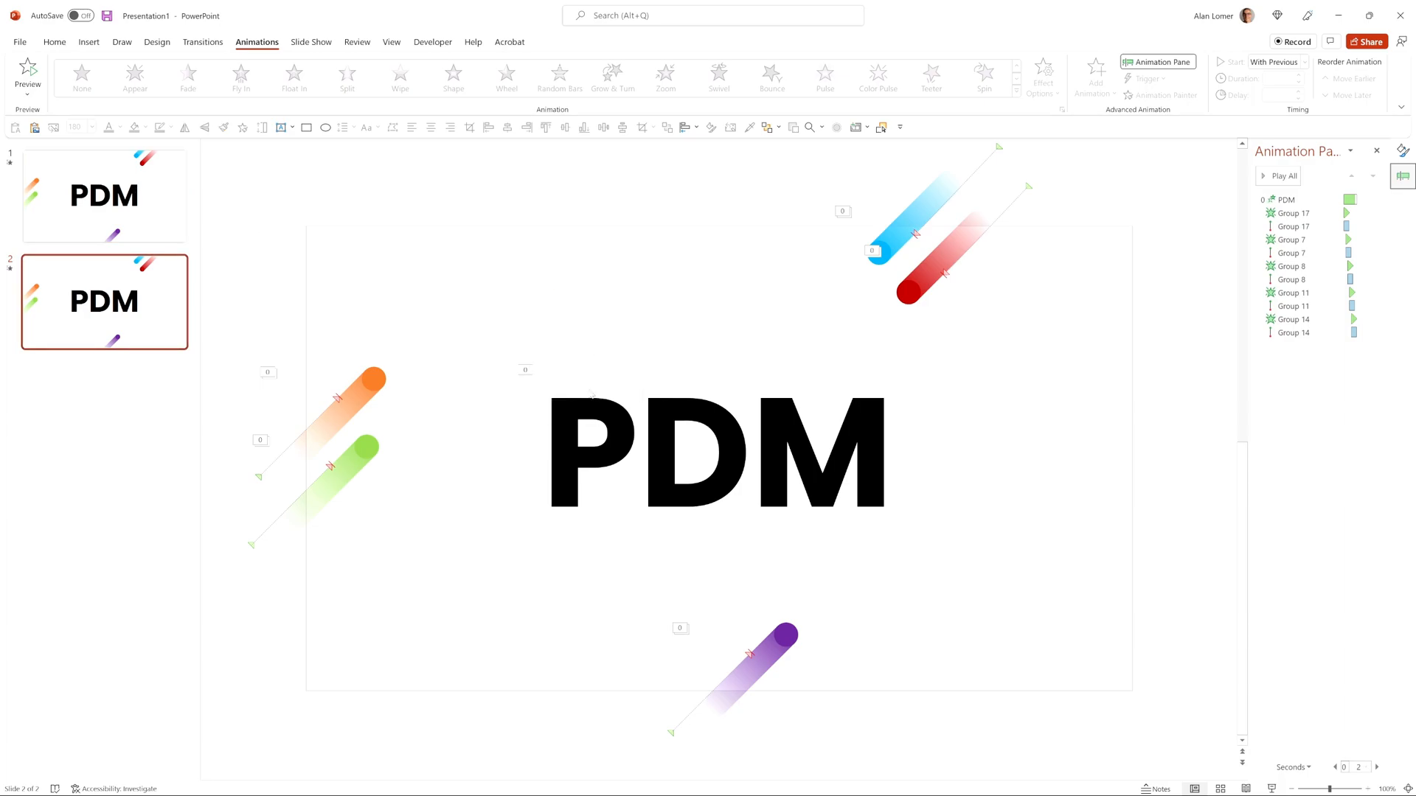
- Give slide 2 a dark charcoal solid background and bring up the PDM font colours
left_click(1353, 314)
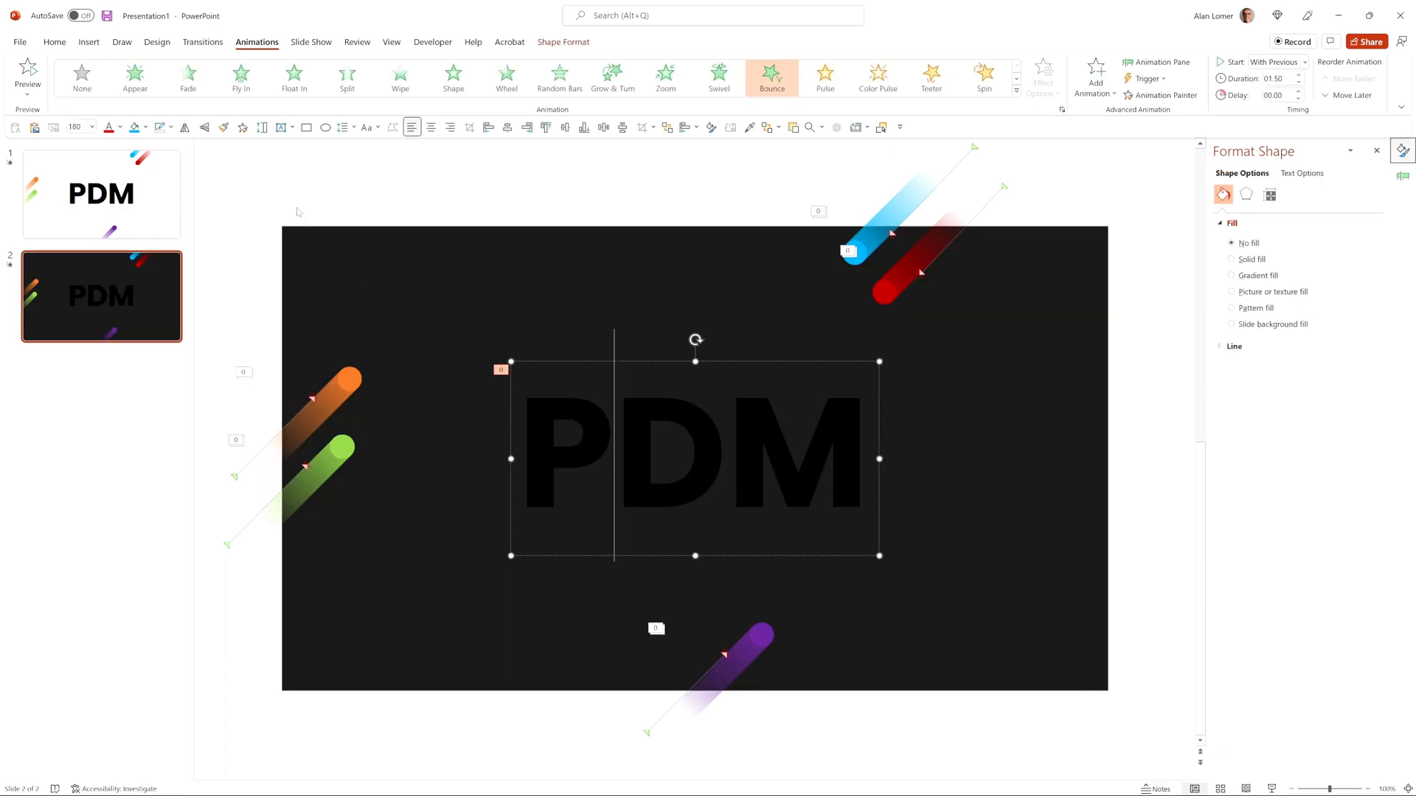
left_click(122, 128)
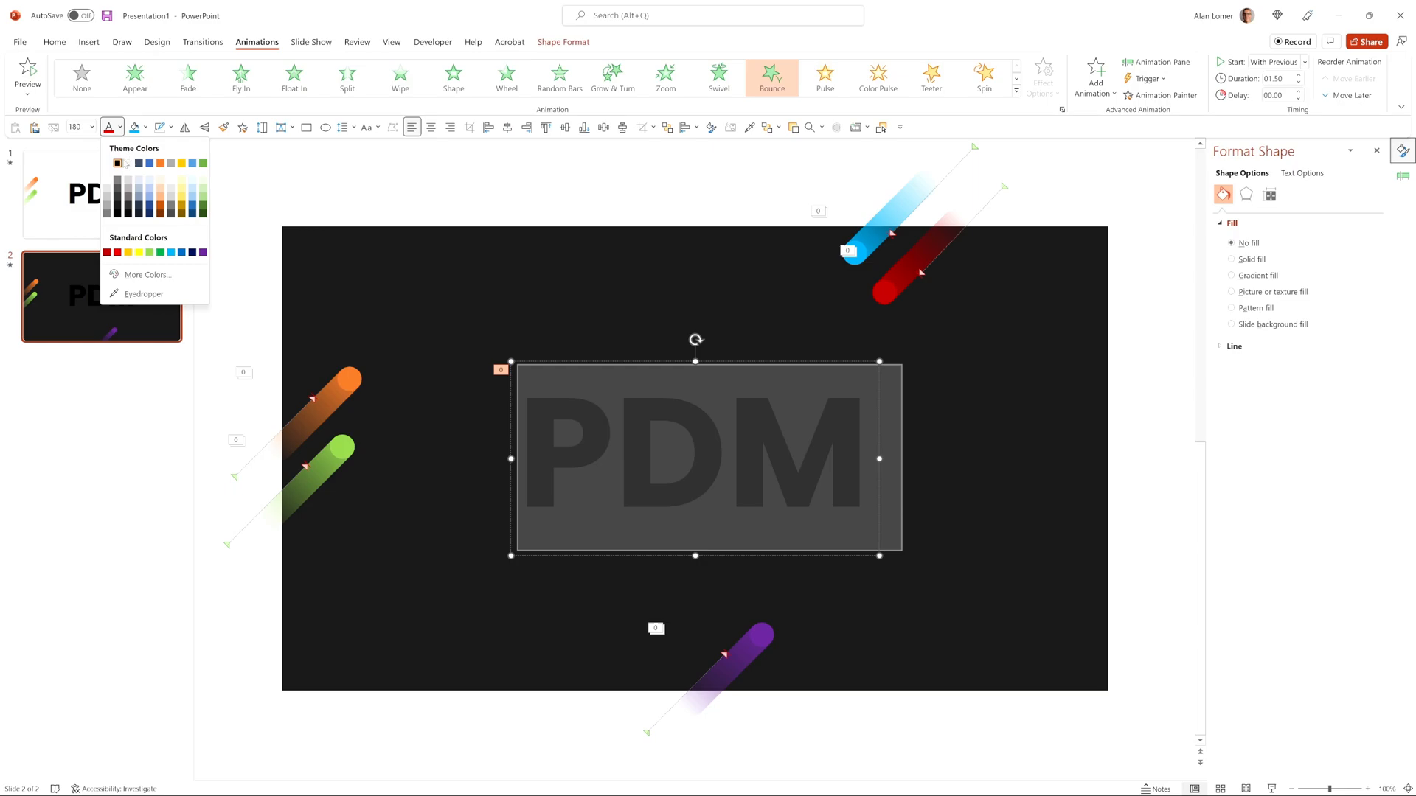